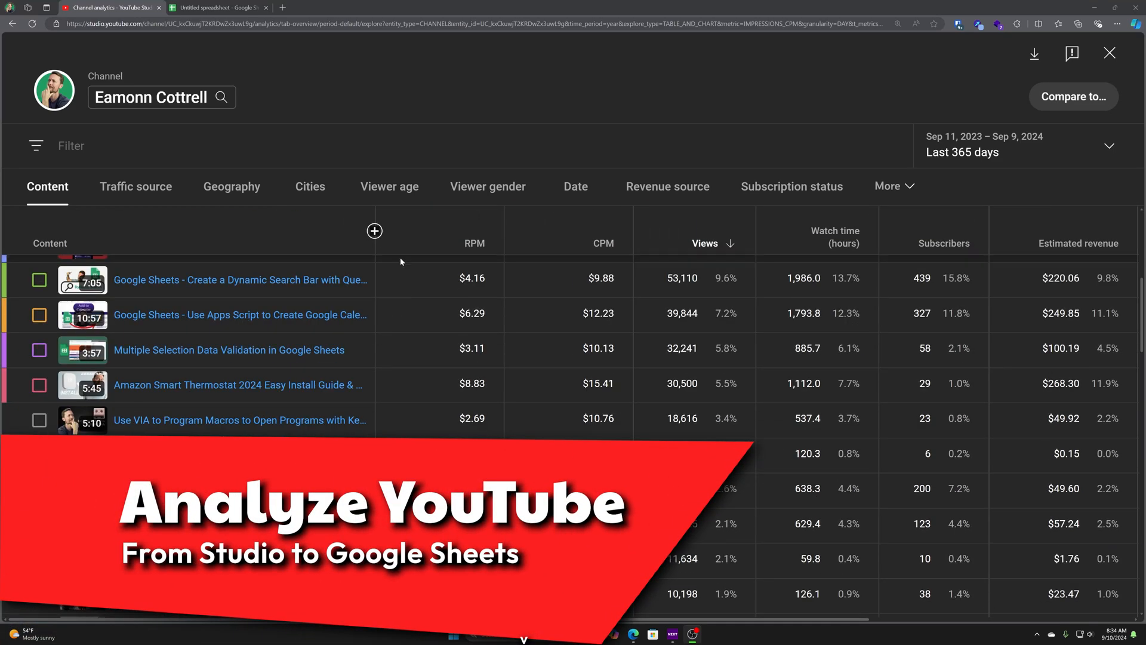
Review the exported video metrics spreadsheet, then return to the YouTube Studio dashboard.
left_click(223, 8)
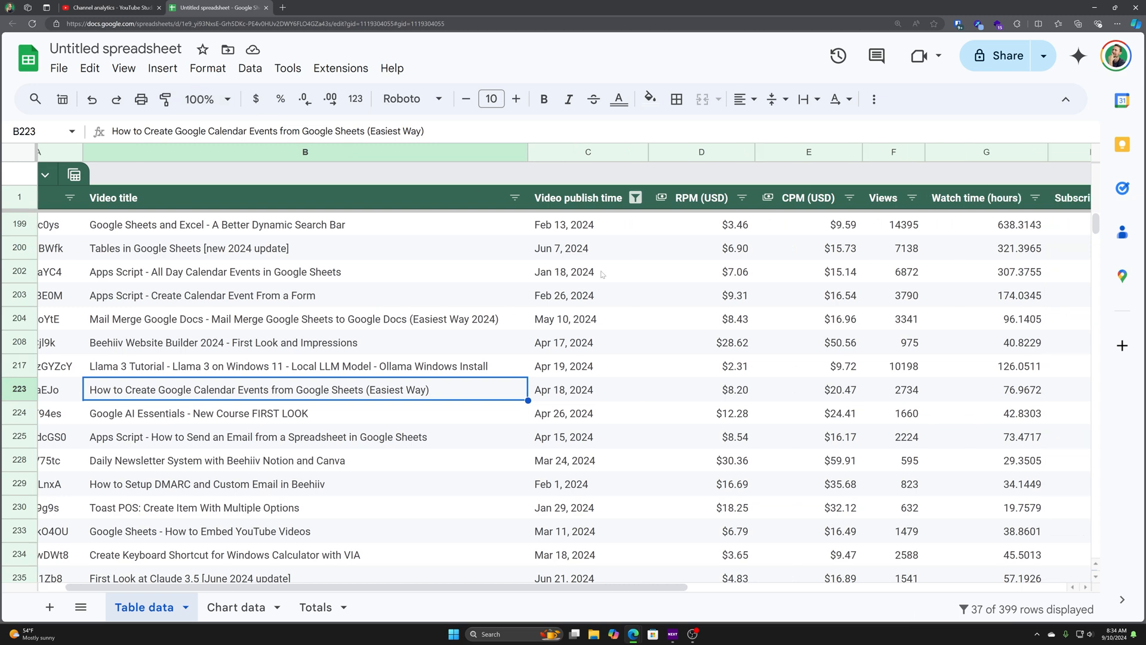
scroll("right", 3)
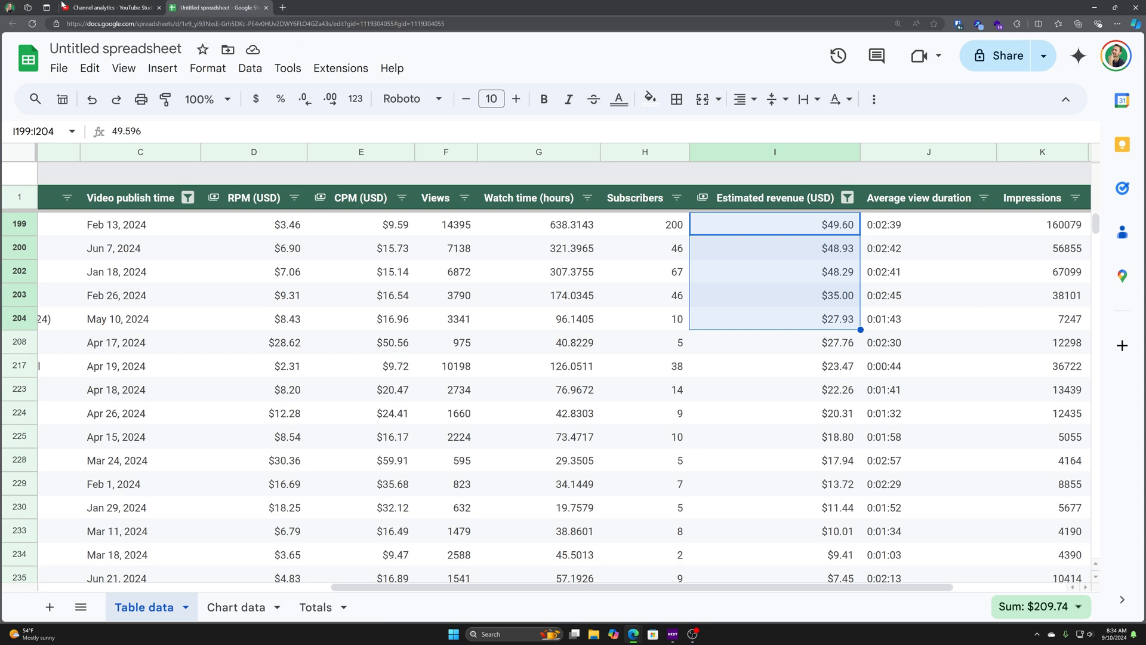
left_click(107, 9)
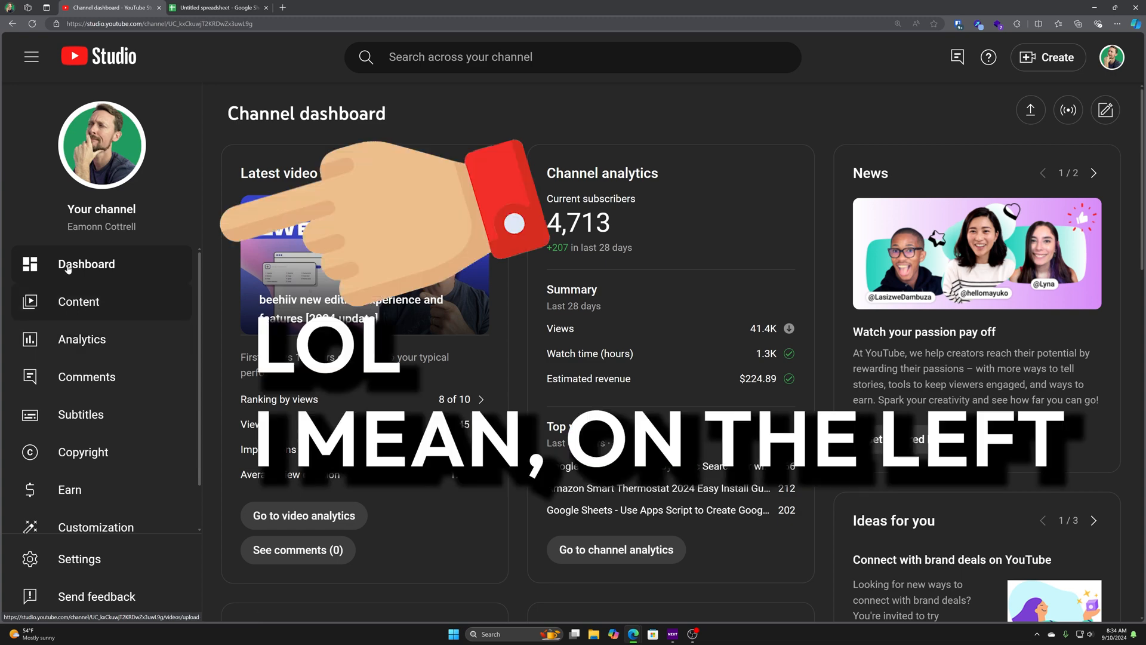
Show the channel Analytics overview for the last 28 days.
left_click(81, 339)
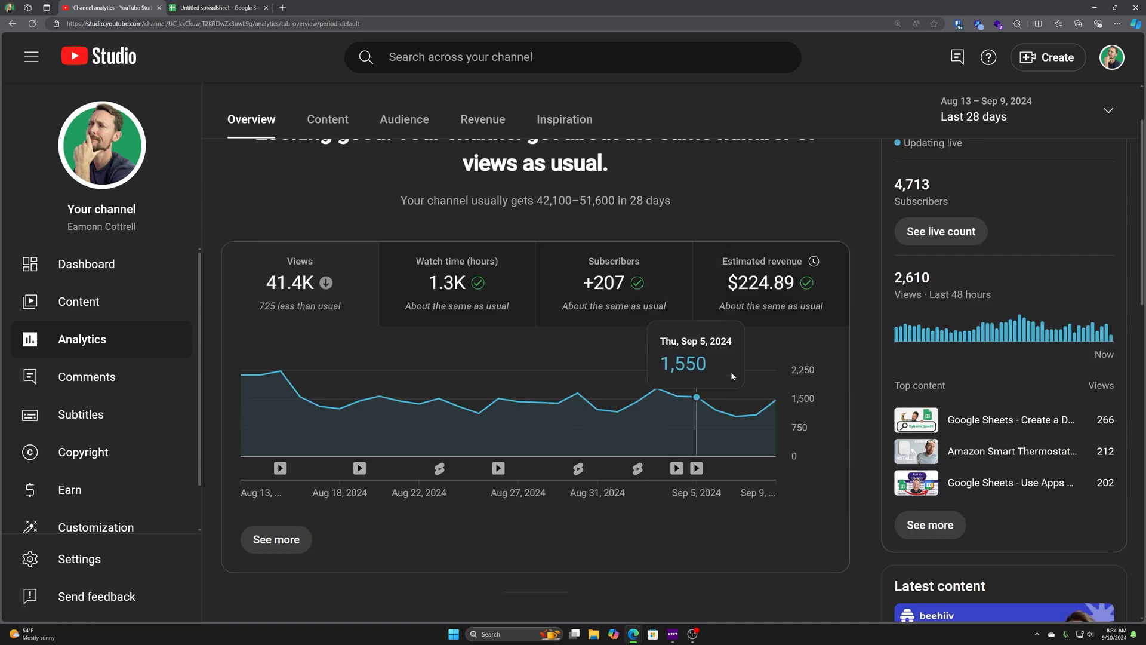
mouse_move(679, 280)
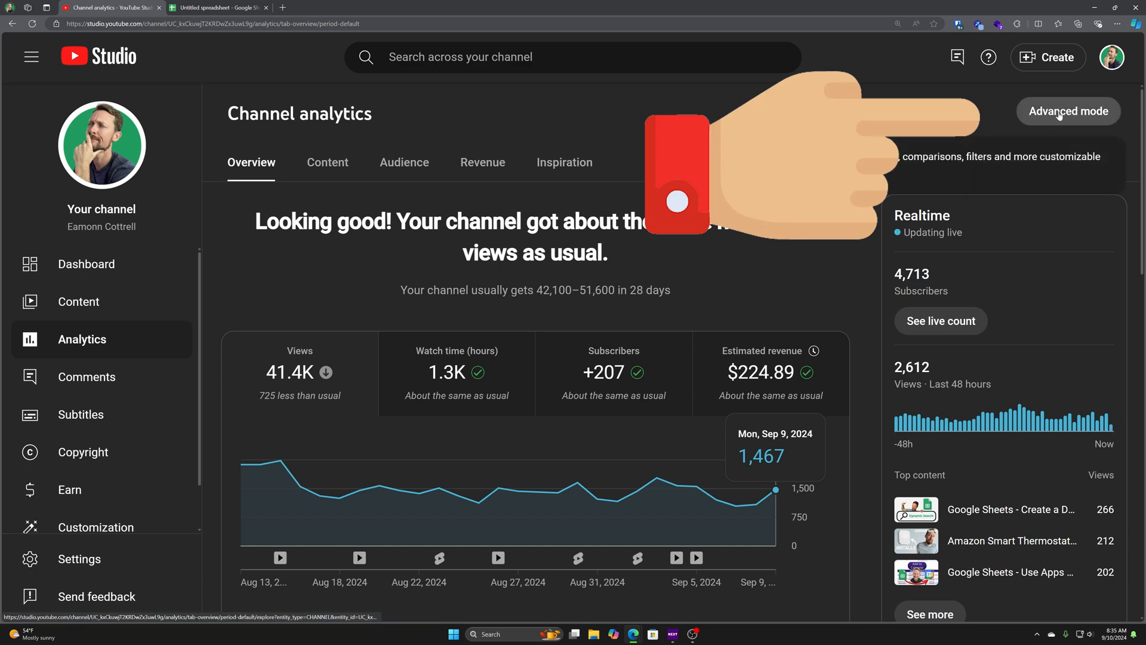
Enter Advanced mode and try charting Subscribers, then Views, per video.
left_click(1068, 111)
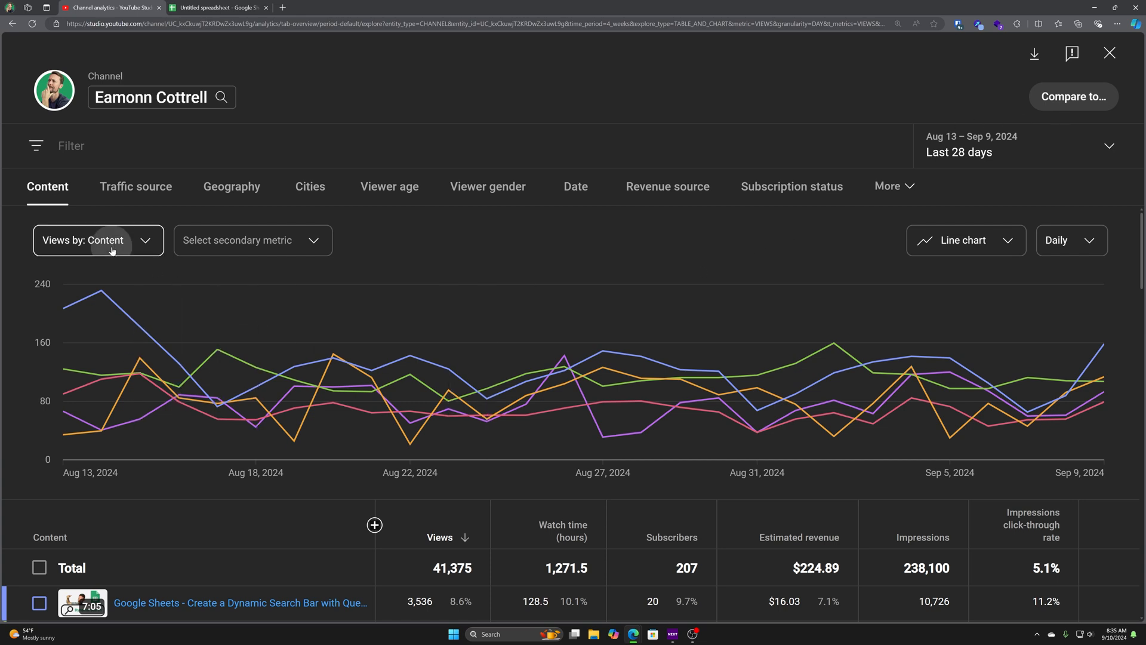
left_click(98, 240)
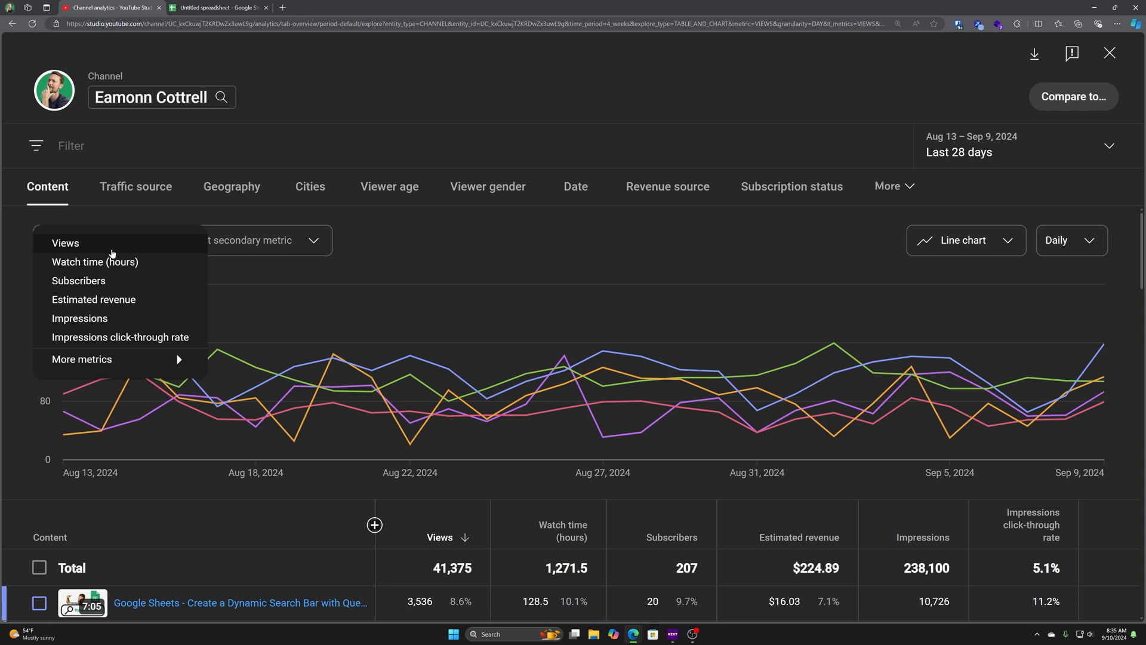
left_click(79, 280)
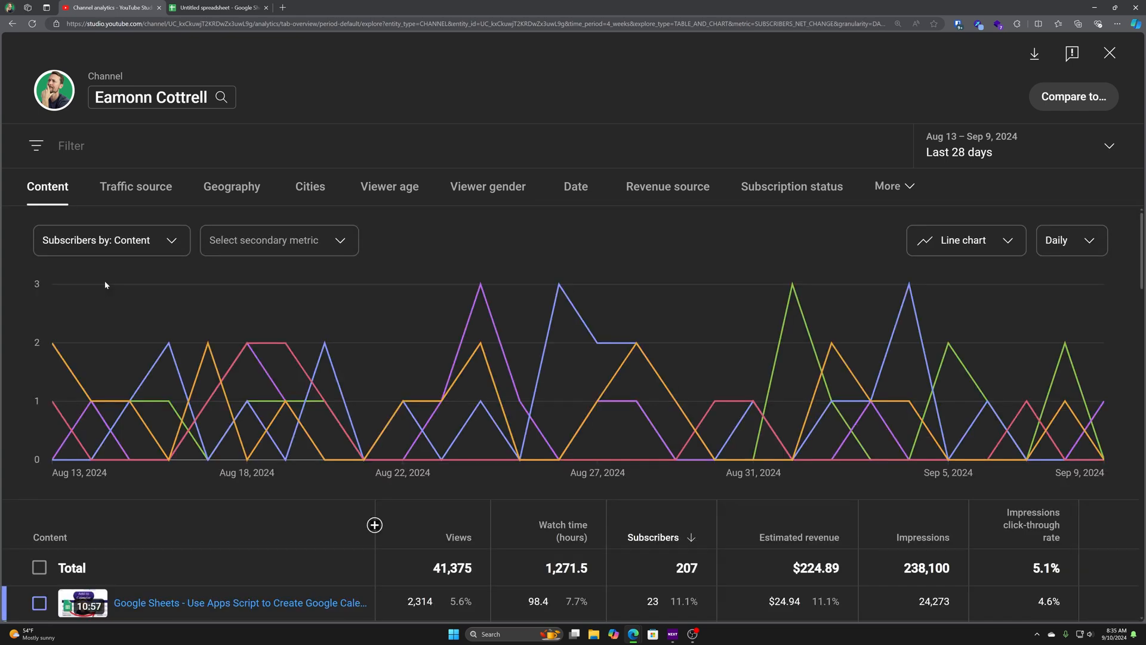
left_click(277, 240)
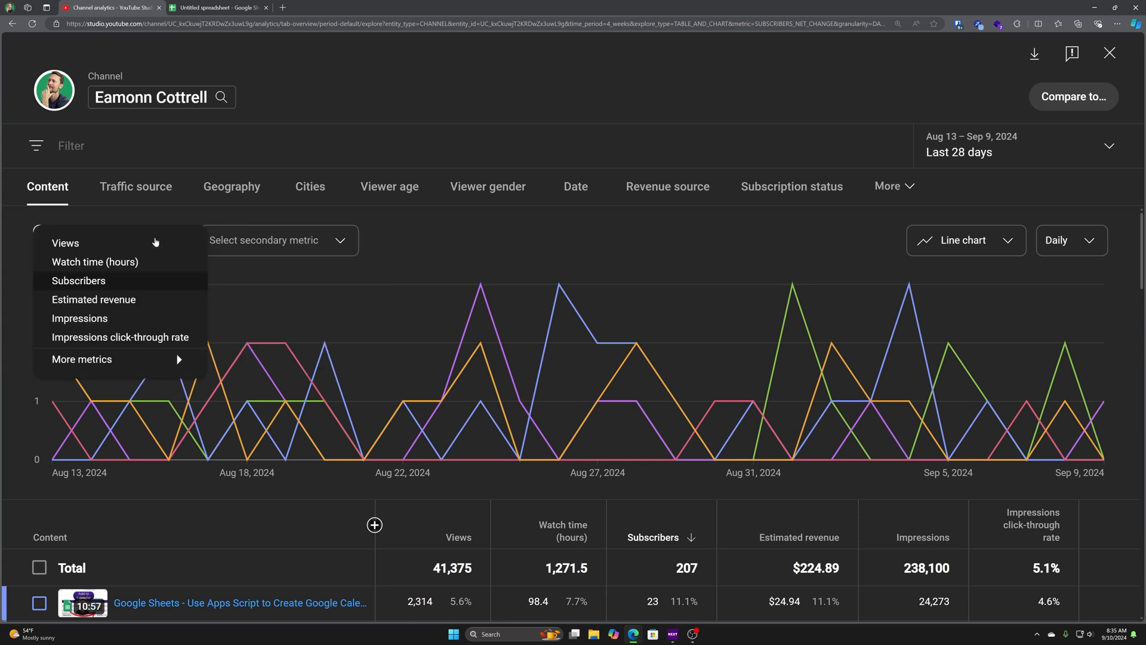
left_click(64, 242)
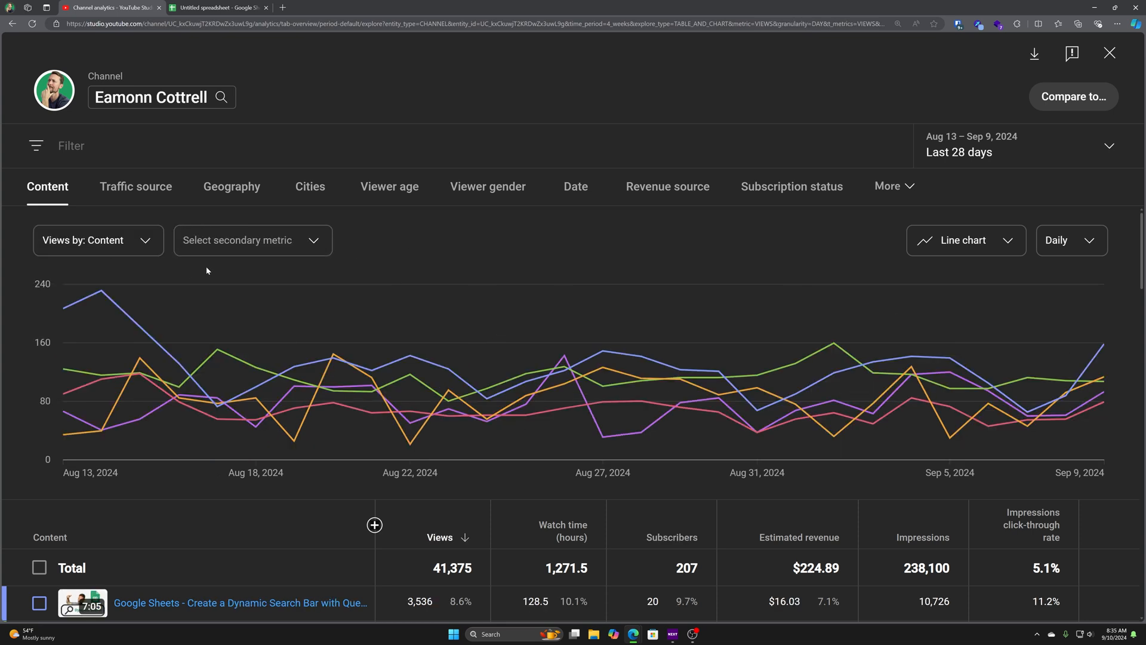
scroll("down", 3)
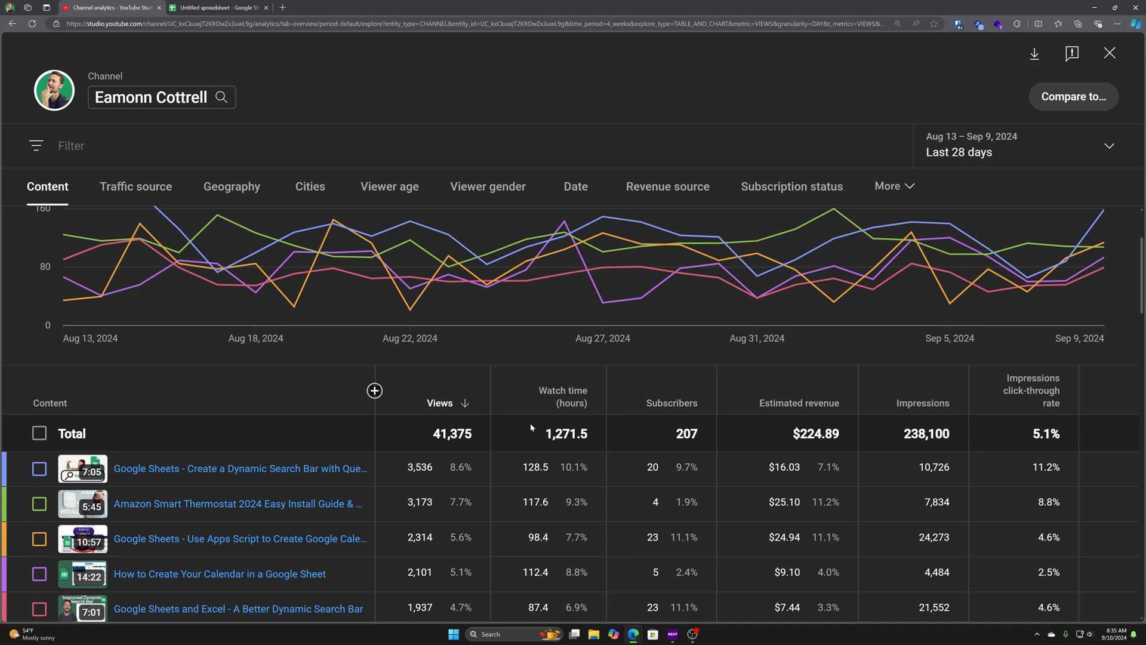
mouse_move(317, 398)
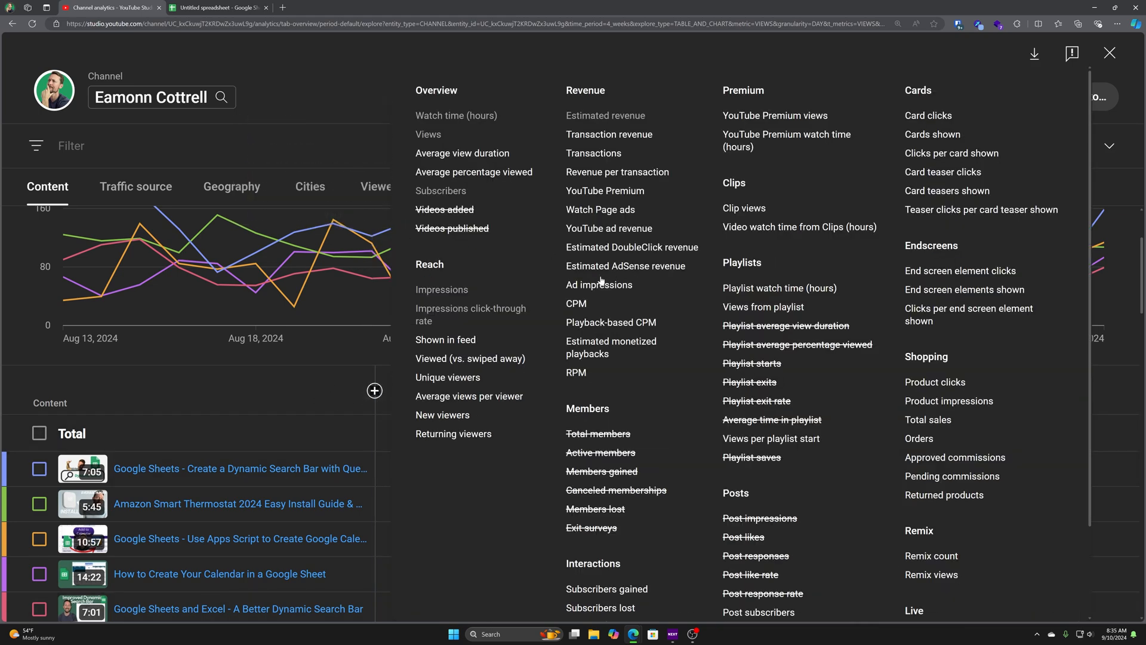
mouse_move(574, 311)
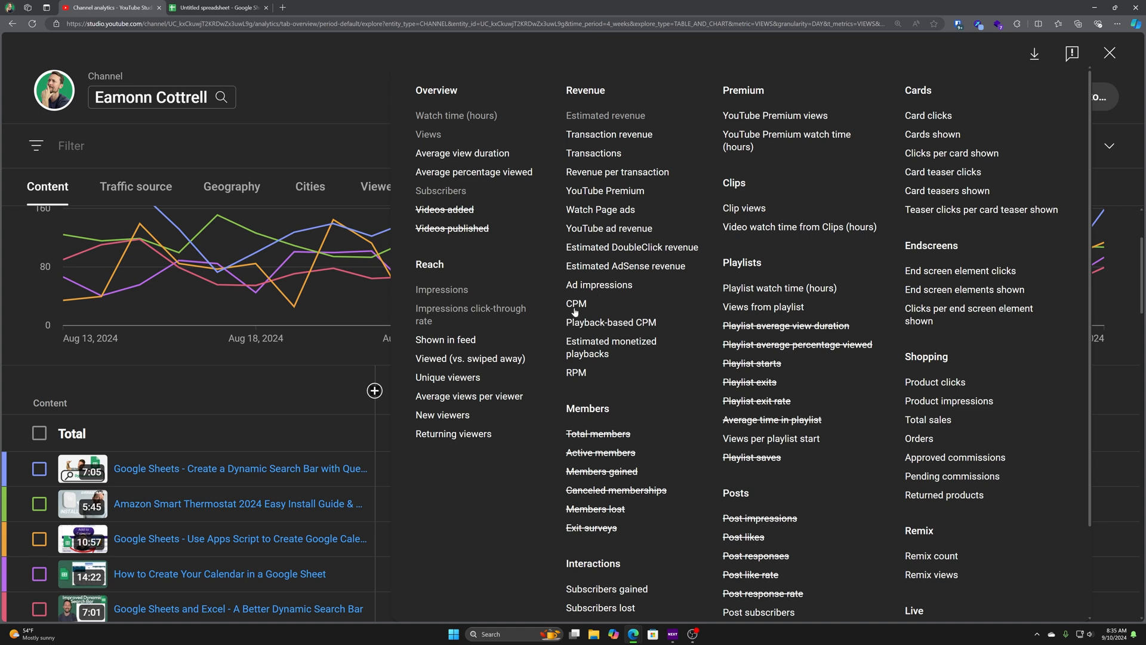
mouse_move(576, 308)
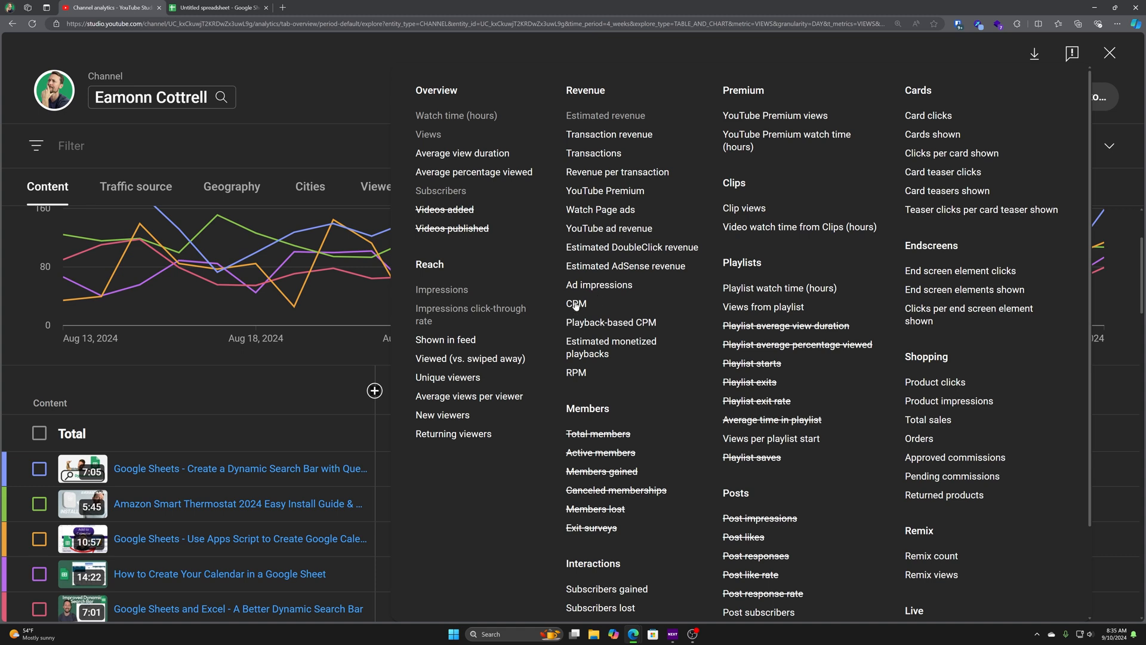
mouse_move(573, 315)
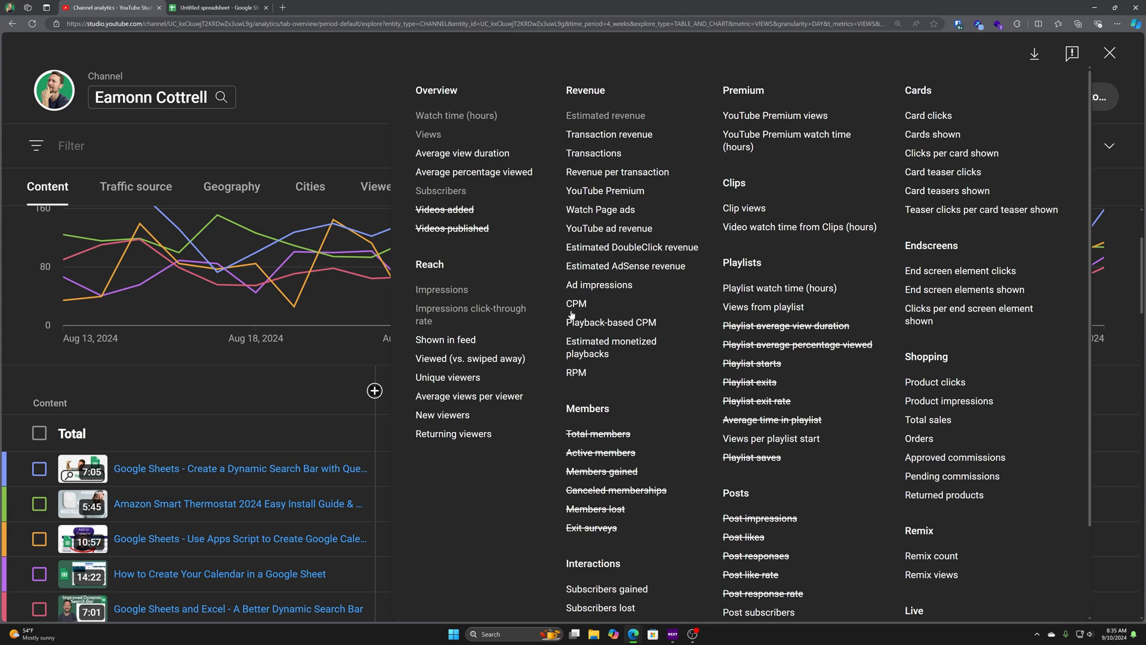
Add CPM and RPM columns, highlighting the $14.44 CPM and $5.64 RPM totals.
left_click(576, 303)
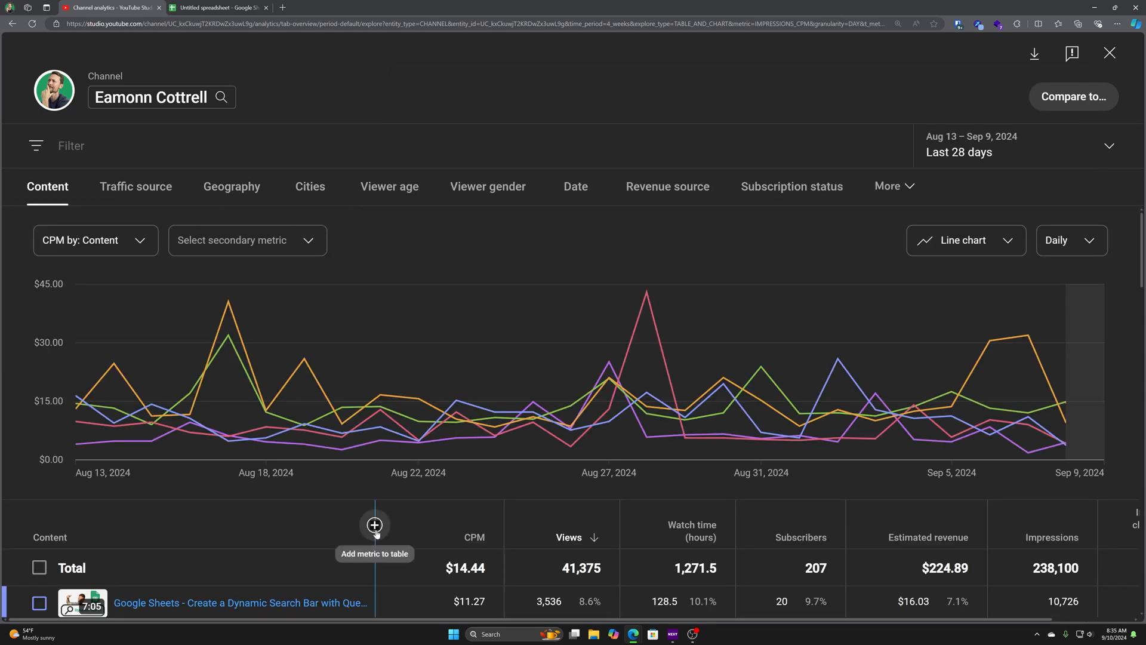
scroll("down", 3)
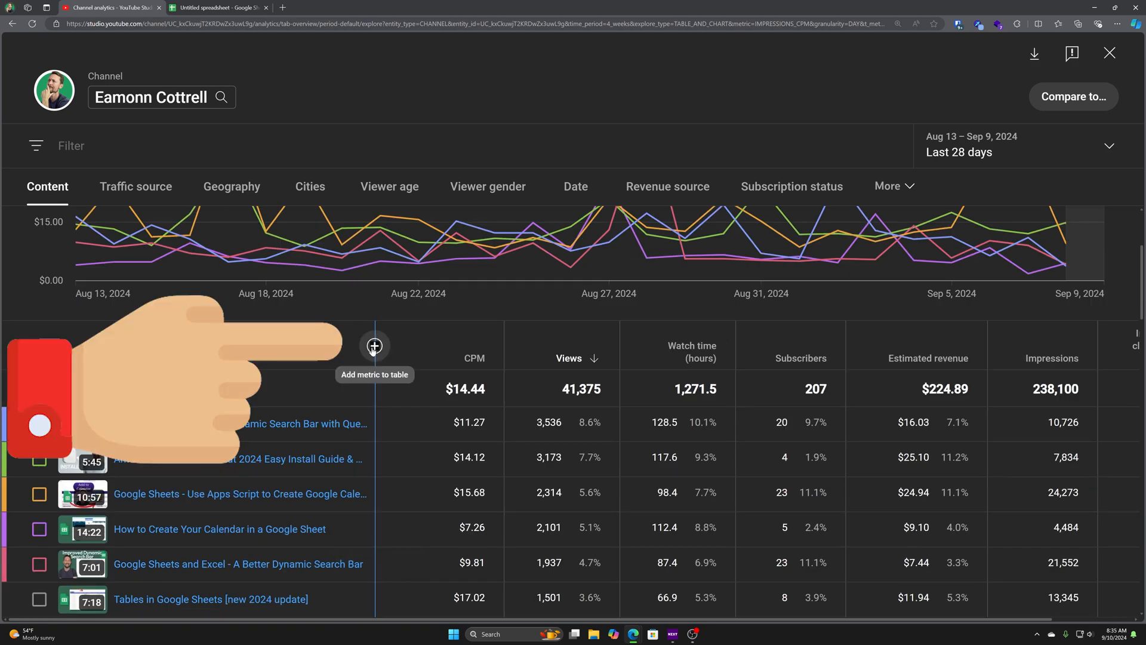
left_click(375, 347)
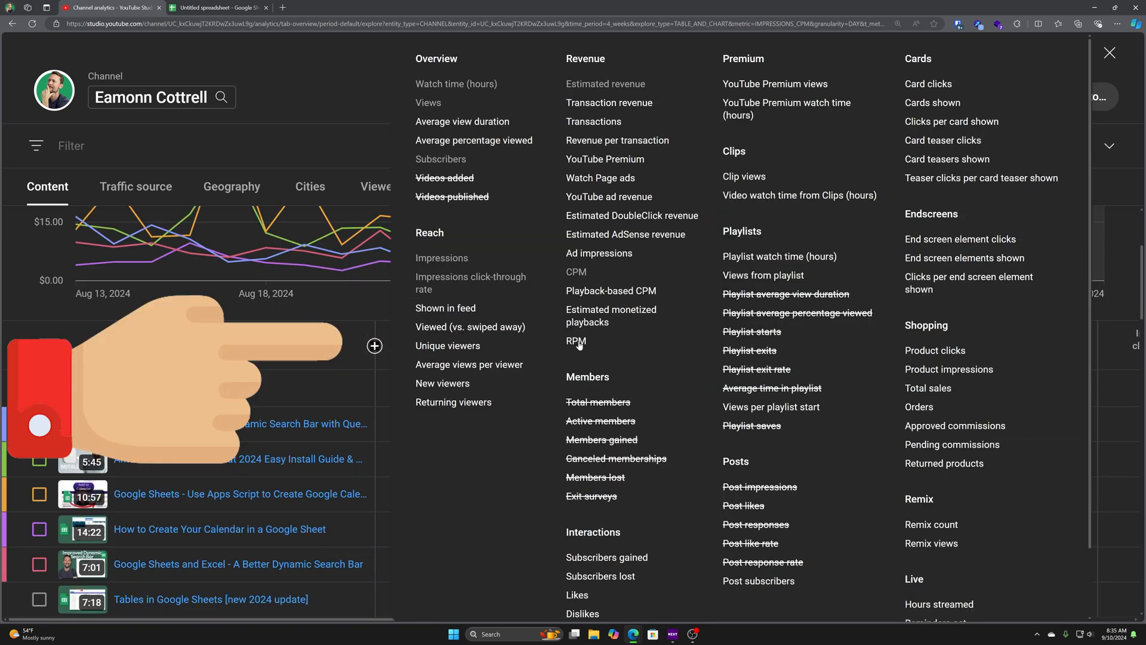
left_click(576, 341)
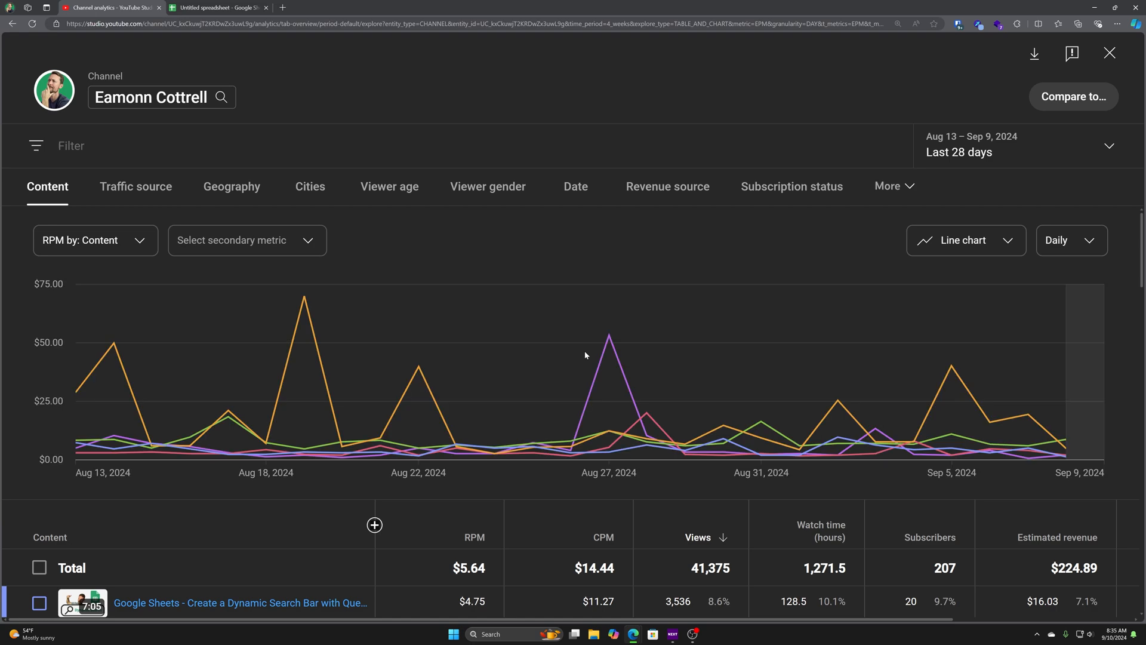
scroll("down", 3)
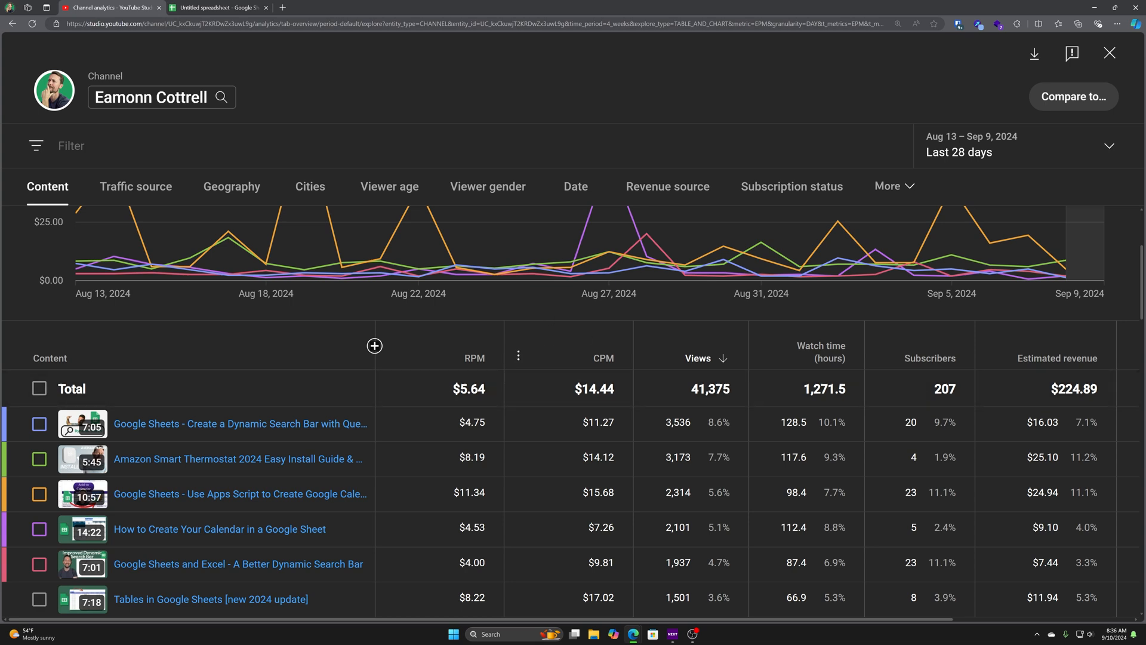
left_click(518, 356)
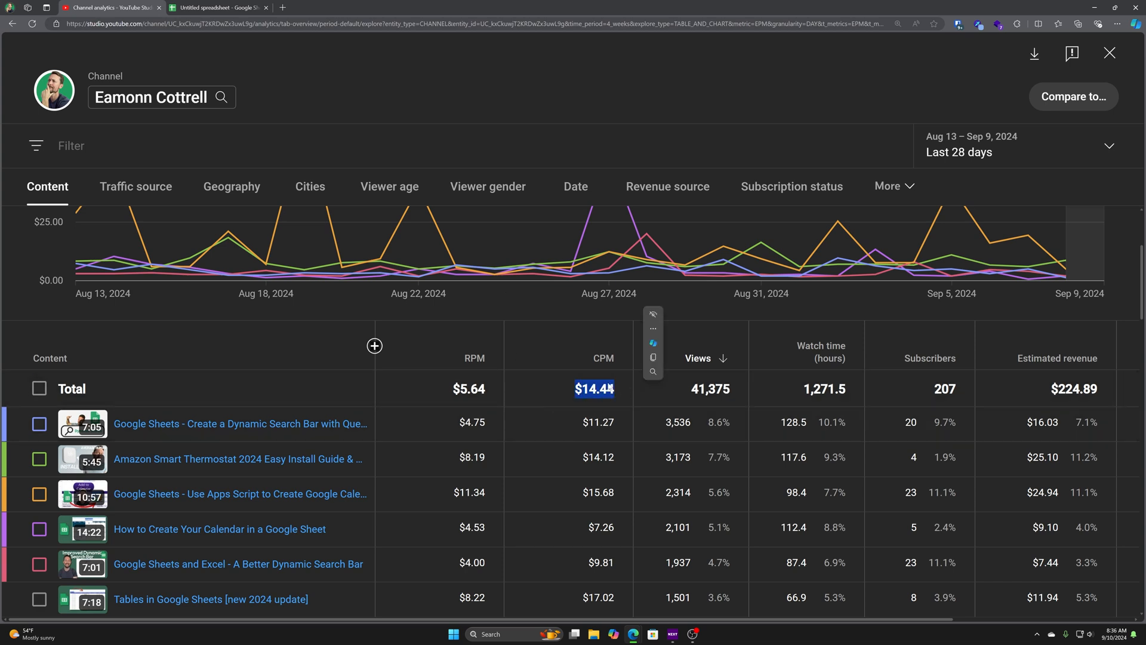
left_click(468, 389)
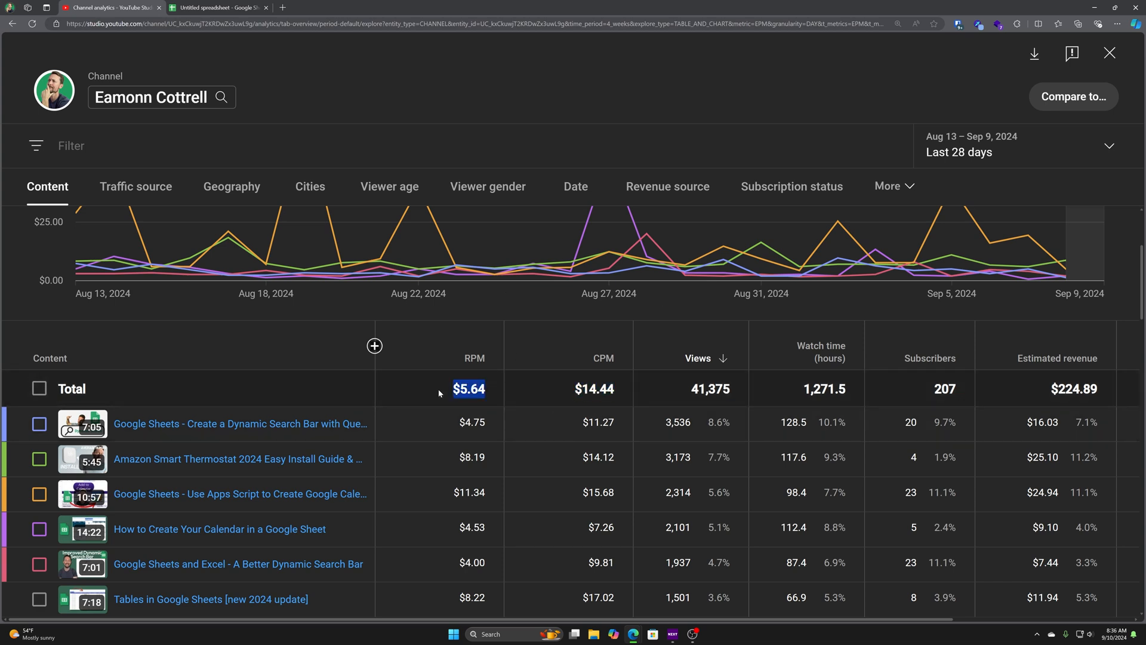
mouse_move(570, 397)
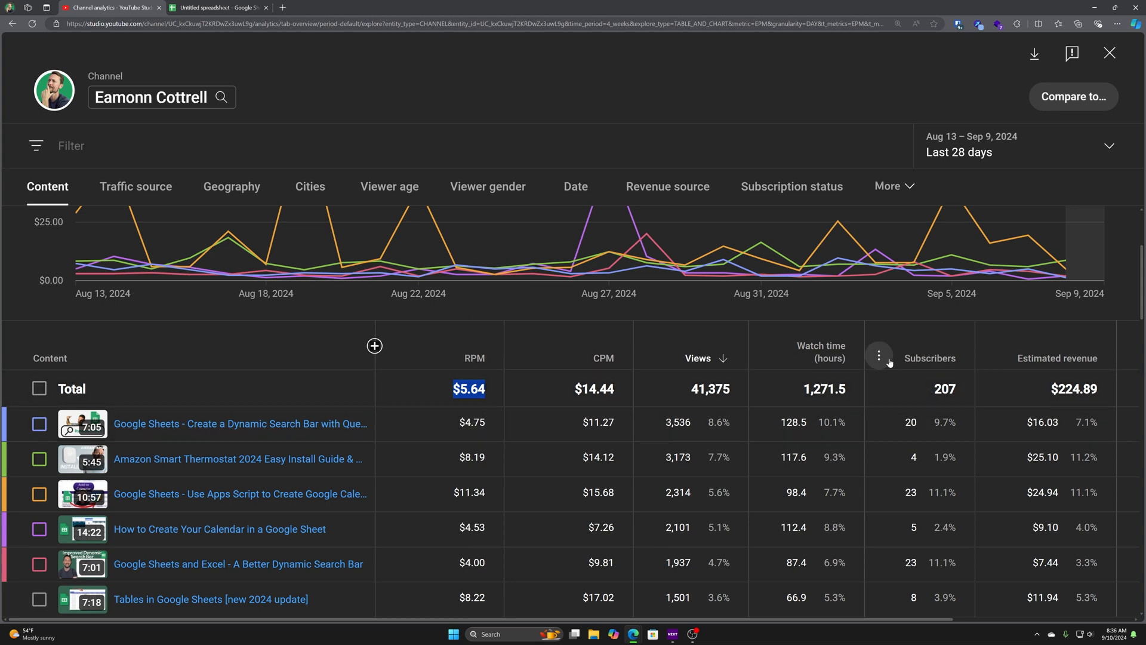
mouse_move(740, 383)
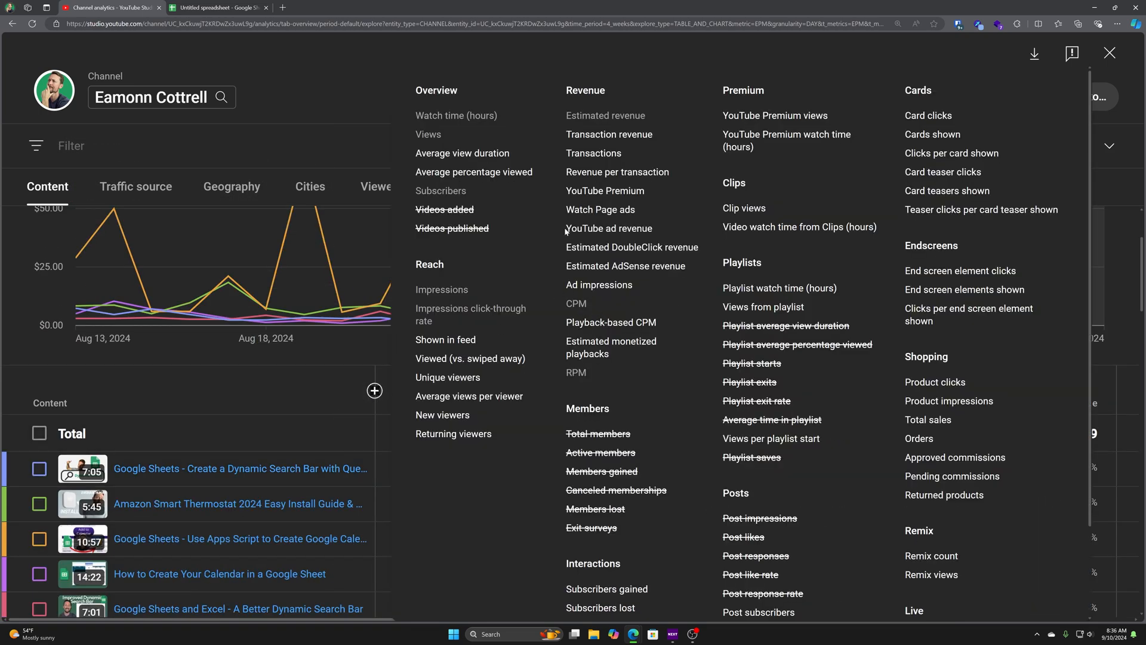
Scroll through the per-video table with impressions and click-through rate columns.
scroll("down", 3)
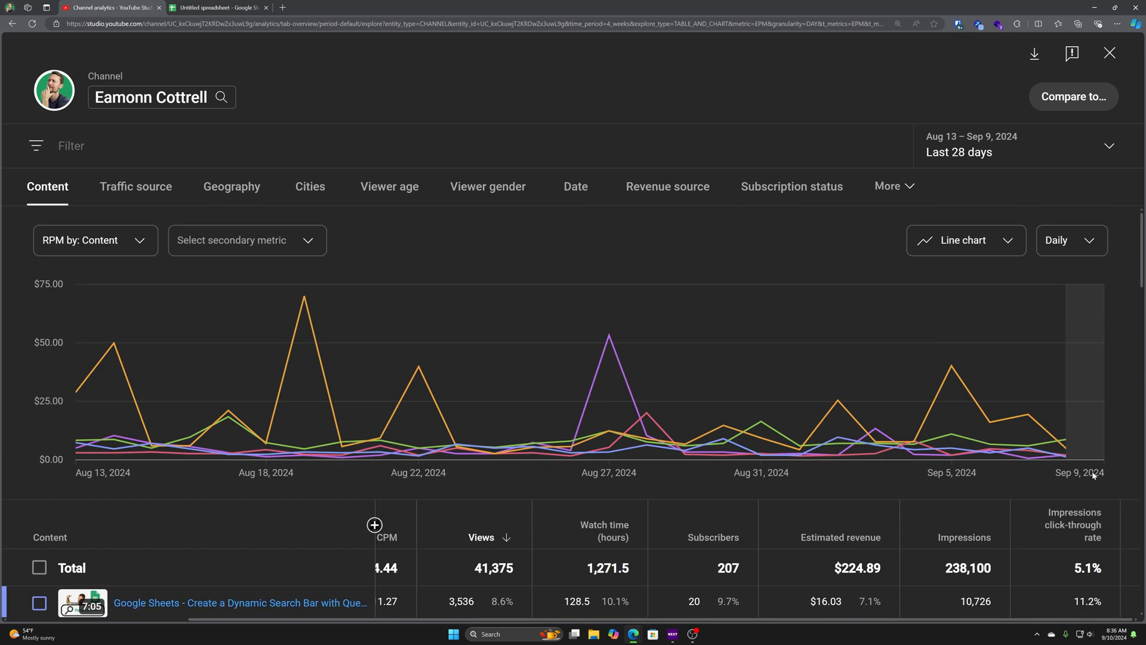
scroll("down", 3)
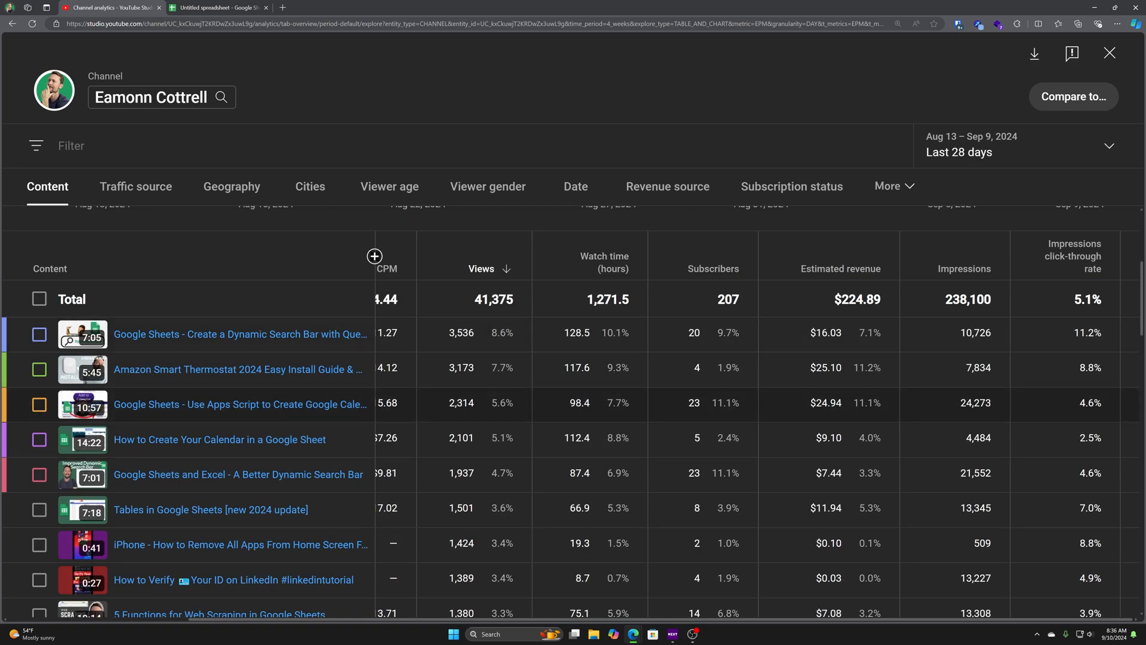
mouse_move(676, 425)
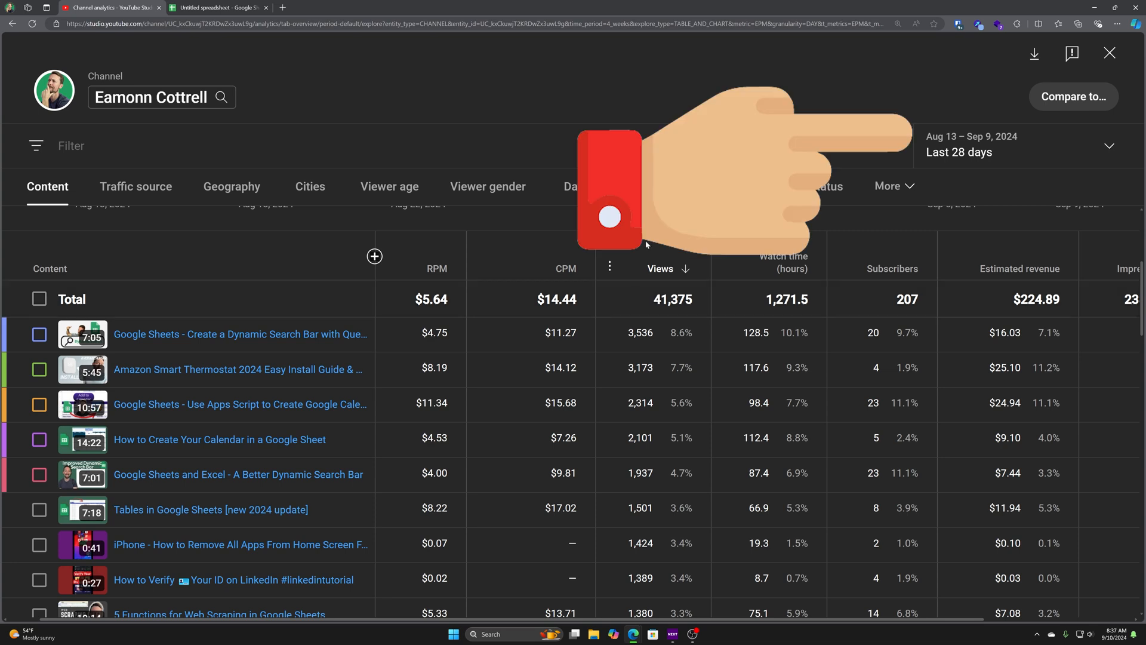
Set the reporting period to the year 2024 (Jan 1 to Sep 9).
left_click(1012, 146)
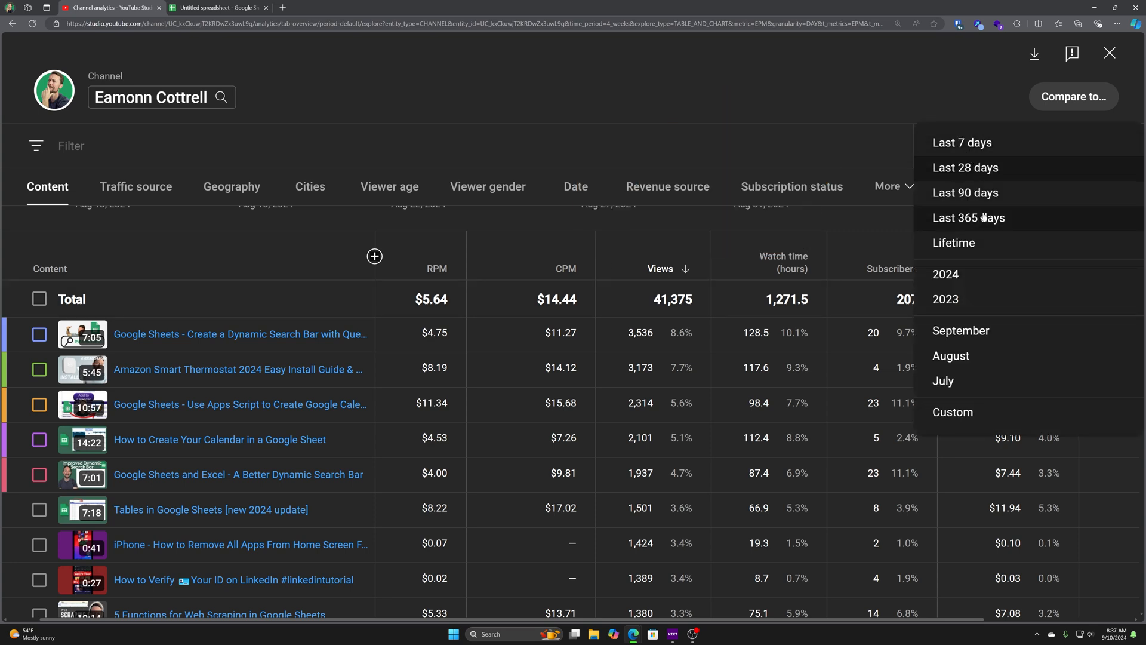
left_click(945, 274)
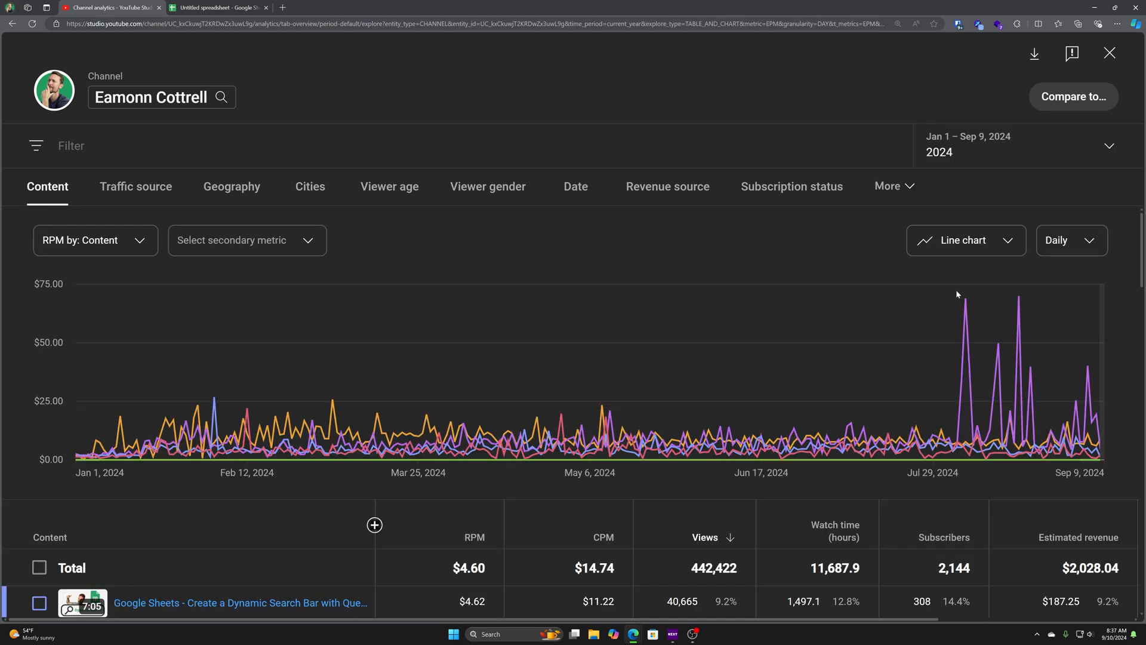
mouse_move(84, 453)
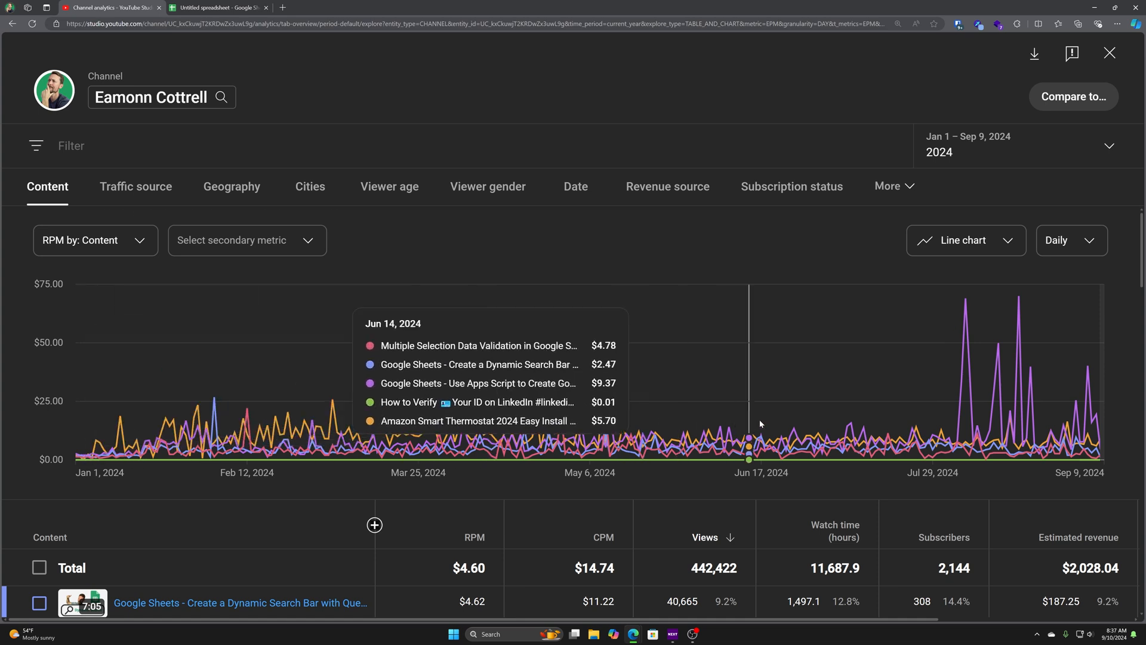
mouse_move(923, 443)
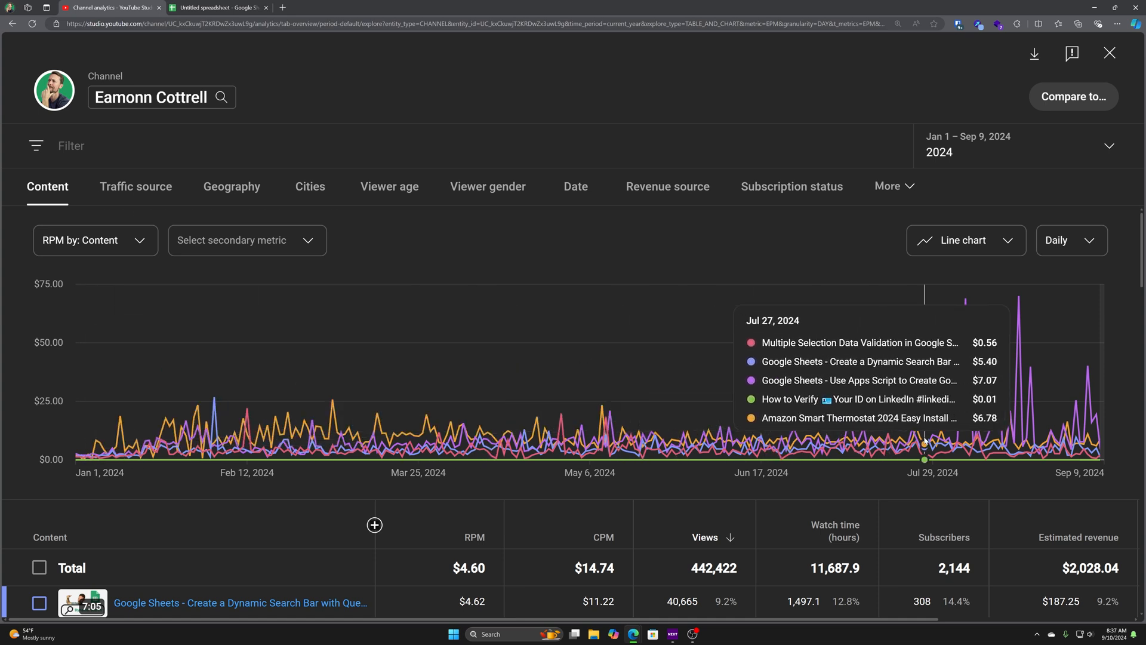
mouse_move(993, 439)
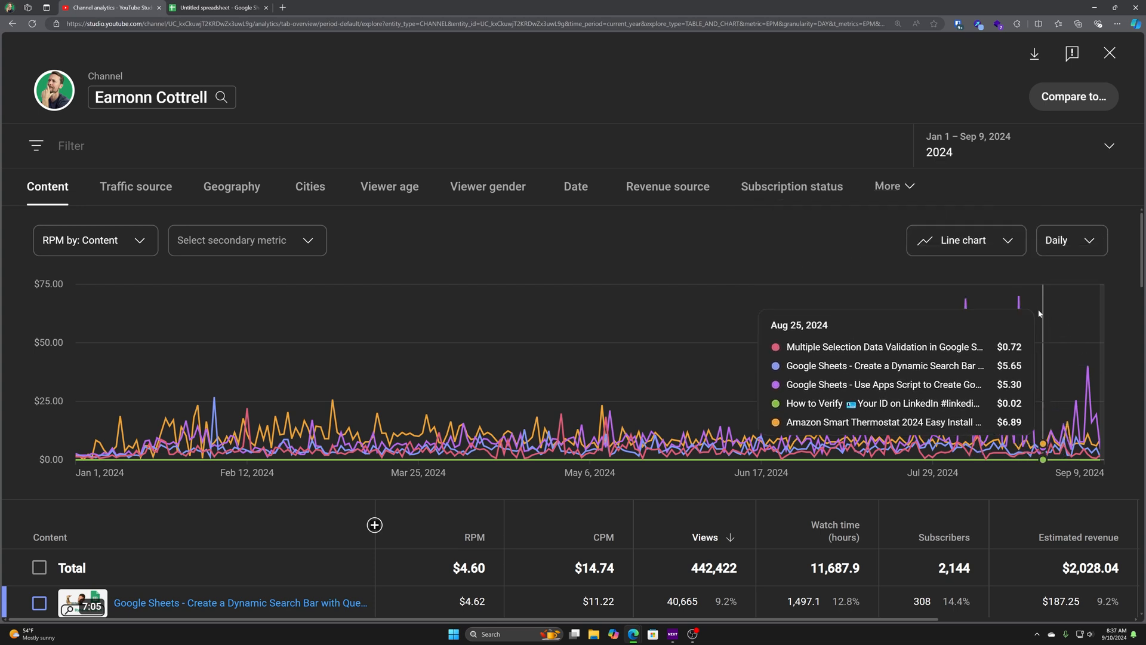
Switch the per-video chart metric between RPM and CPM, ending on CPM.
left_click(95, 240)
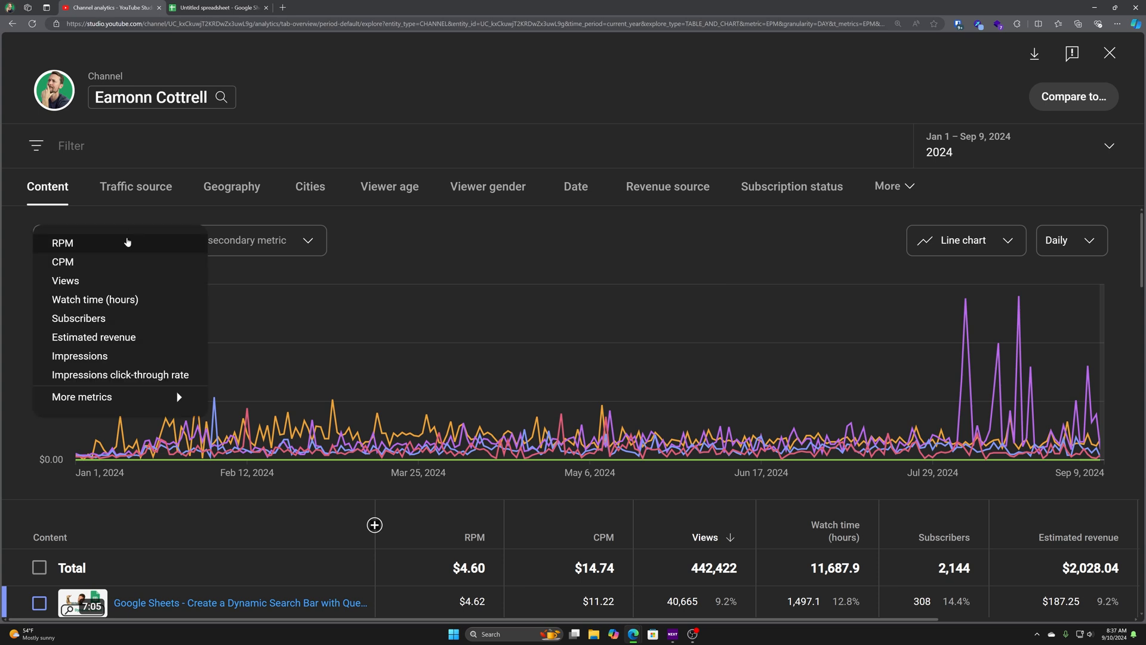
left_click(62, 262)
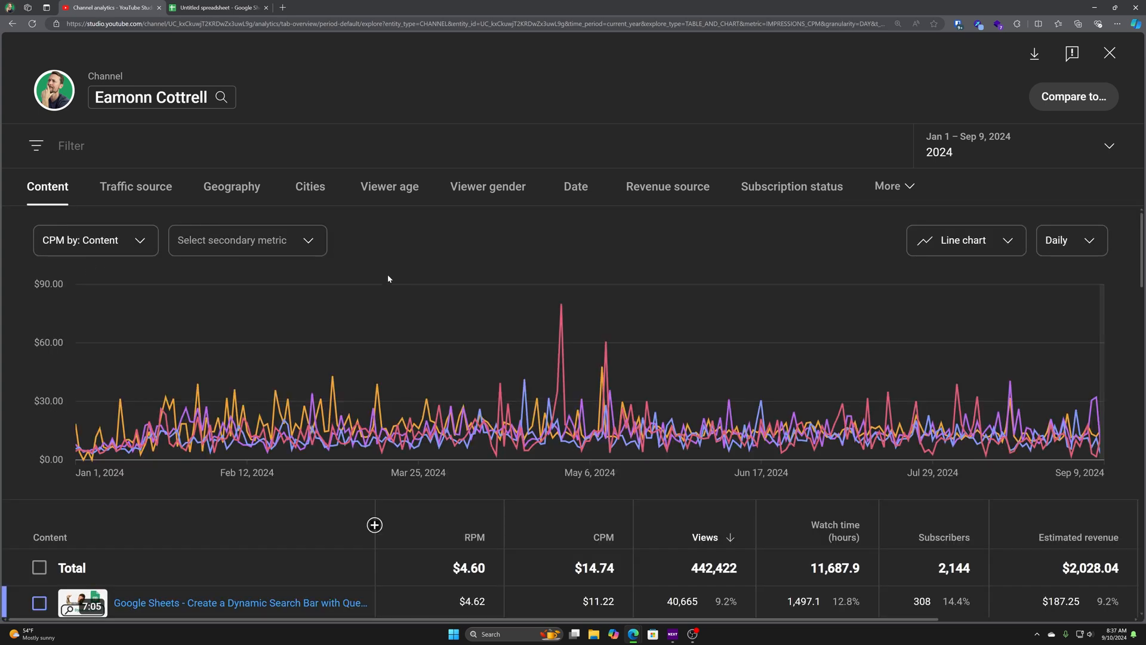
mouse_move(561, 326)
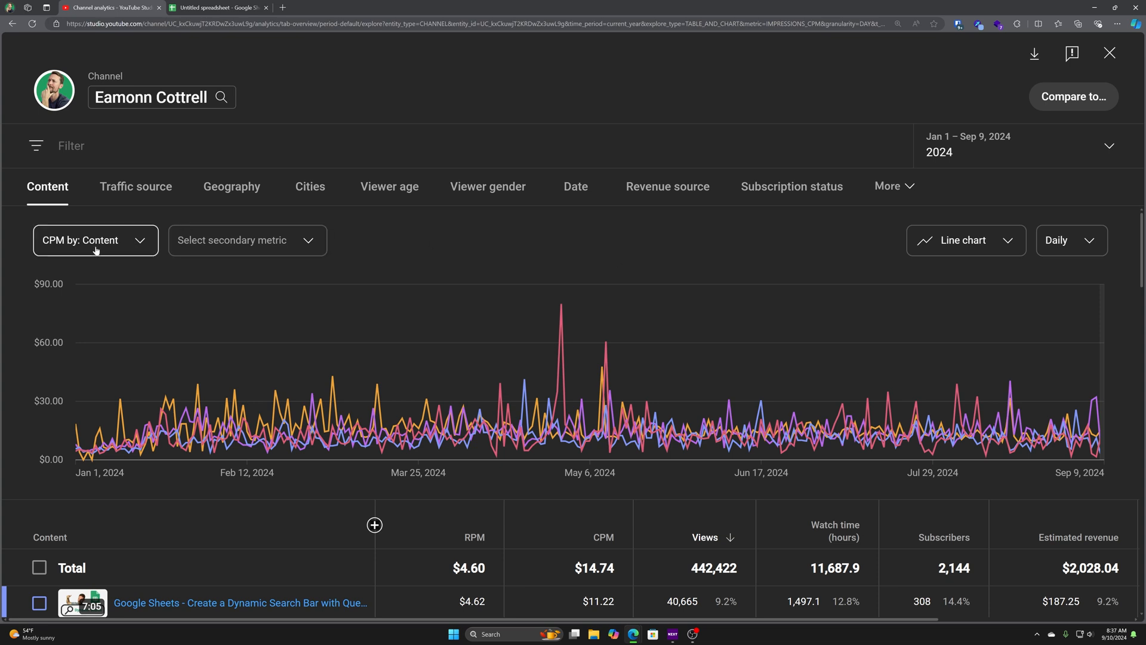
left_click(96, 240)
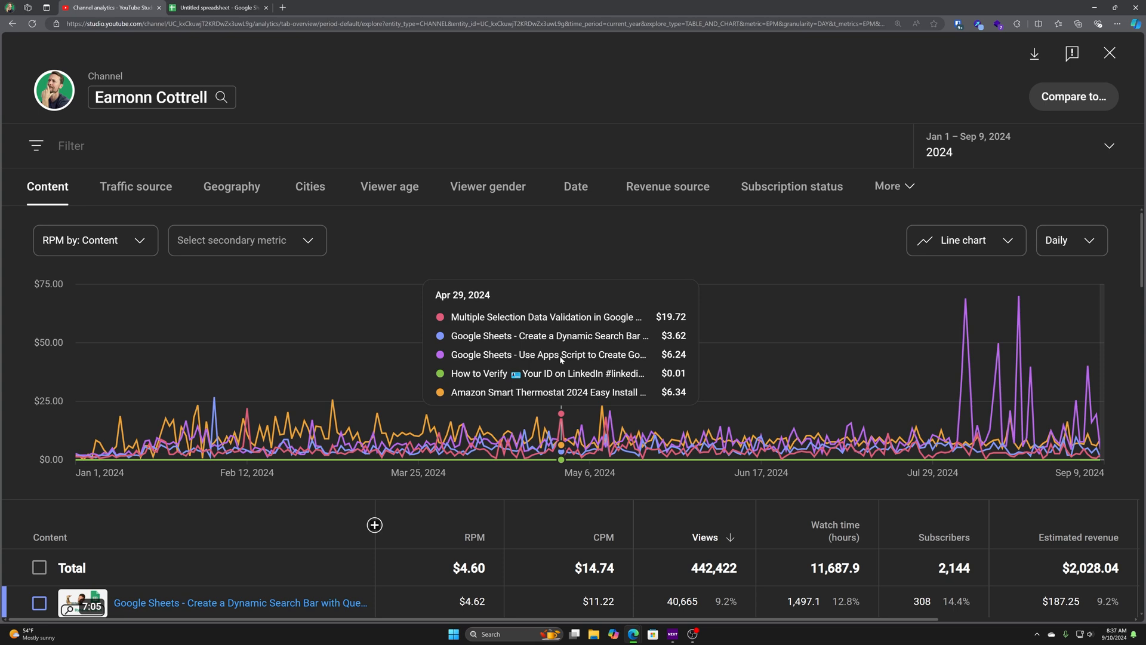
mouse_move(571, 325)
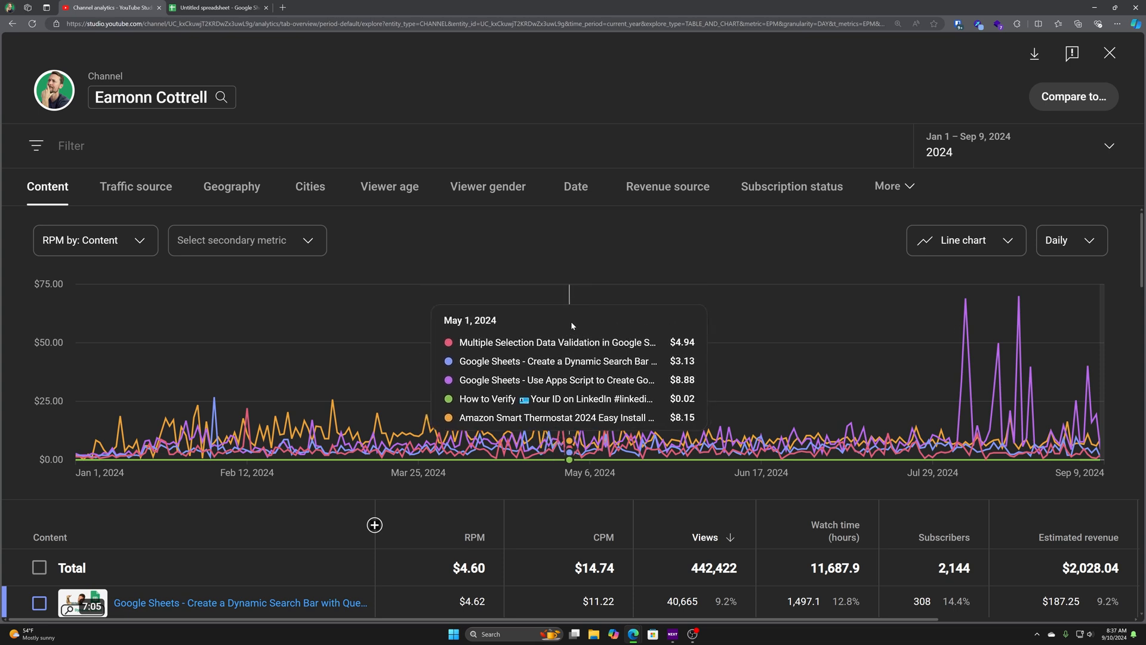
mouse_move(564, 401)
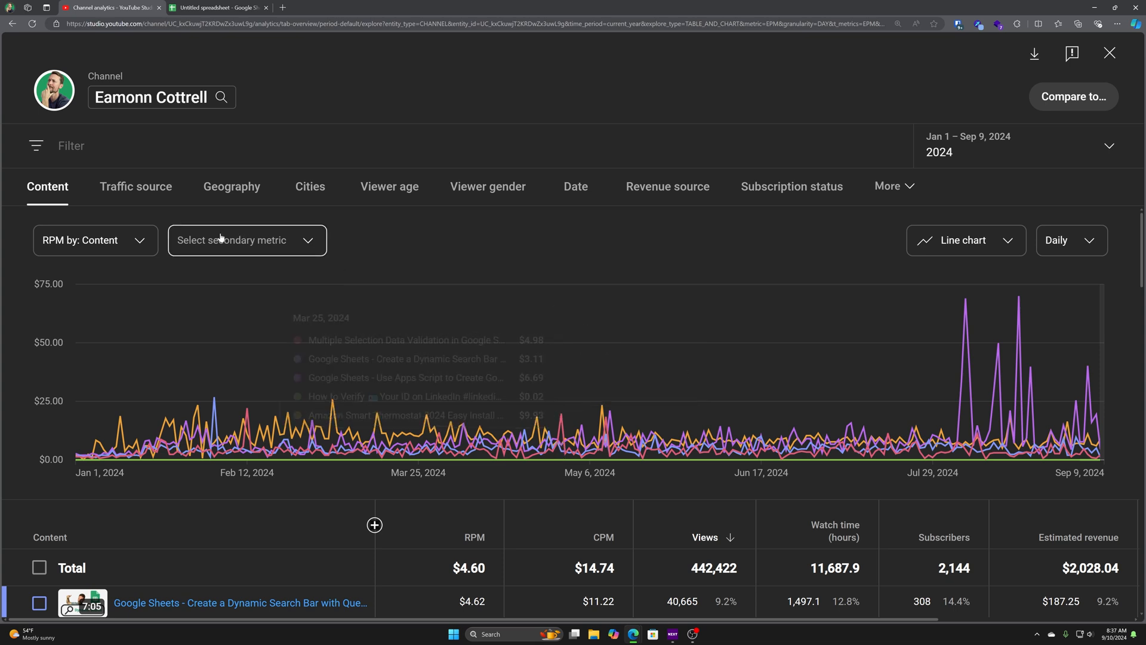
left_click(96, 240)
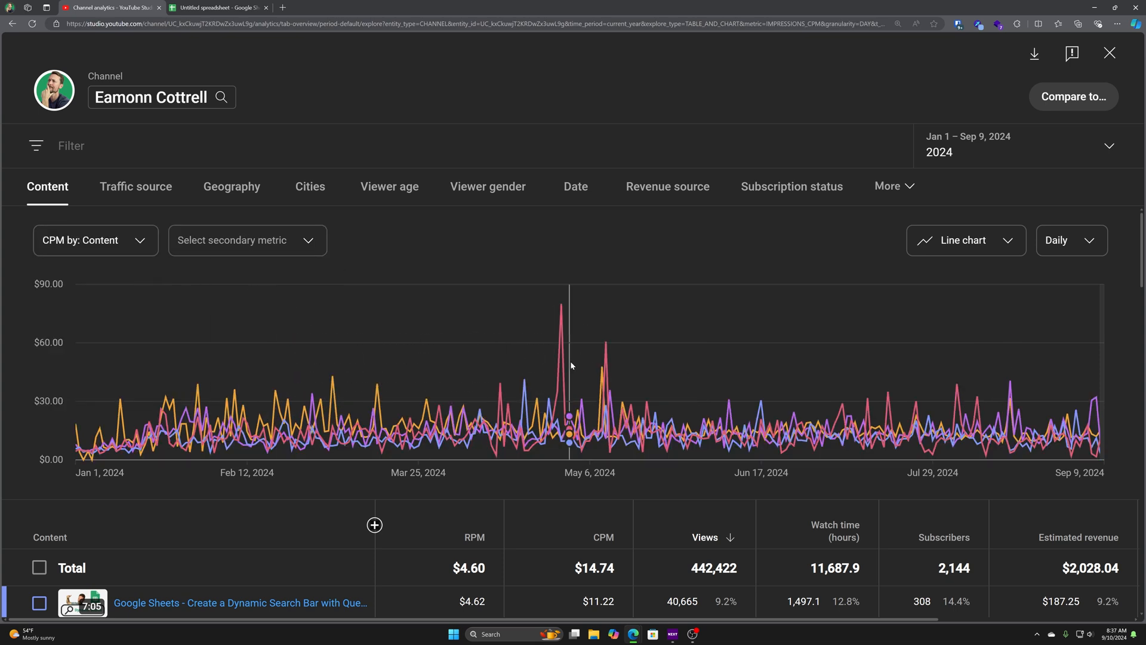
mouse_move(563, 358)
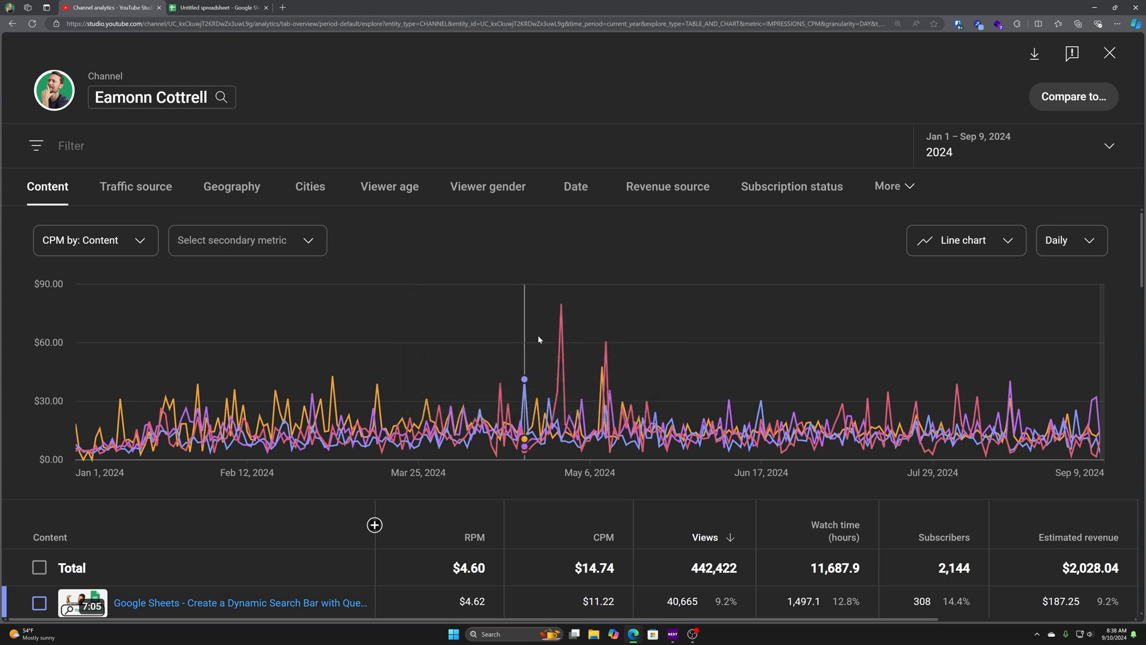
scroll("down", 3)
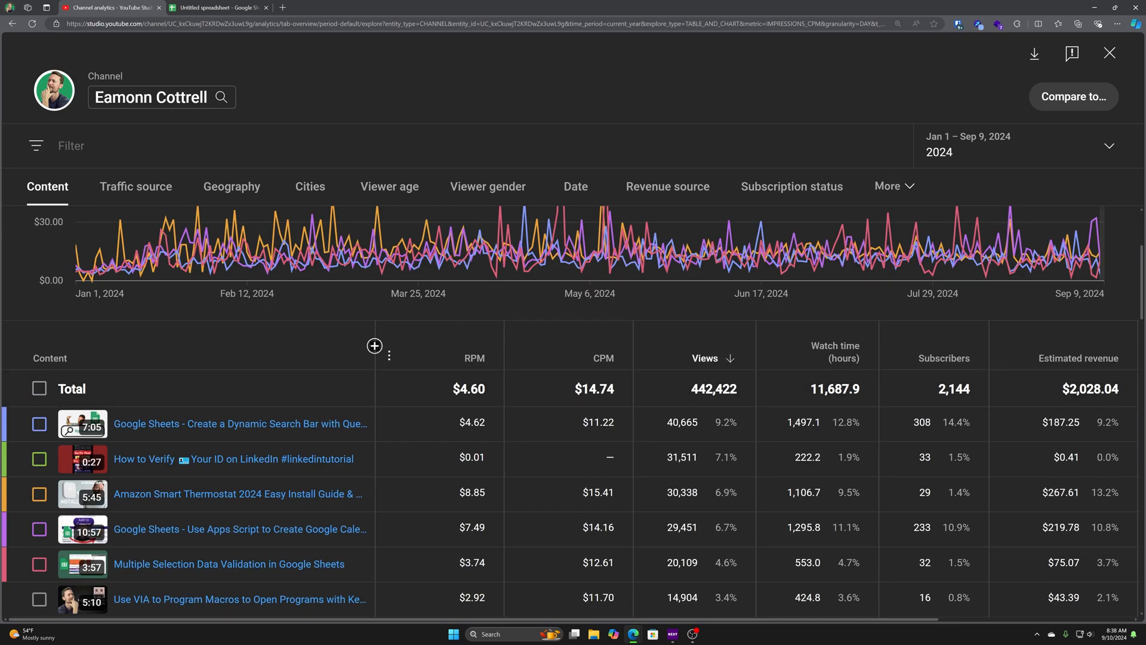
scroll("down", 3)
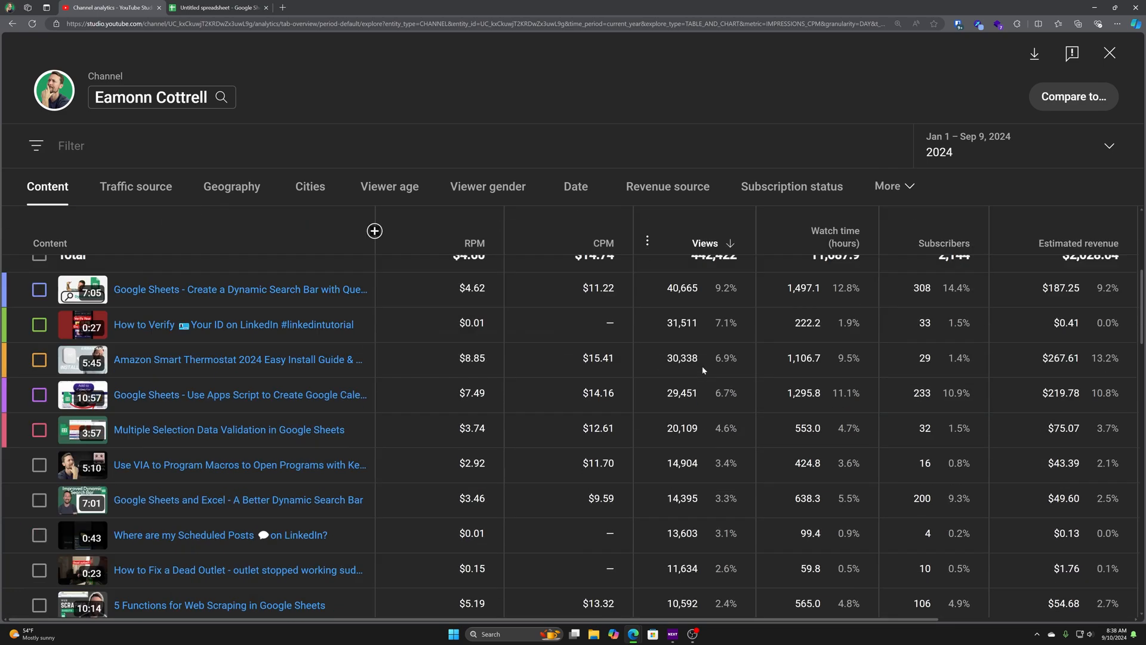
scroll("down", 3)
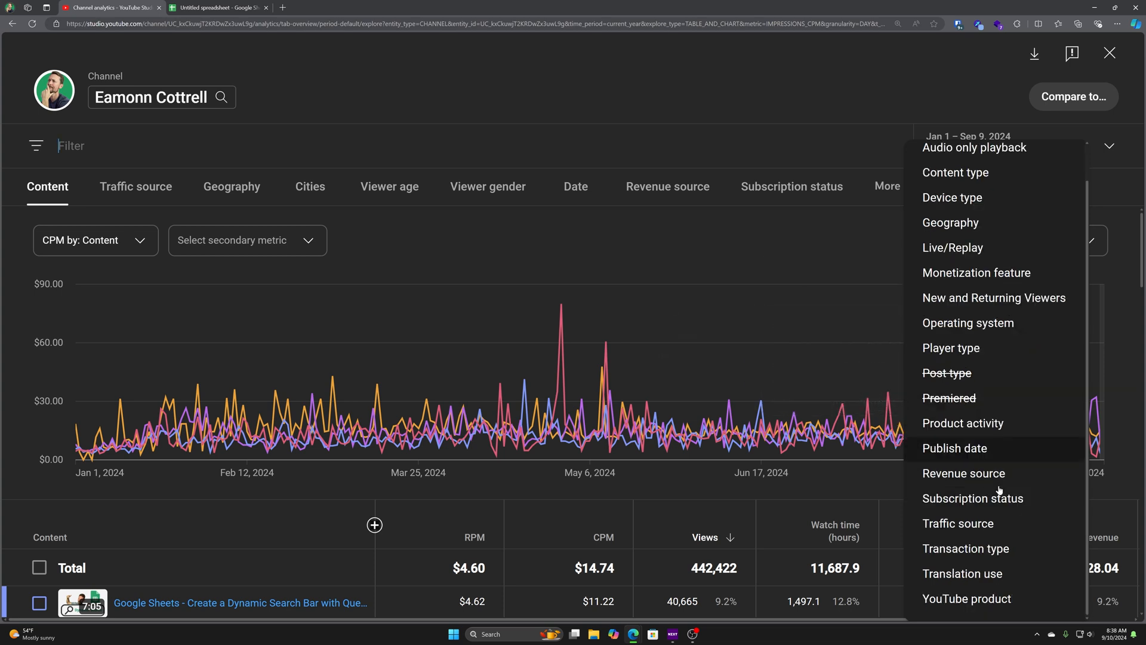
left_click(683, 231)
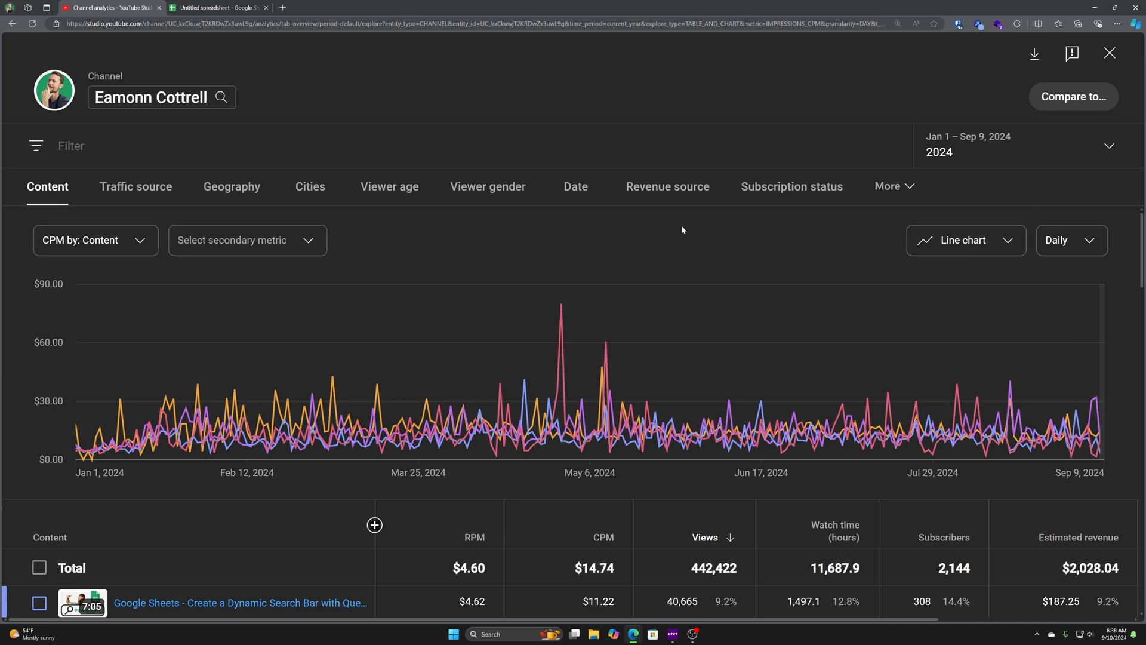
scroll("down", 3)
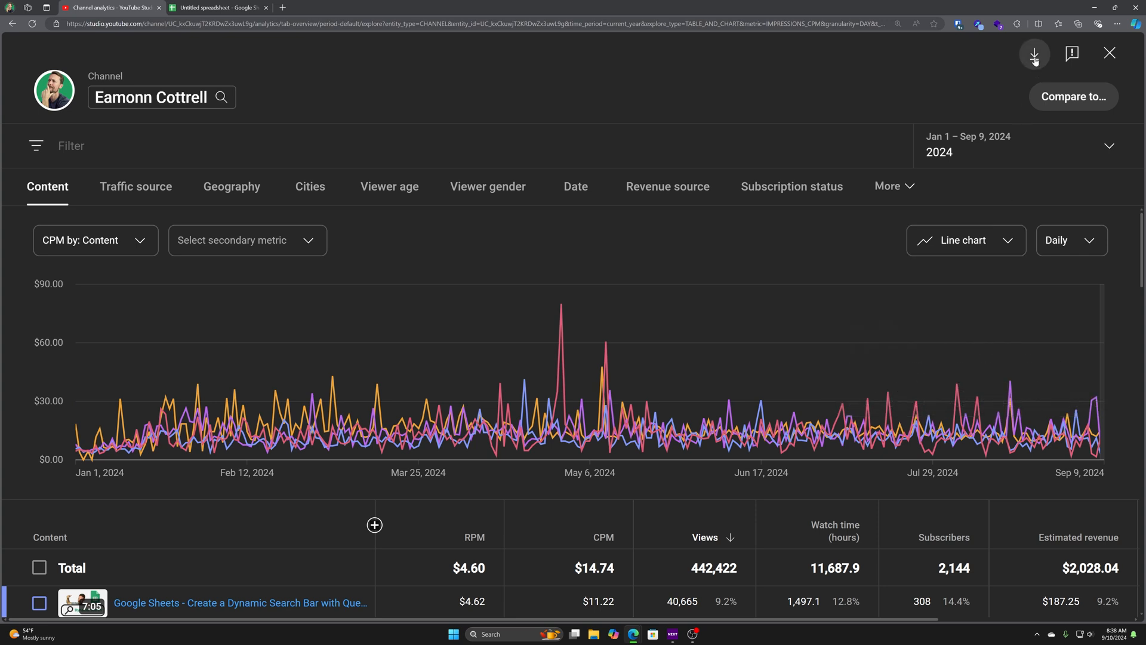
Export the 2024 content report to a new Google Sheets spreadsheet.
left_click(1034, 54)
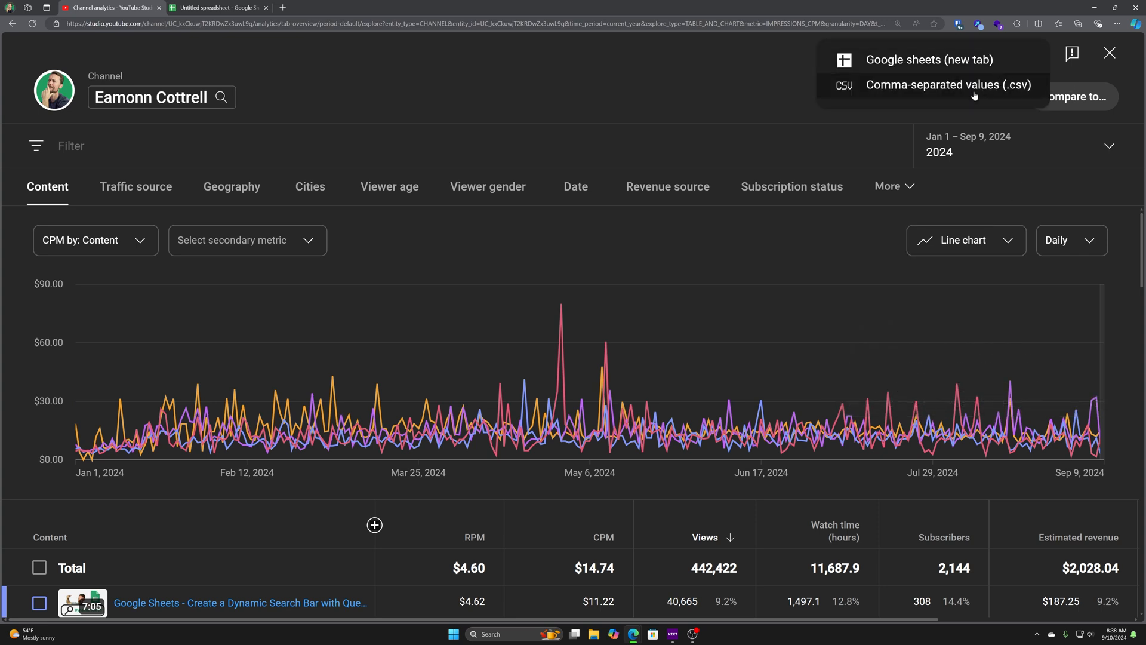
left_click(948, 84)
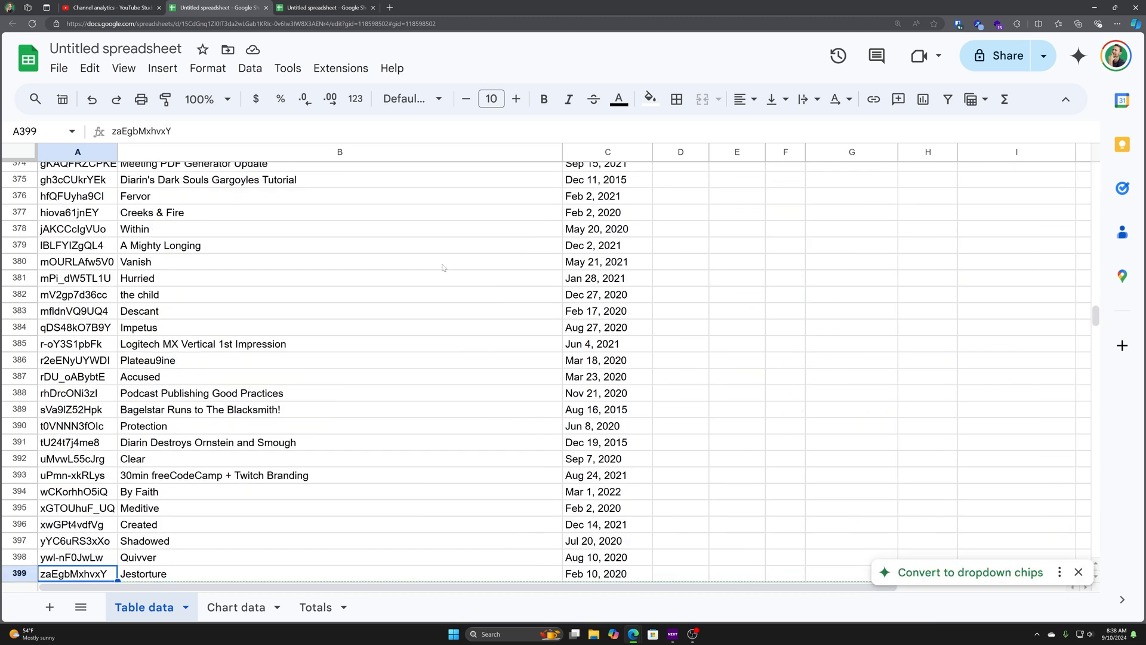
Convert the exported A1:K399 data range into a formatted table via Format > Convert to table.
scroll("down", 3)
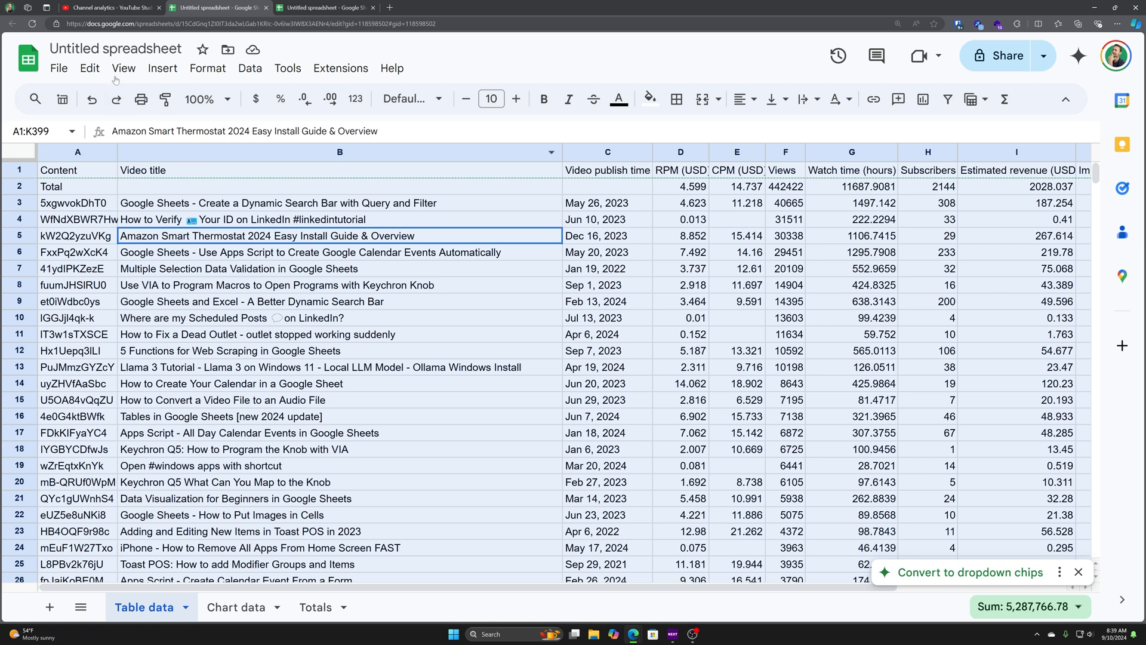
left_click(162, 68)
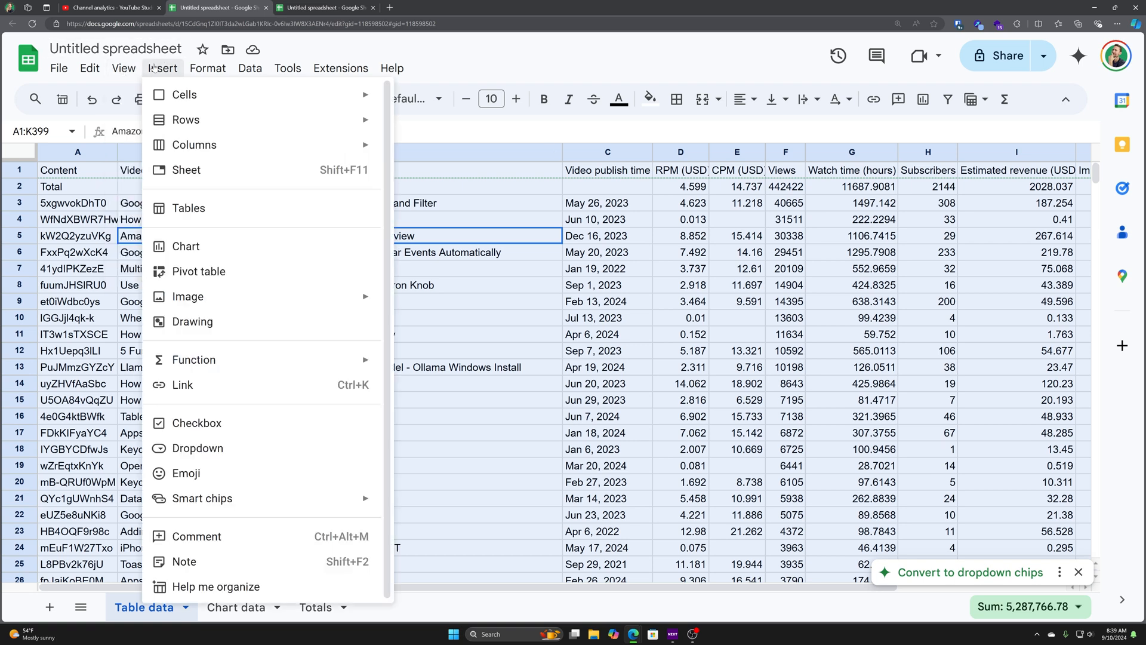
left_click(208, 68)
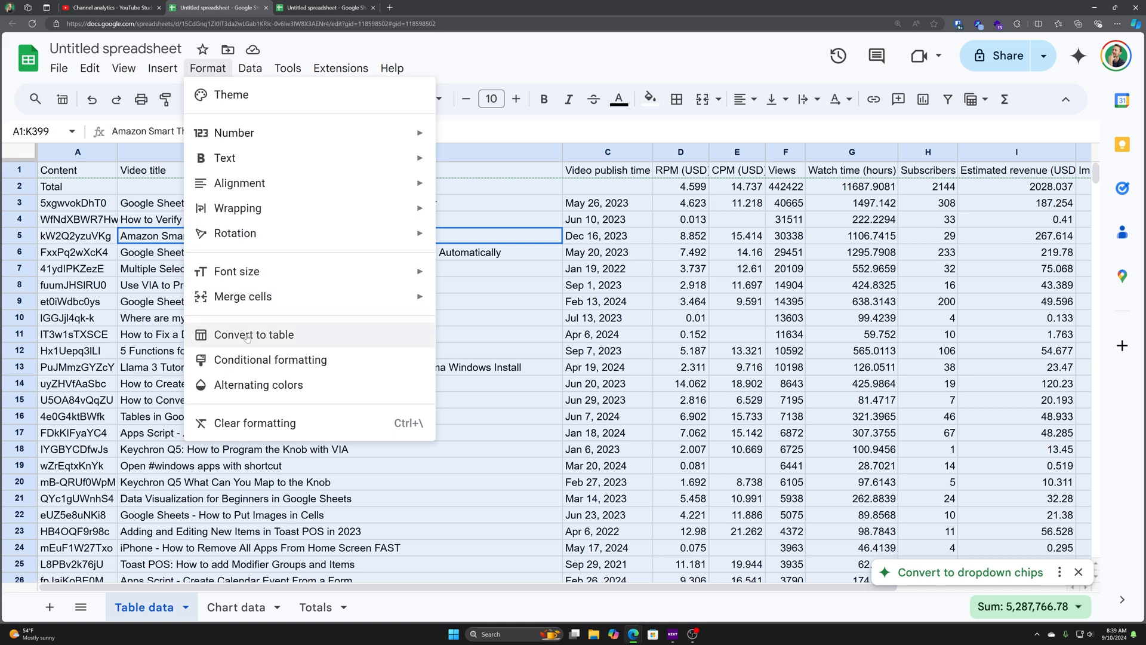
left_click(253, 335)
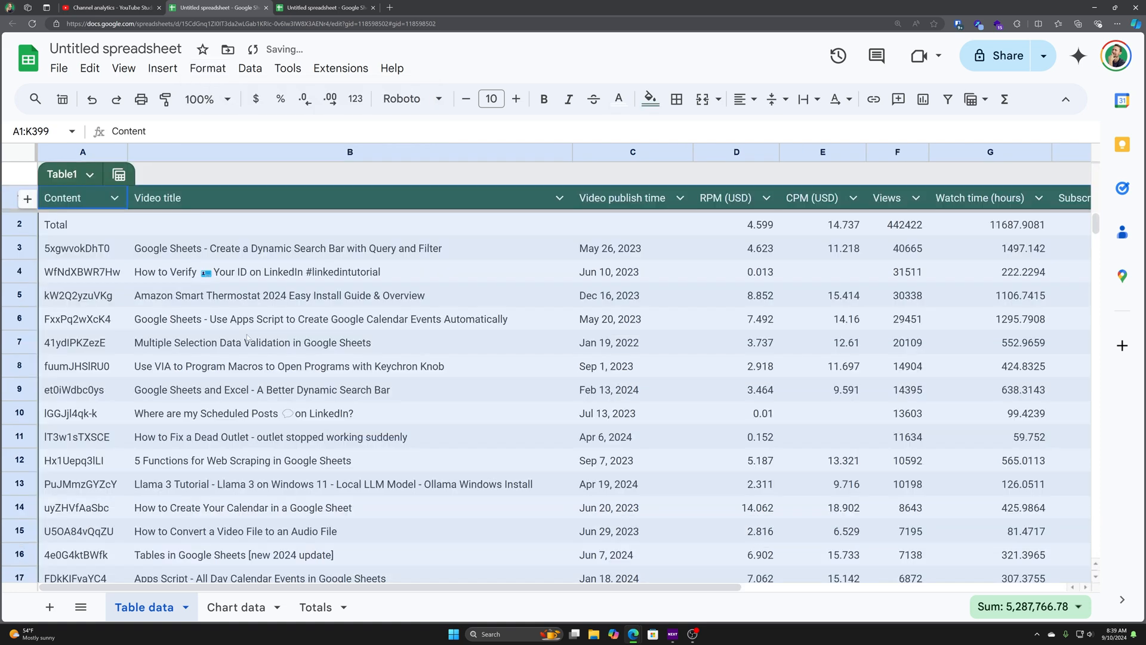
left_click(349, 225)
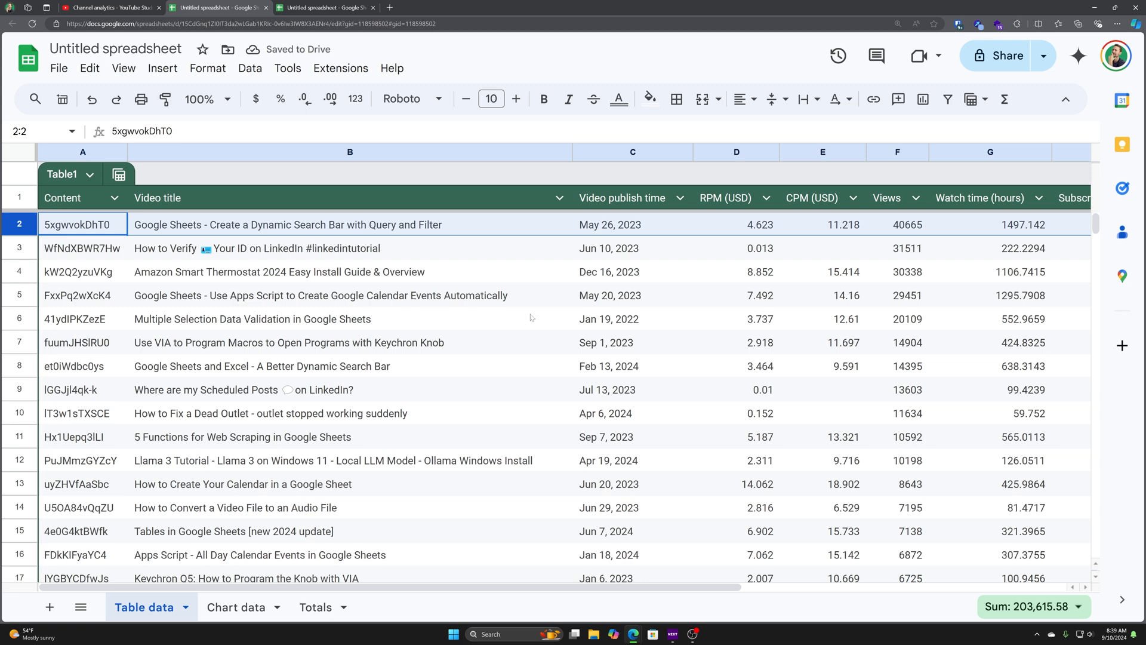
scroll("down", 3)
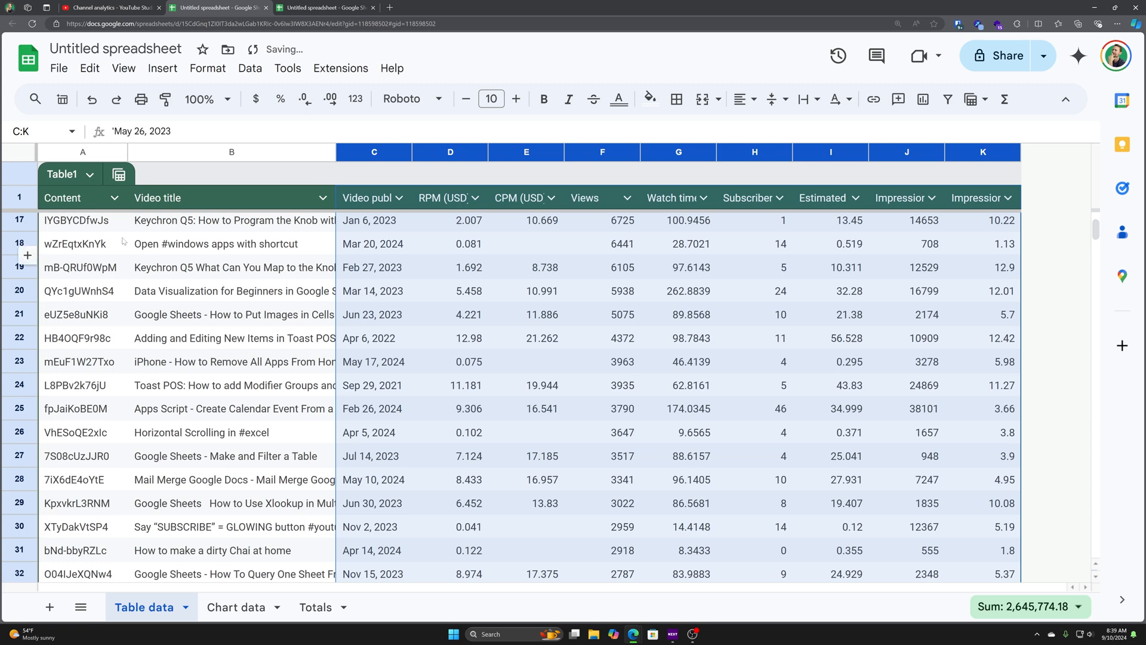
left_click(83, 153)
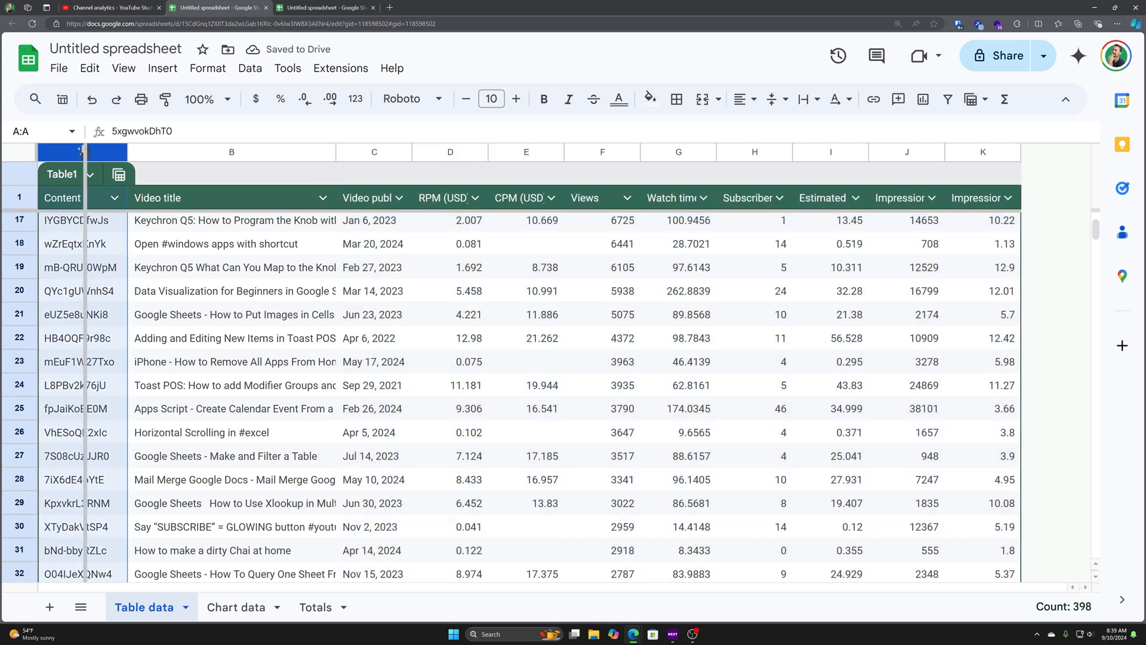
left_click(184, 151)
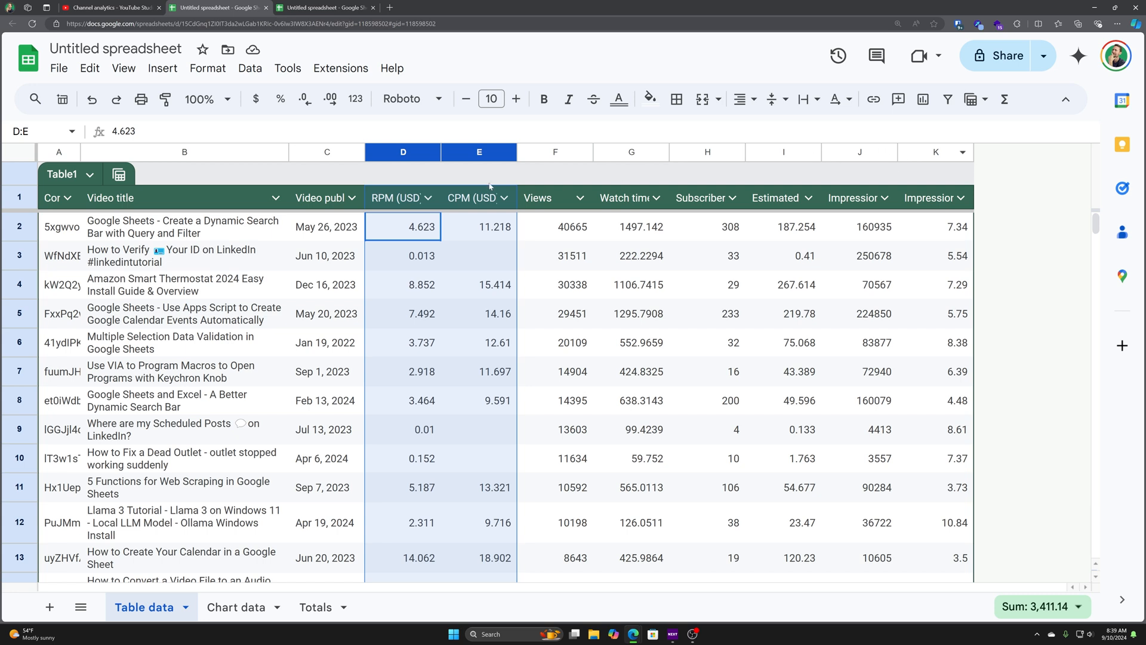
left_click(961, 198)
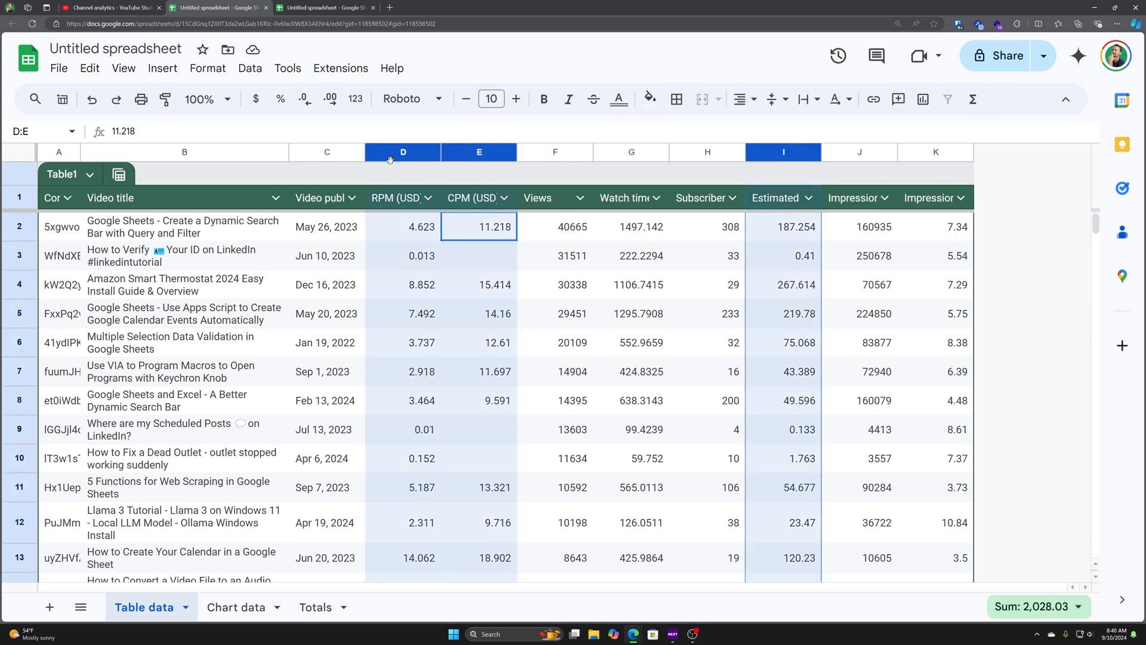
left_click(430, 151)
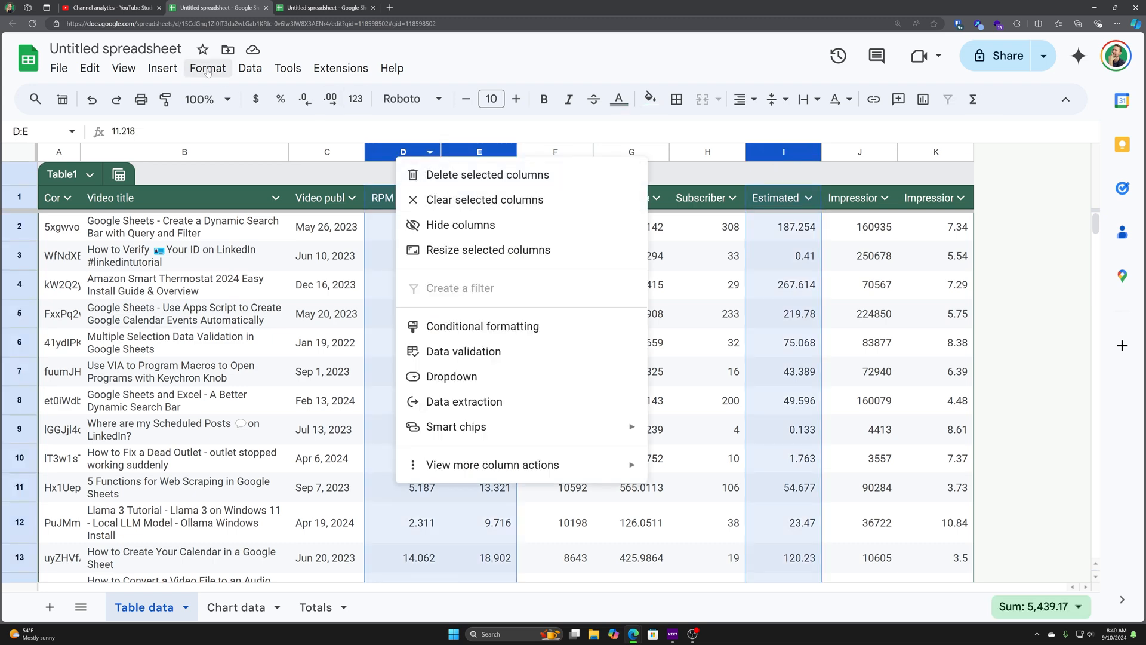
left_click(208, 68)
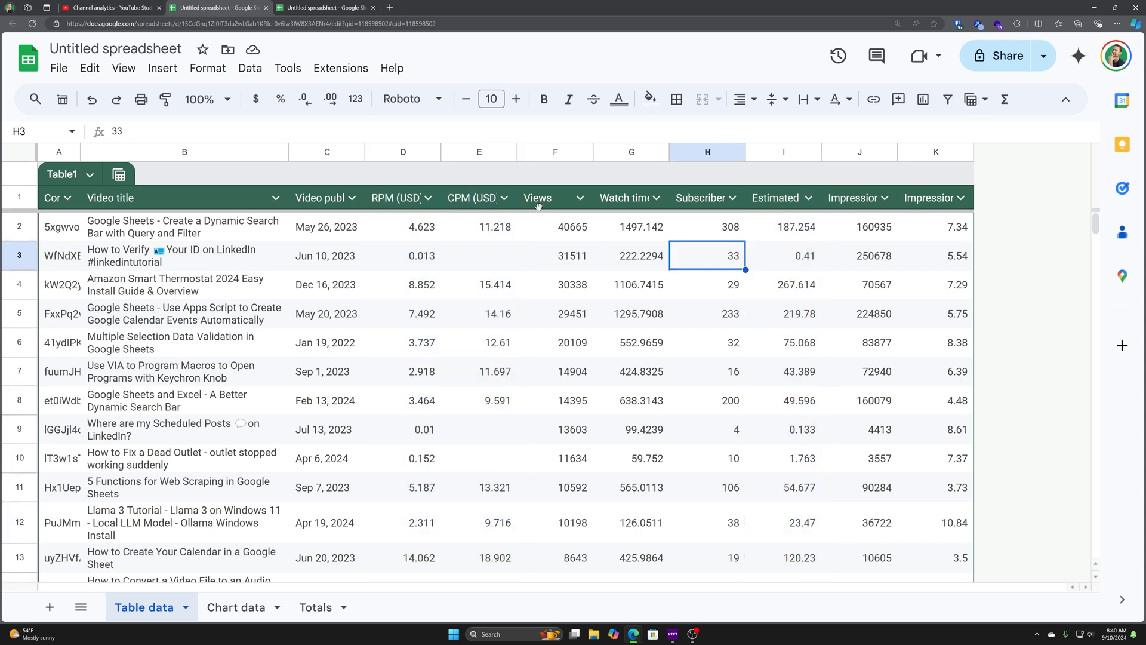
left_click(431, 198)
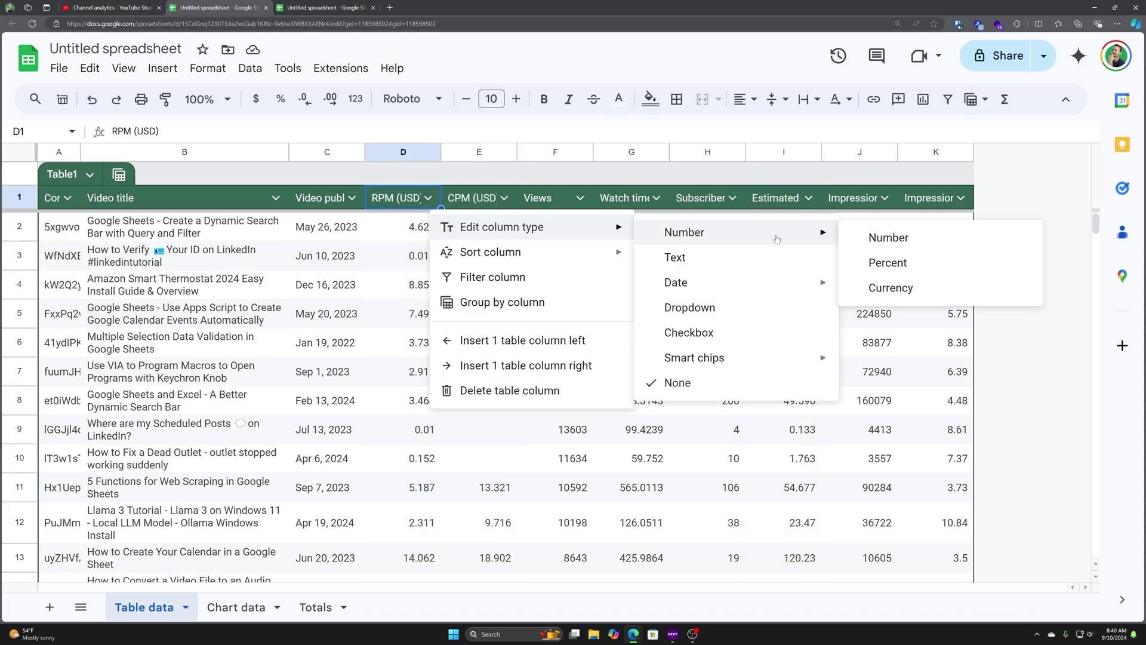
Set the RPM, CPM and Estimated revenue column types to Currency.
left_click(891, 288)
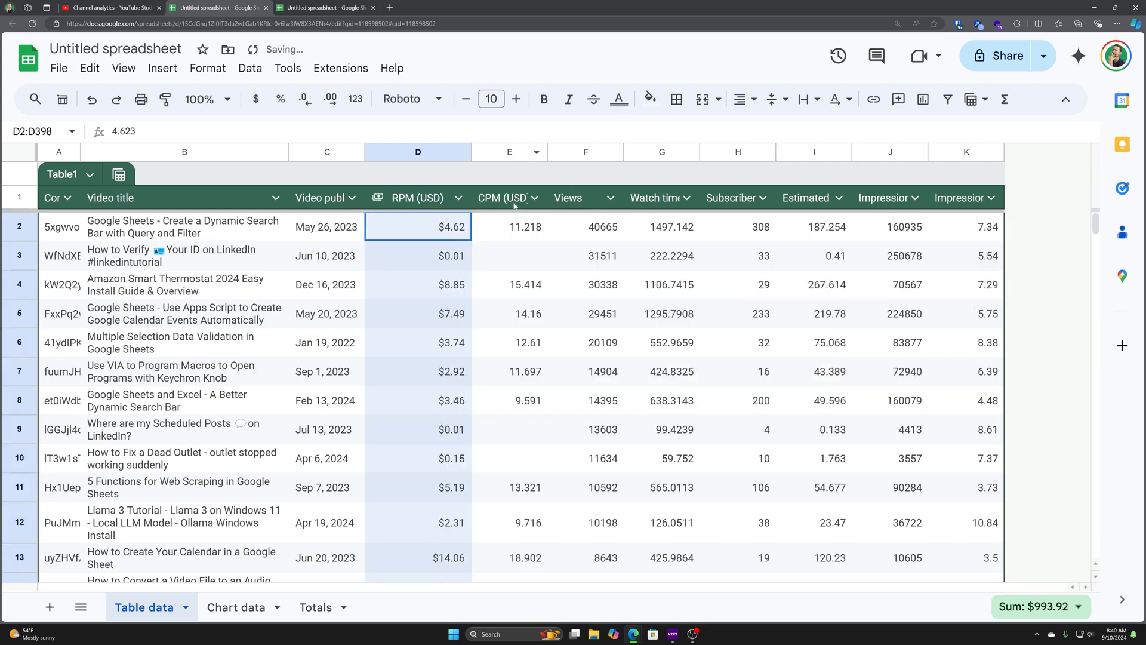
left_click(535, 197)
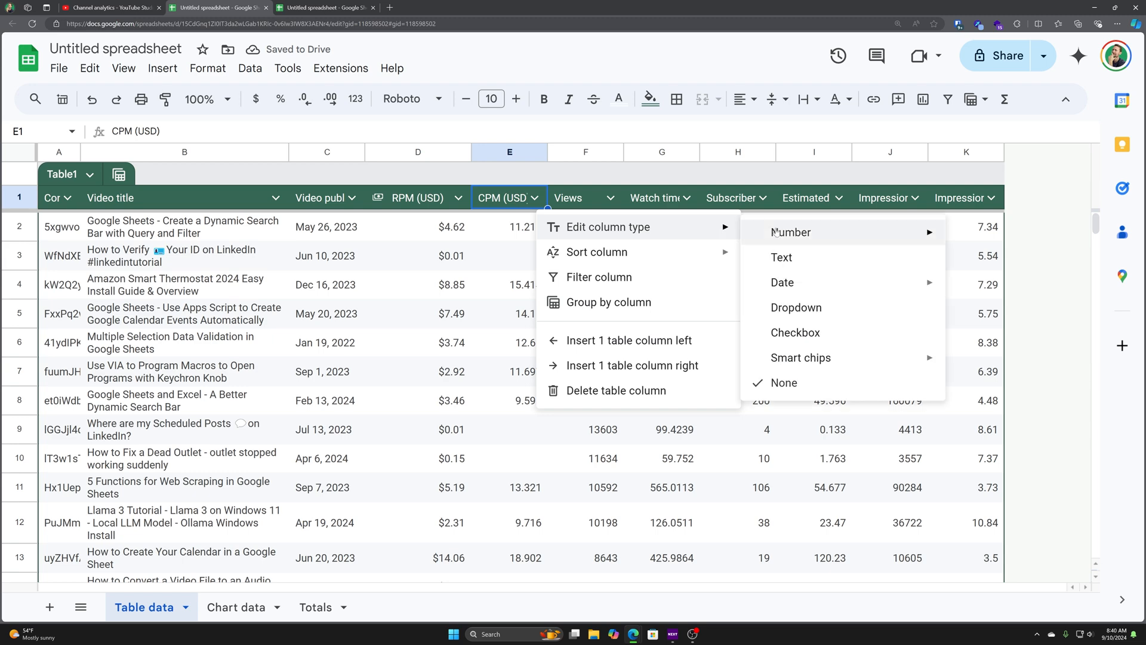
left_click(791, 232)
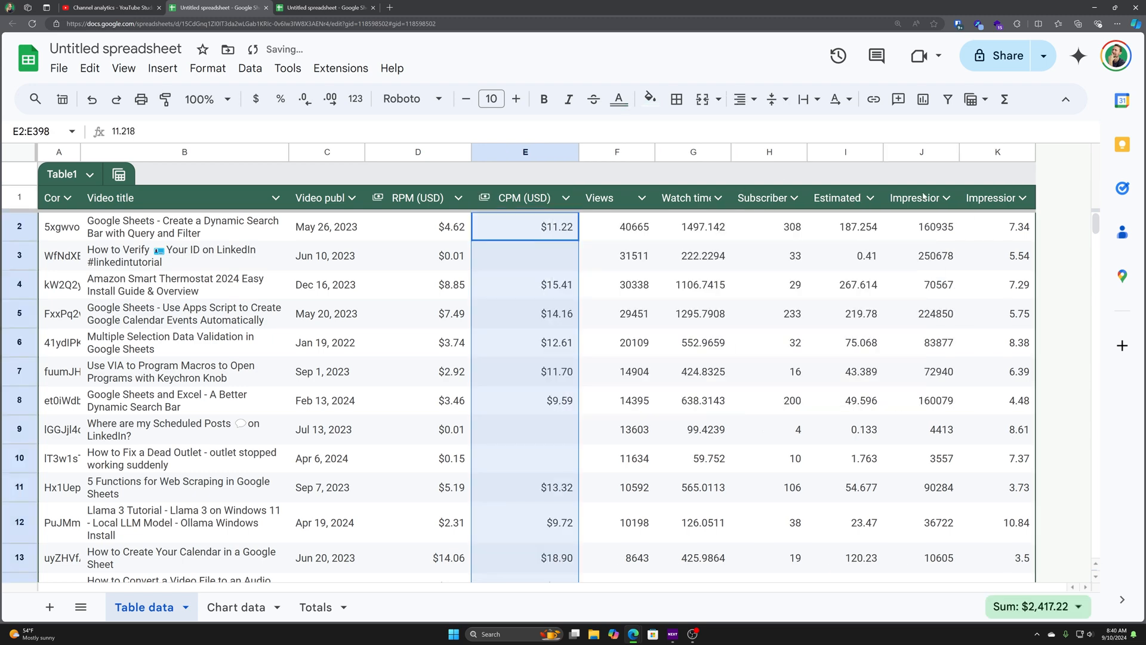
left_click(877, 198)
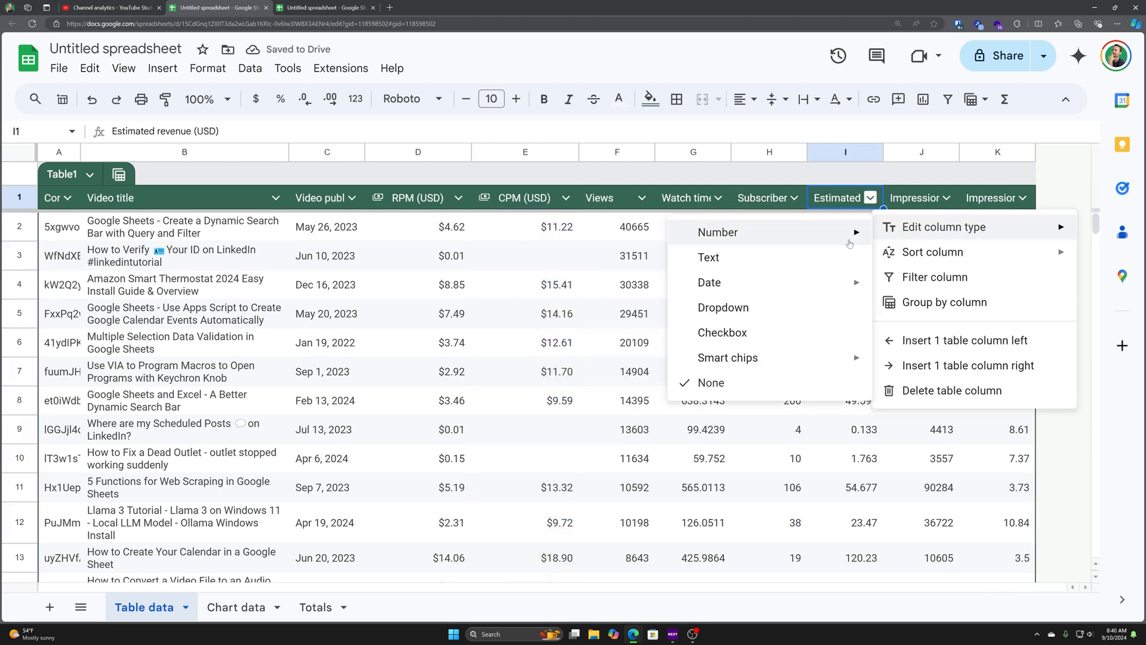
left_click(717, 231)
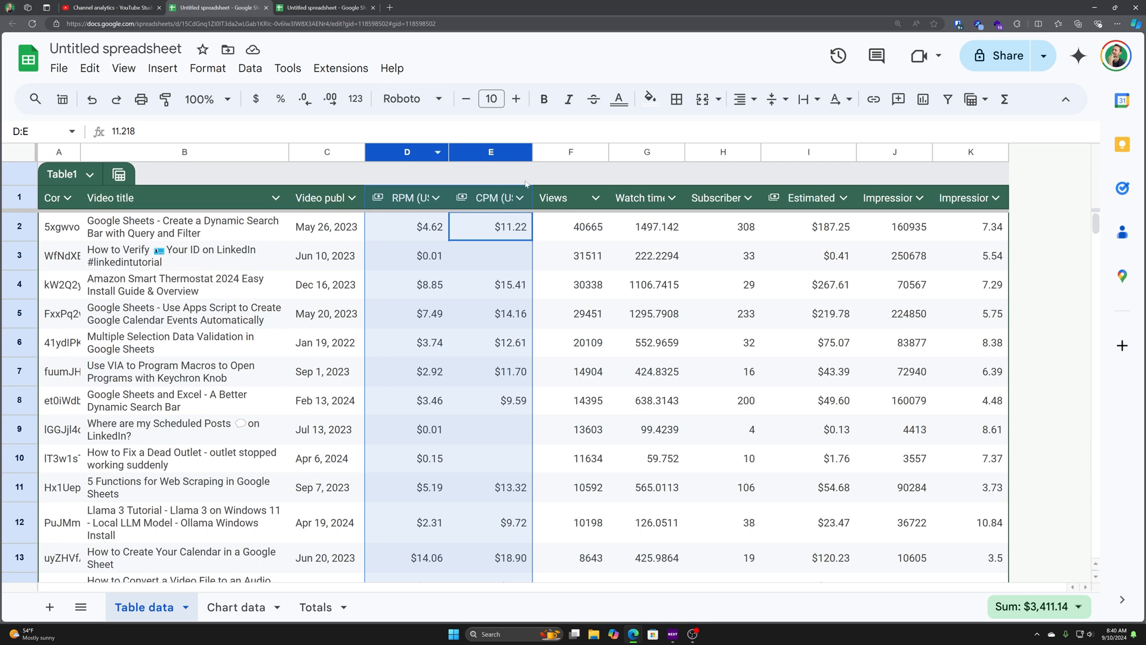
Filter the Estimated revenue column by condition 'Greater than' 1, leaving 98 of 397 rows.
left_click(845, 198)
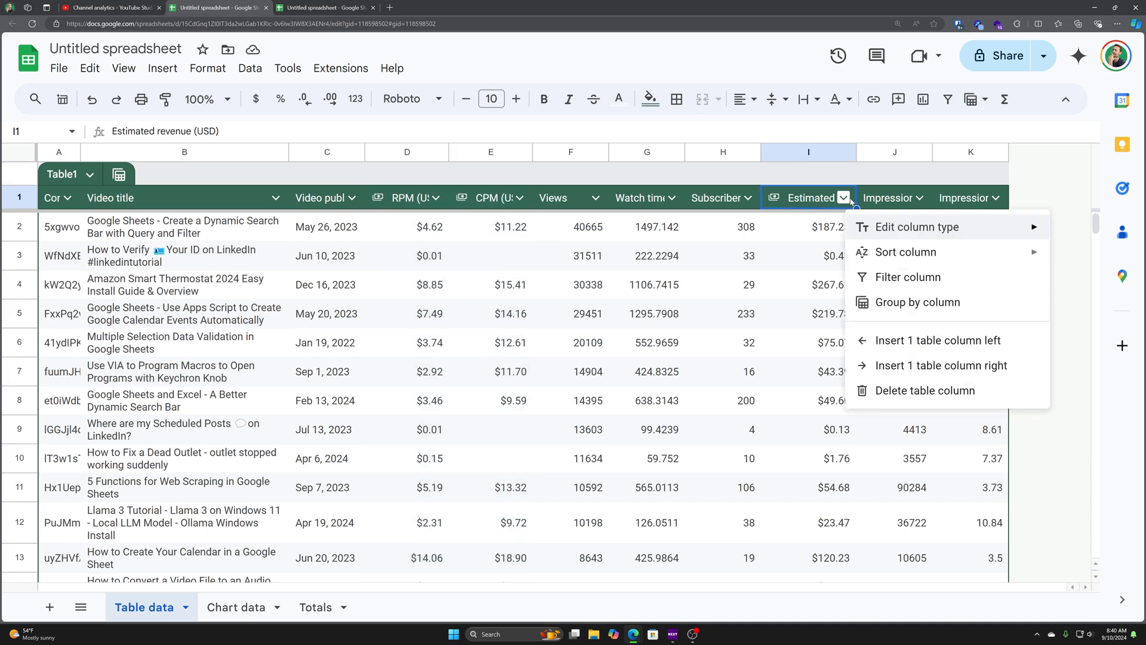
mouse_move(924, 281)
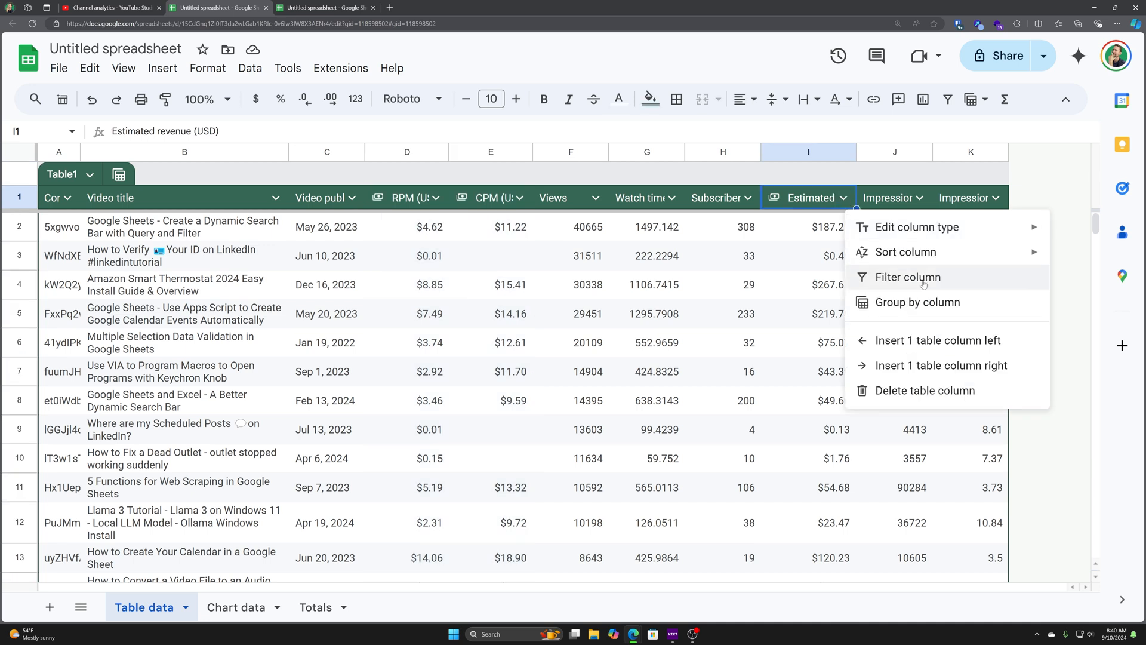
left_click(907, 277)
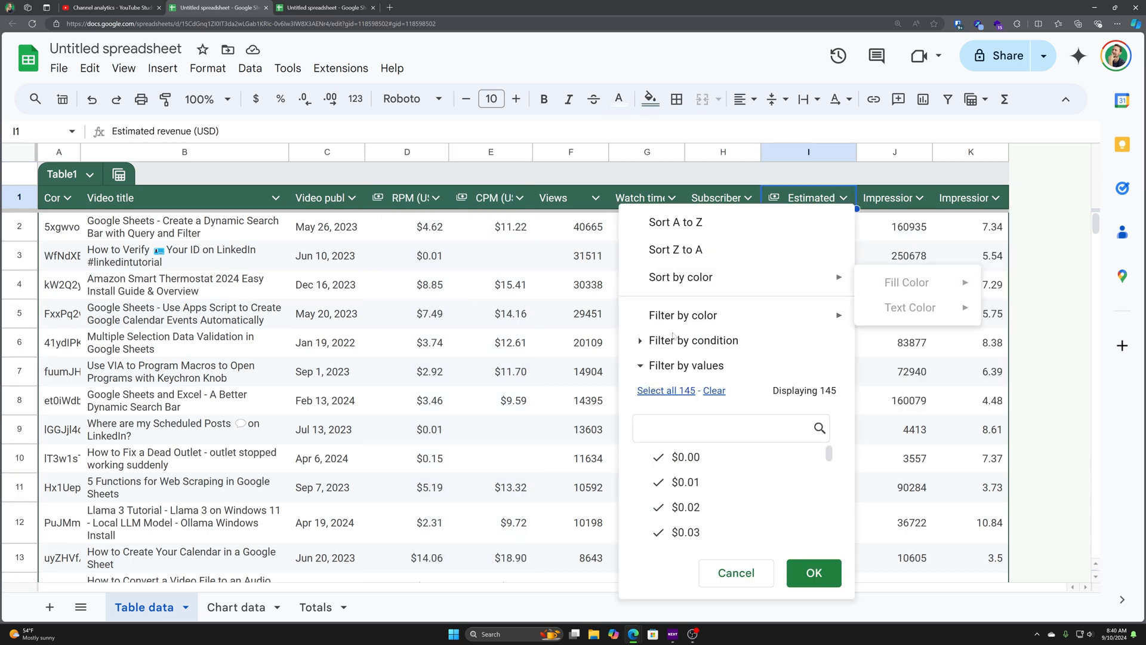
left_click(693, 340)
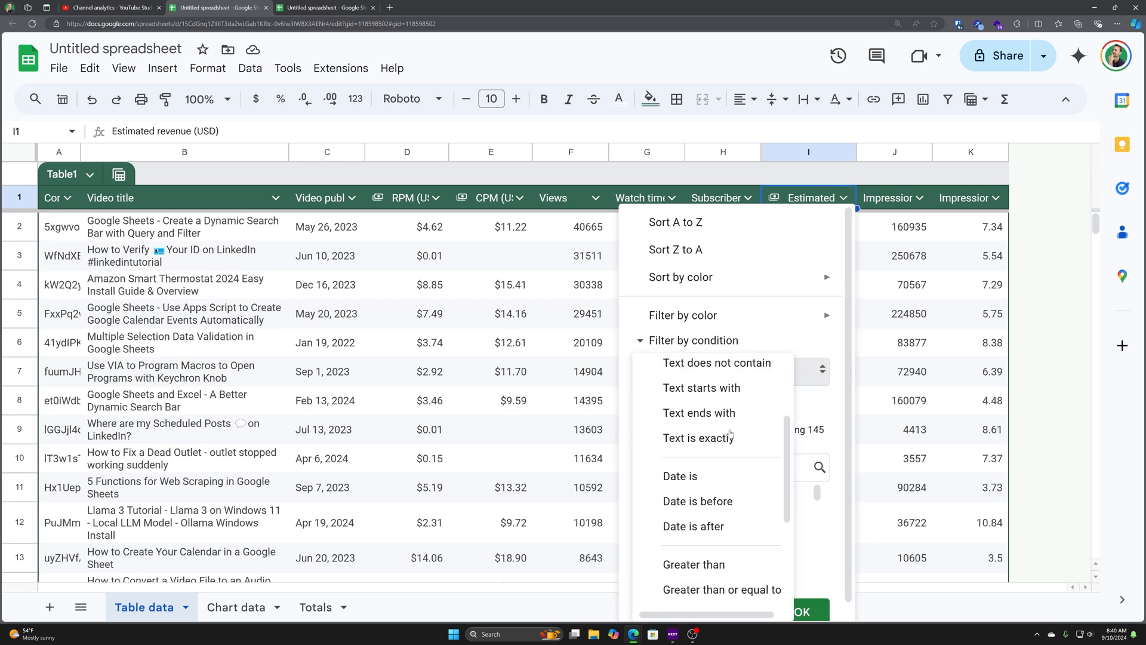
left_click(693, 563)
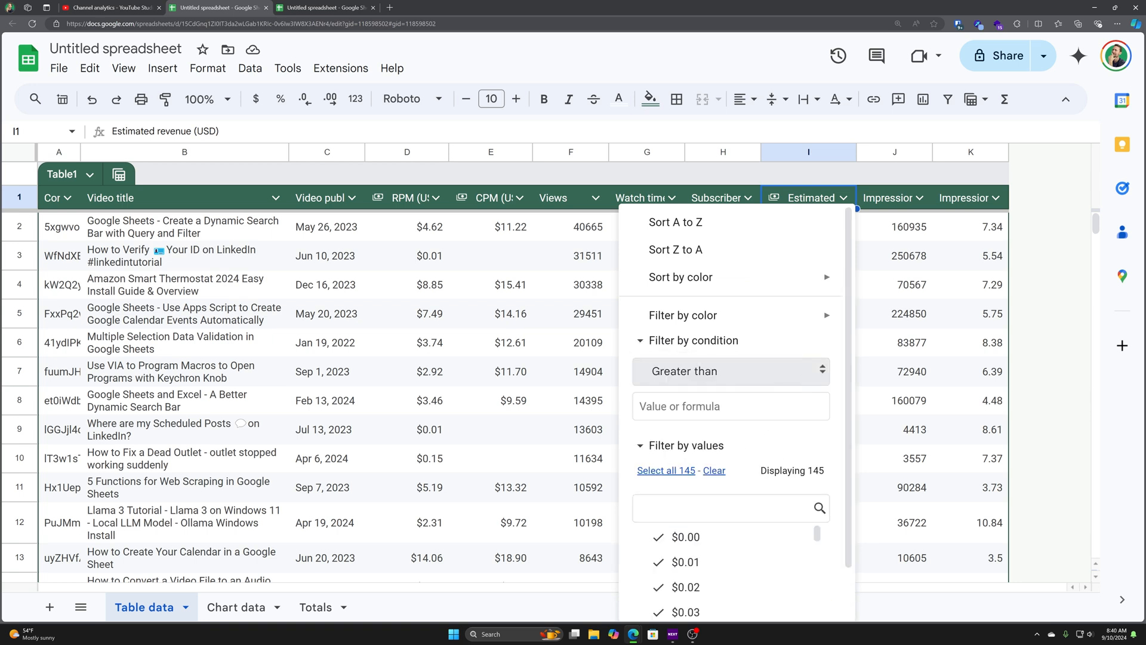
type("1")
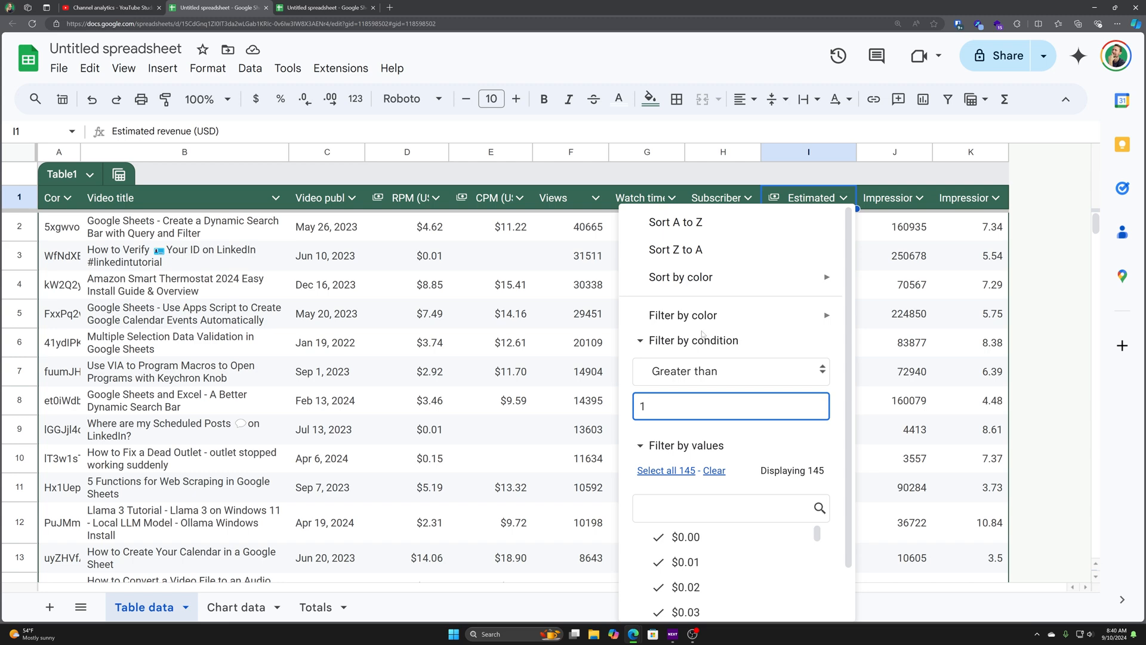
scroll("down", 3)
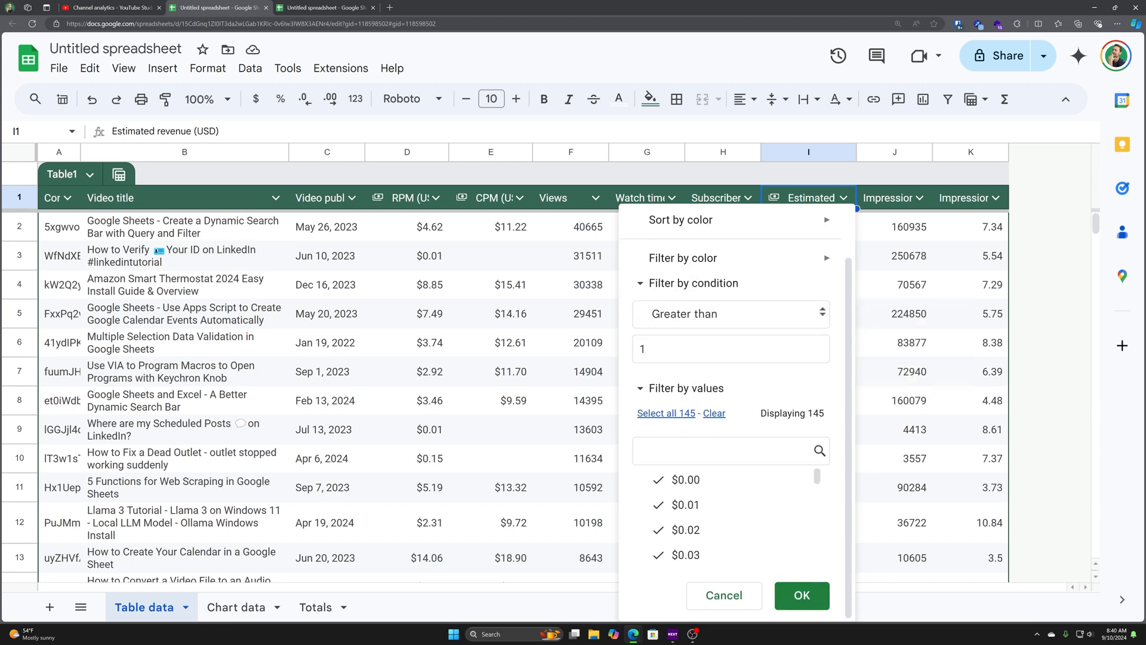
left_click(802, 594)
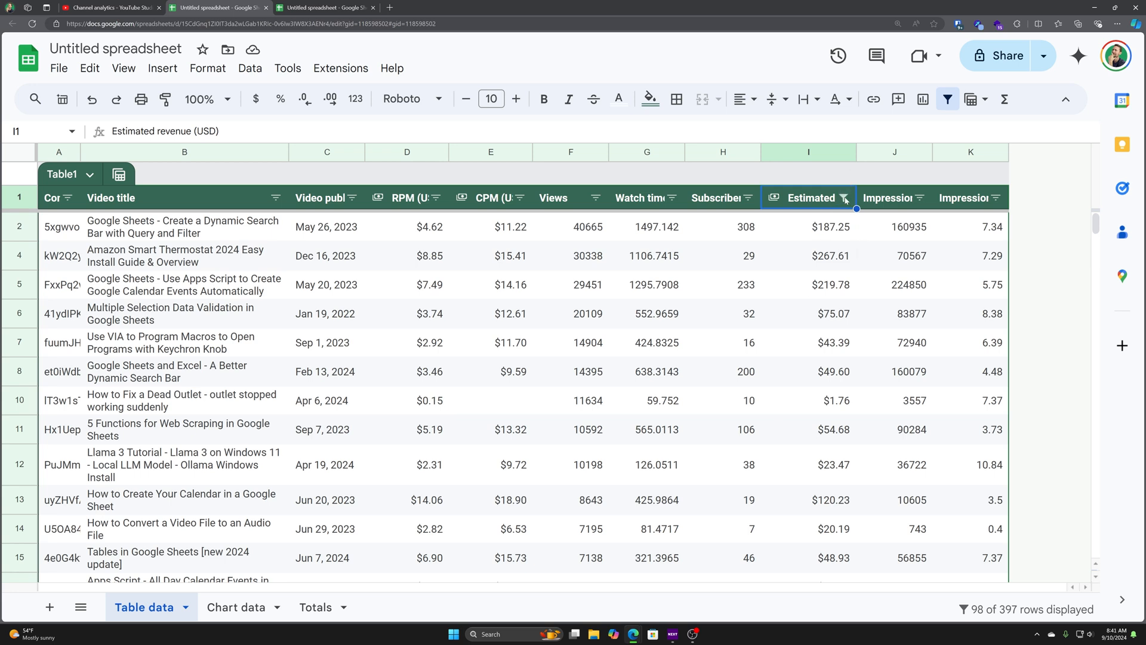
Sort the Estimated revenue column Z to A so $267.61 leads the table.
left_click(845, 197)
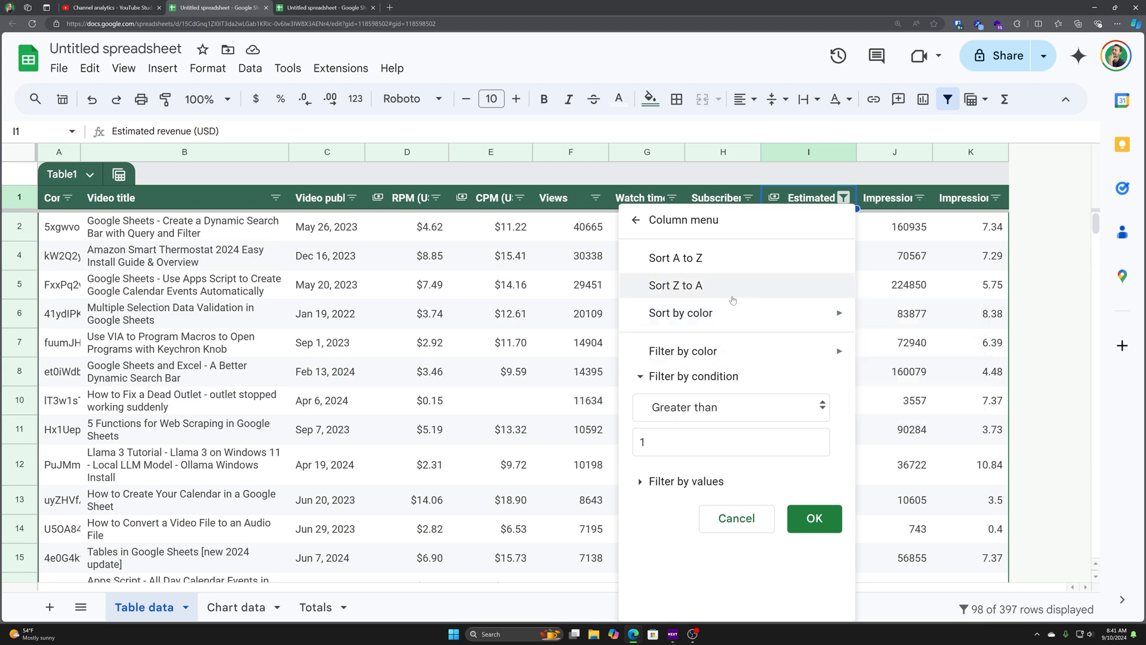
left_click(674, 285)
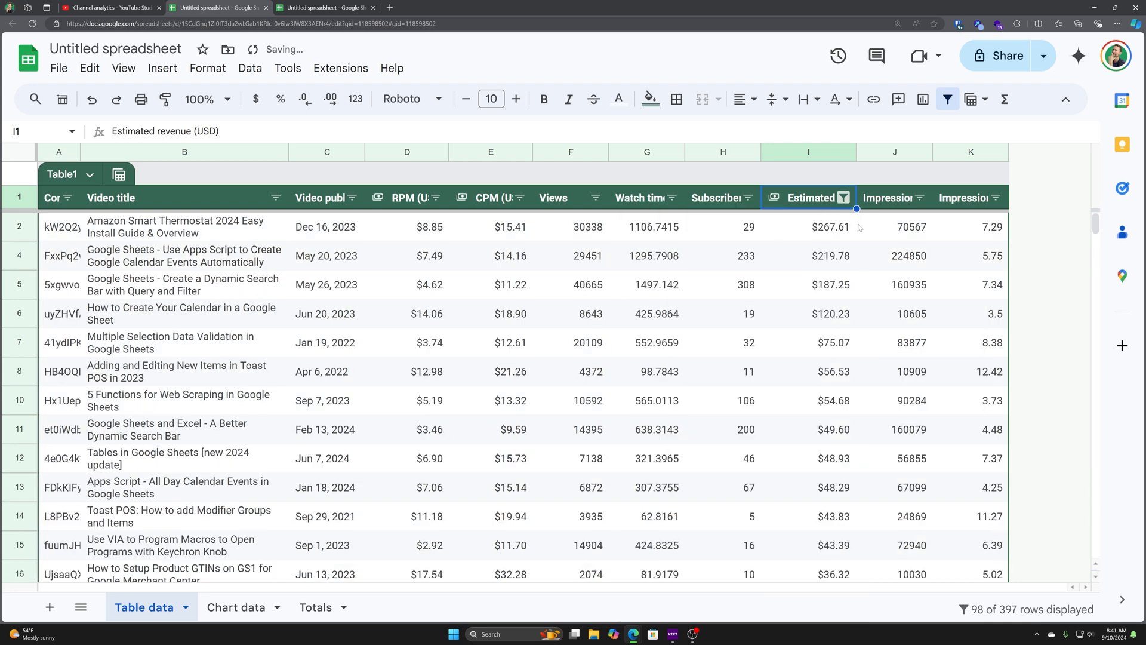
left_click_drag(808, 226, 808, 343)
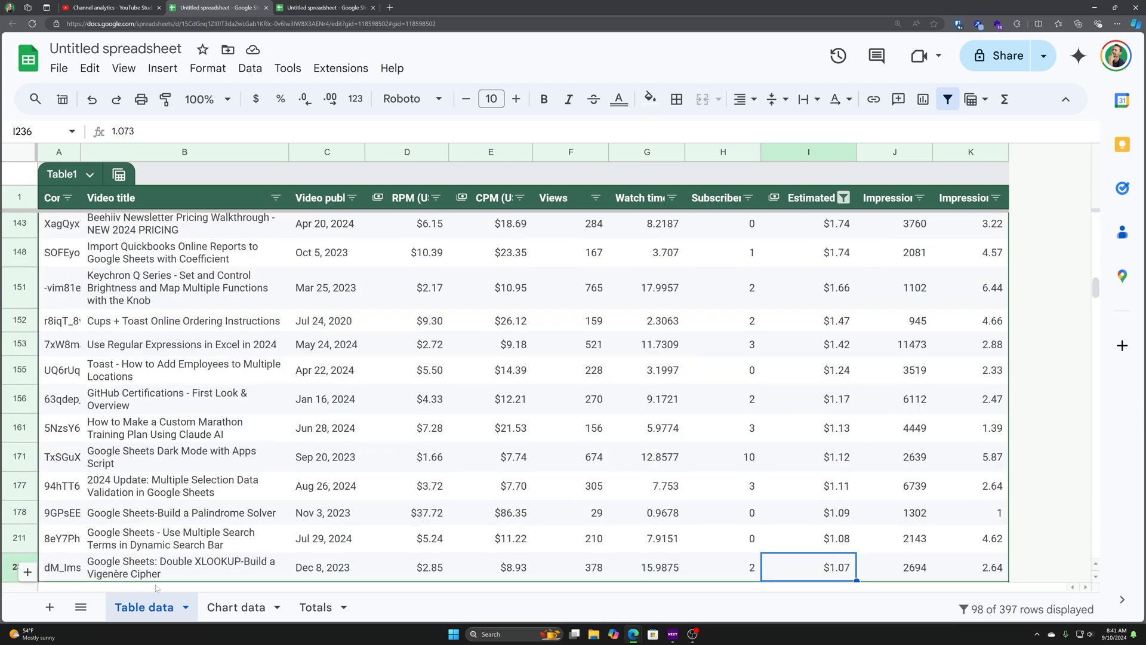
Inspect the lowest-revenue video's title, impressions and $1.07 revenue, then return to the top earner.
left_click(179, 567)
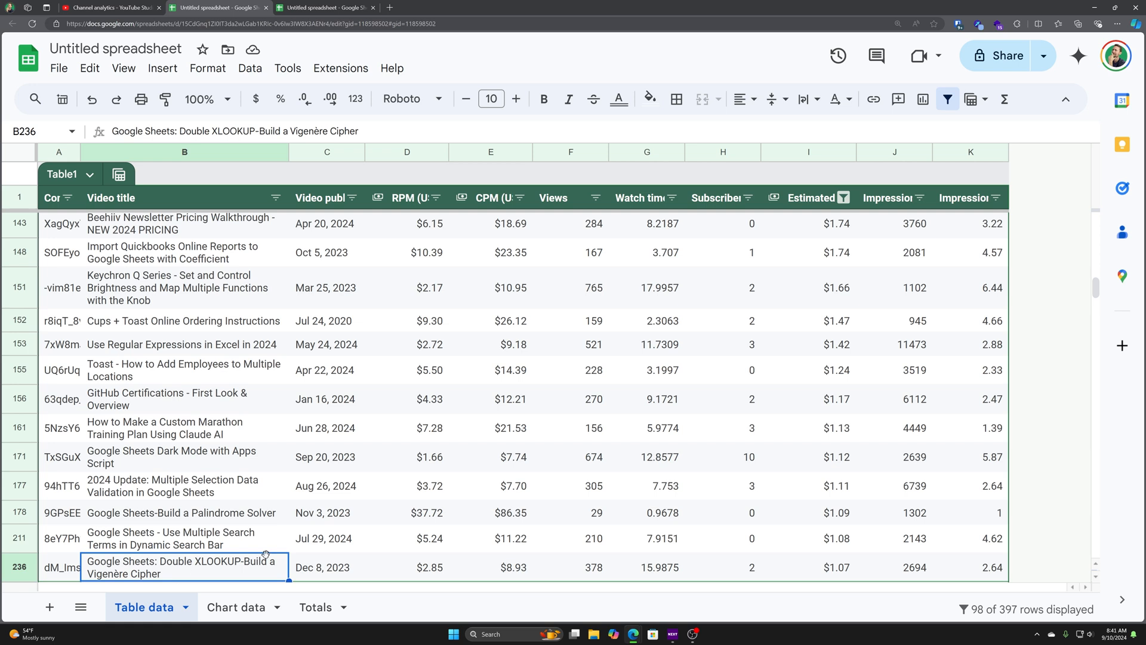
left_click(913, 567)
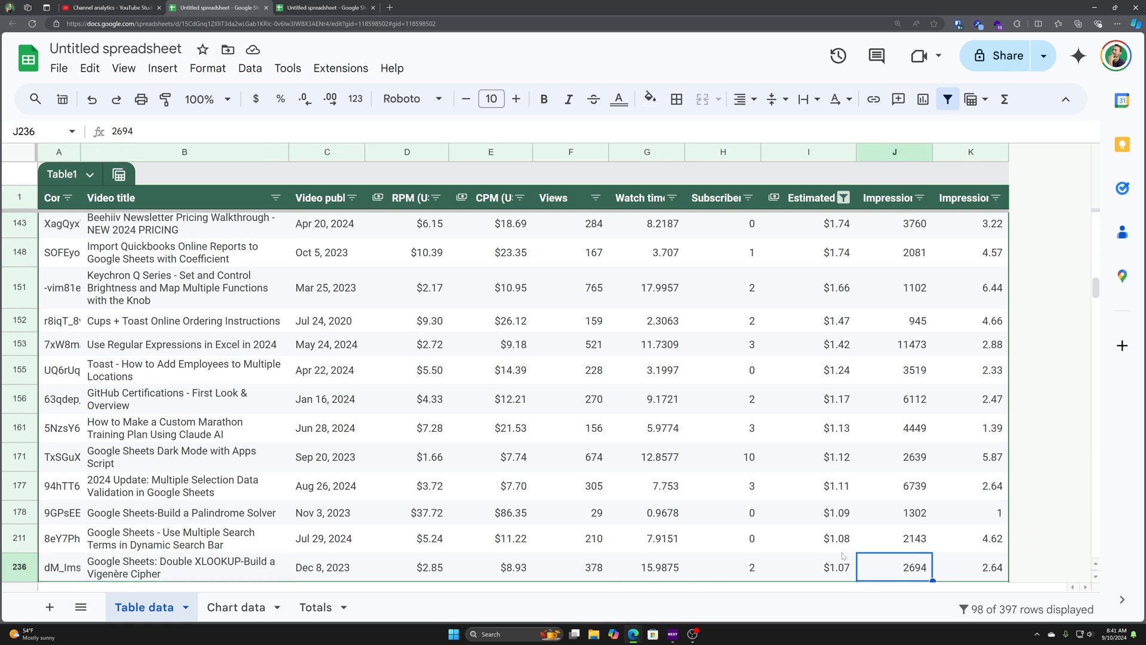
left_click(810, 567)
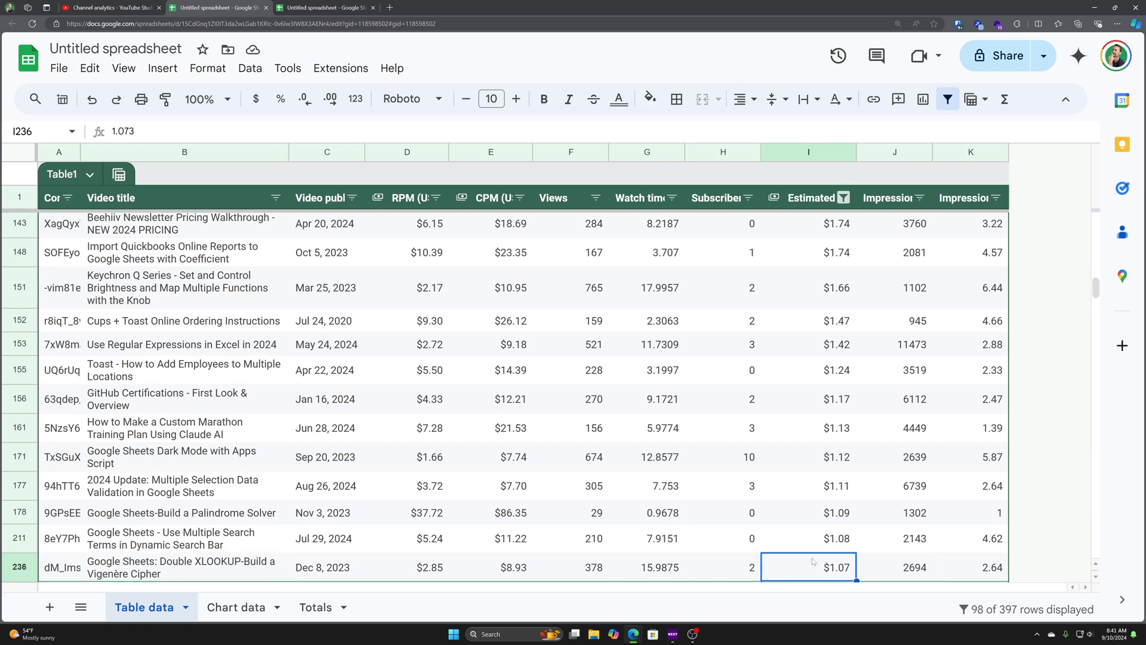
left_click(812, 199)
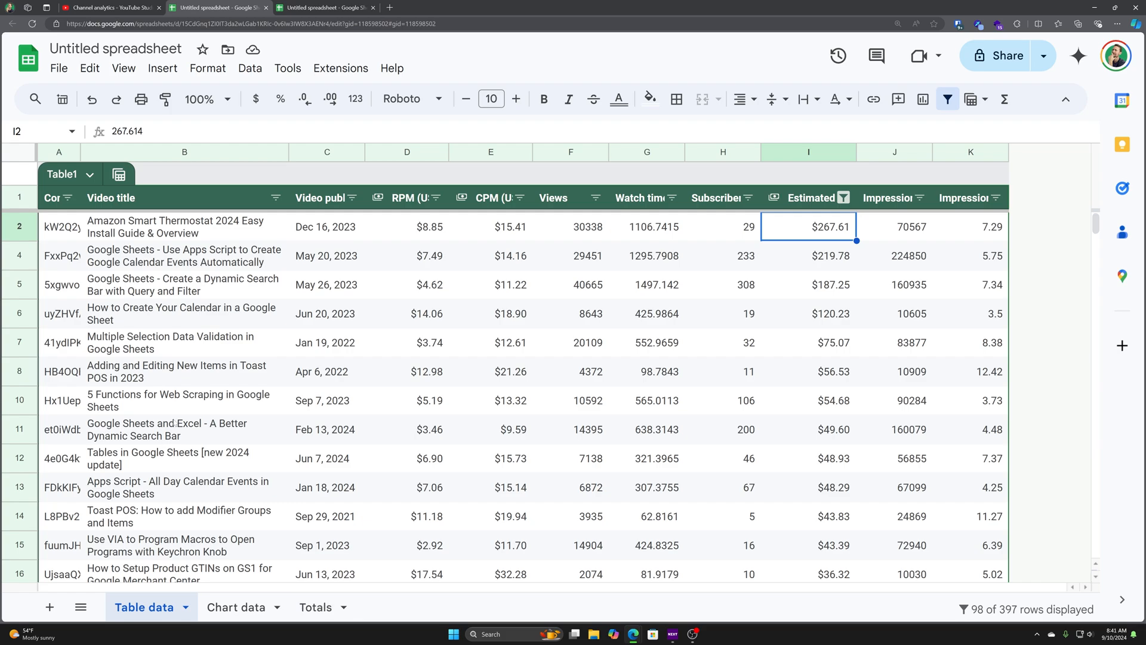
scroll("down", 3)
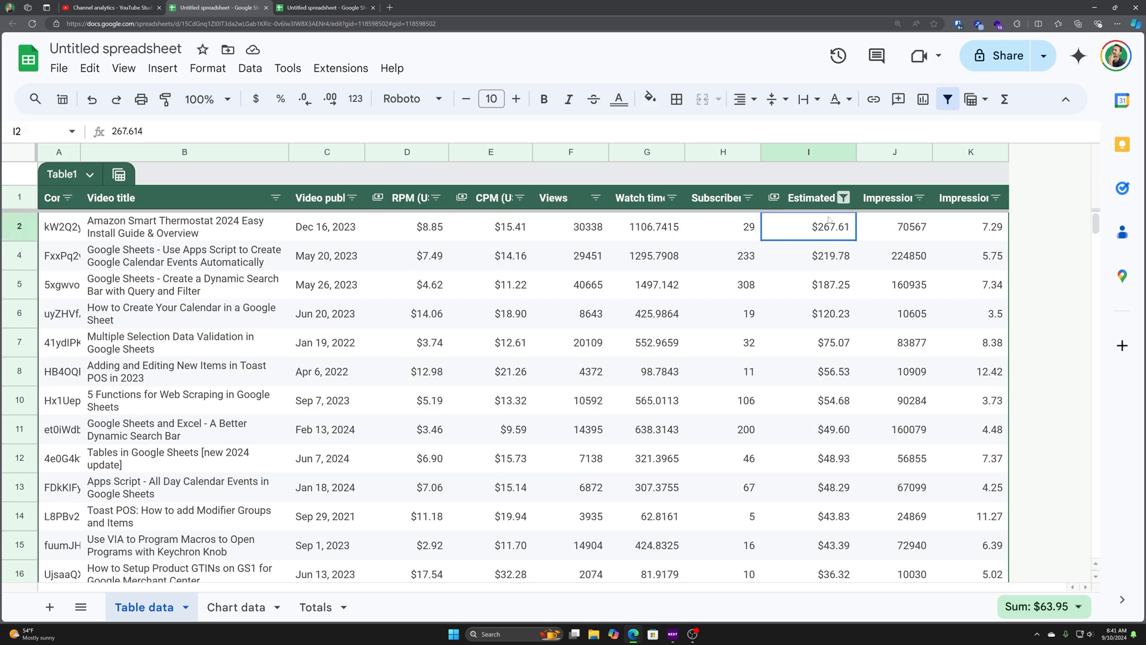
left_click_drag(808, 226, 808, 371)
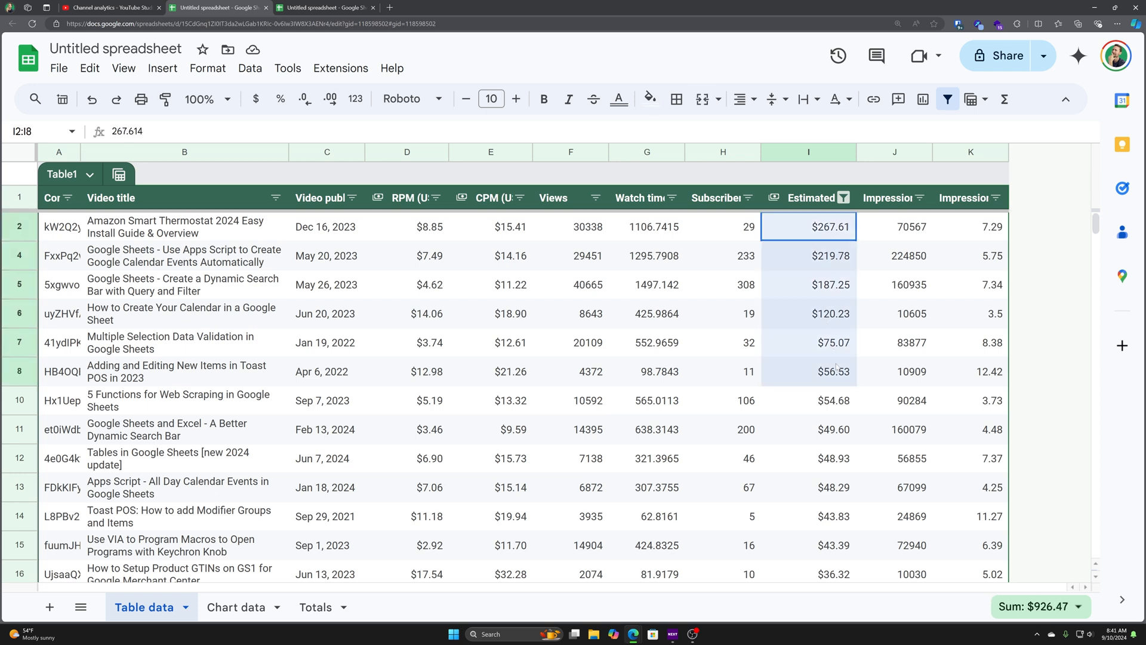
left_click_drag(808, 225, 829, 400)
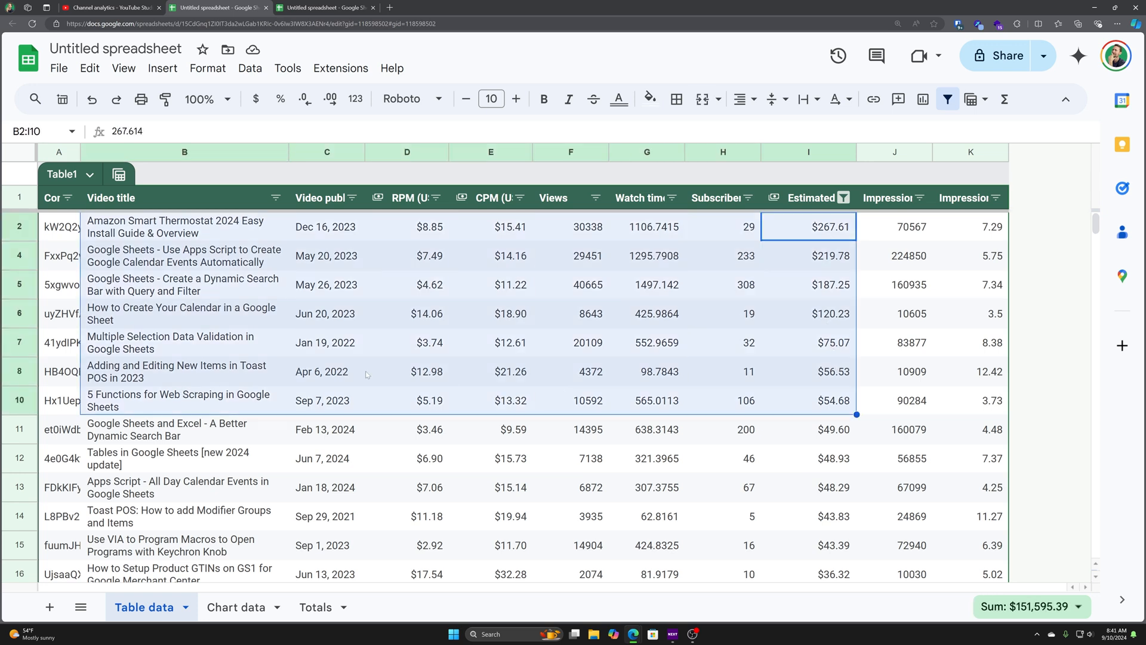
mouse_move(852, 489)
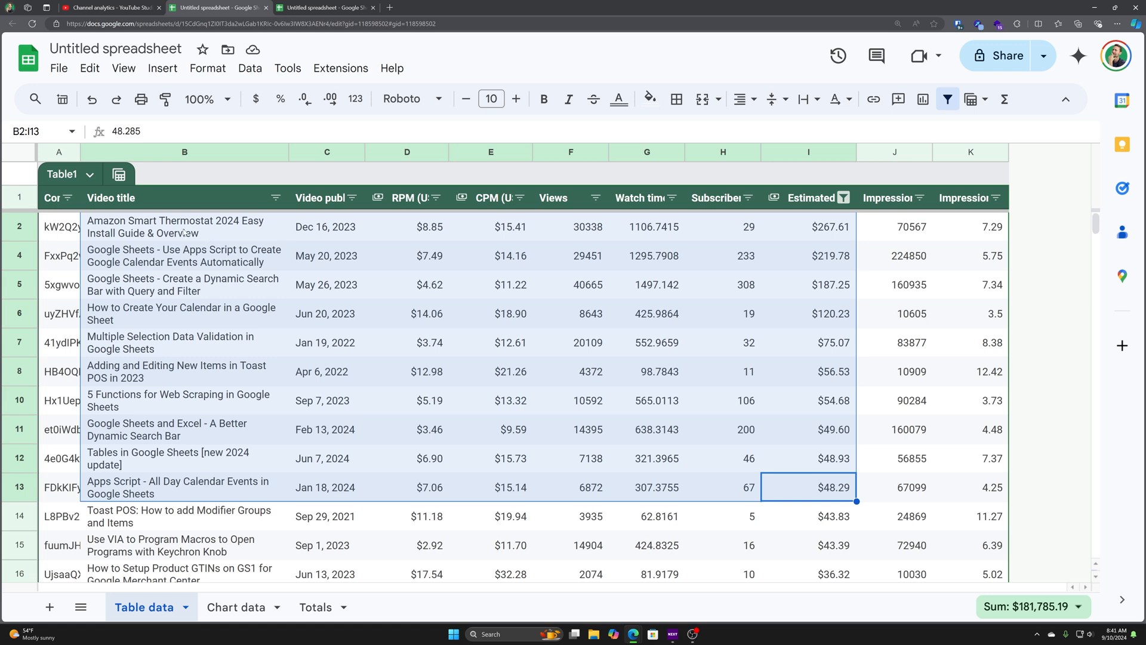
left_click(489, 428)
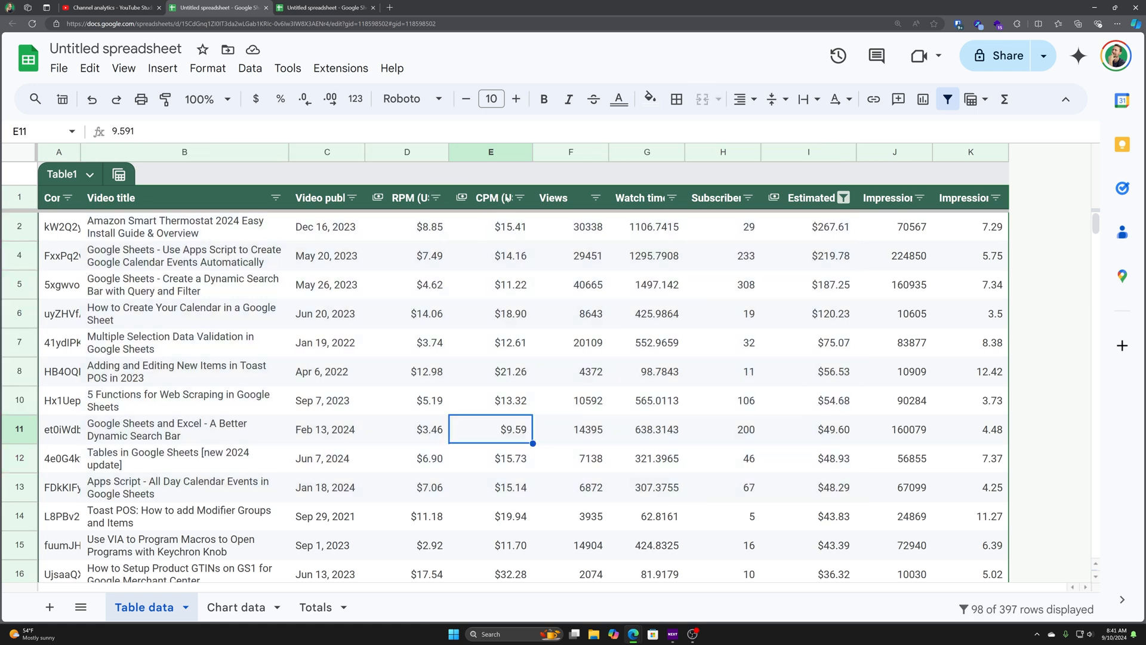
mouse_move(513, 209)
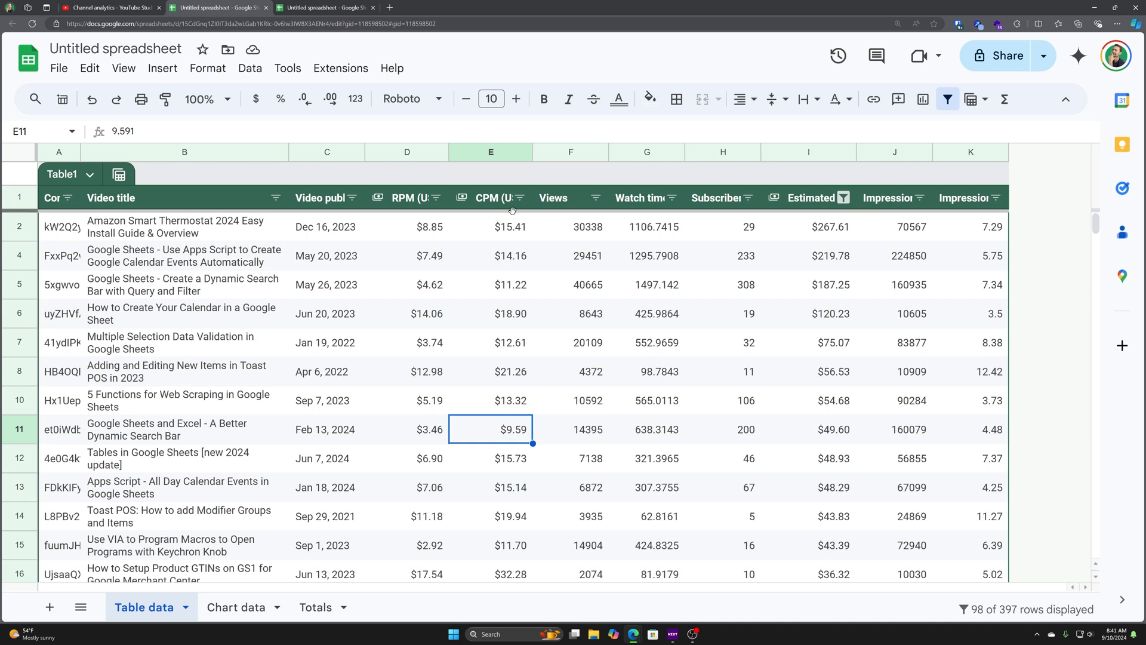
left_click(808, 227)
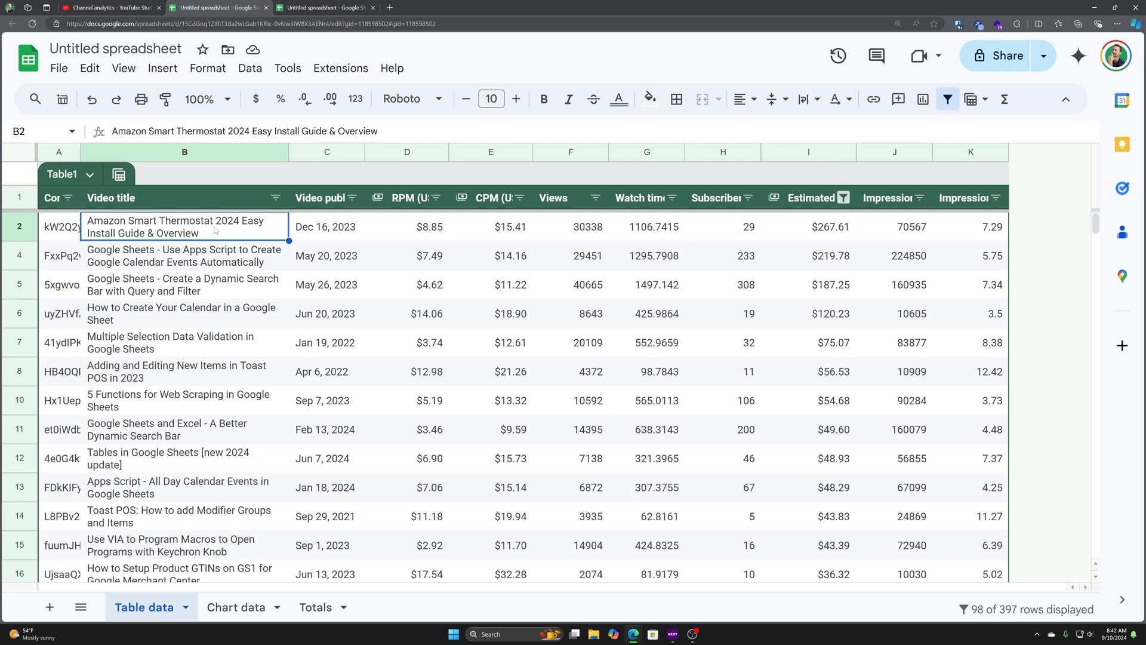
mouse_move(463, 234)
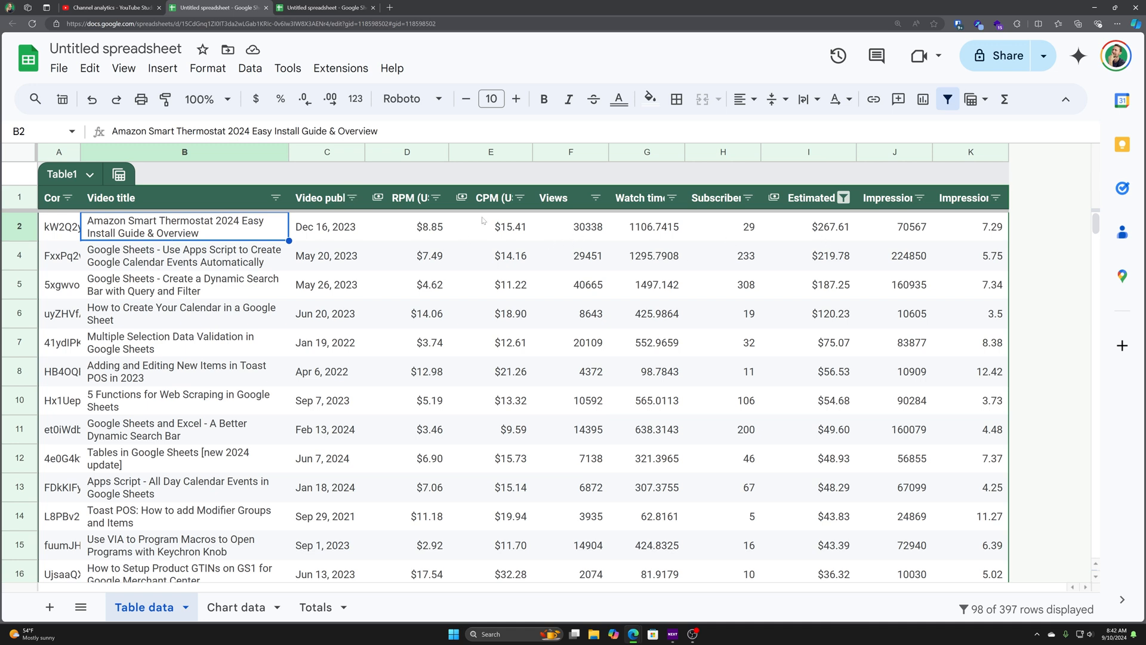
left_click(490, 227)
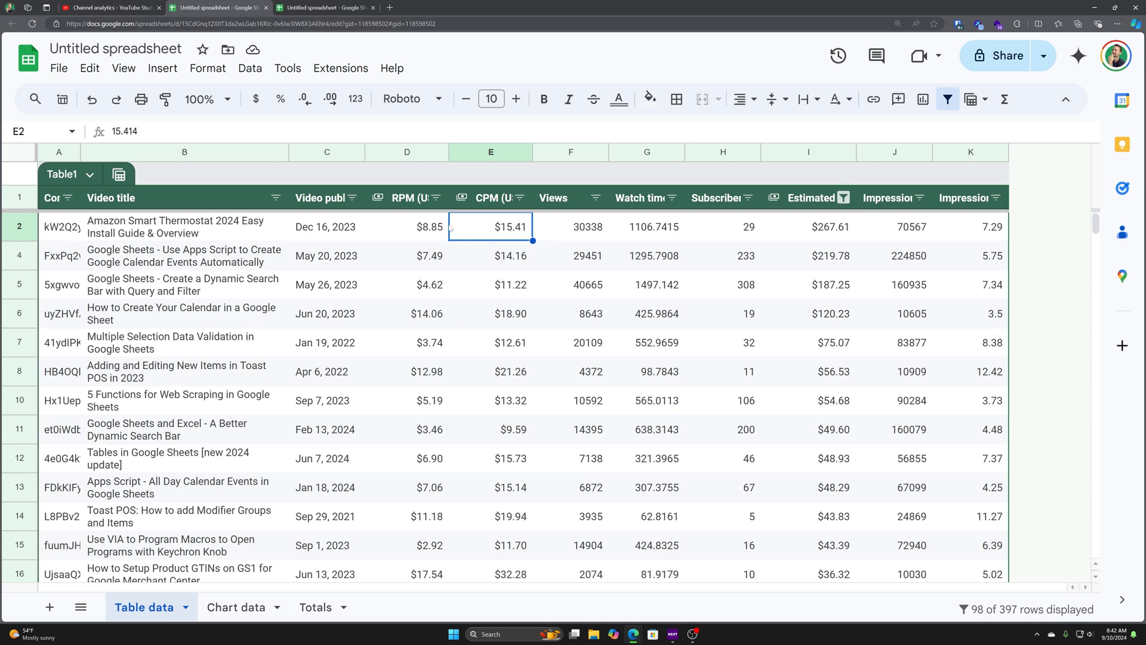
left_click(407, 227)
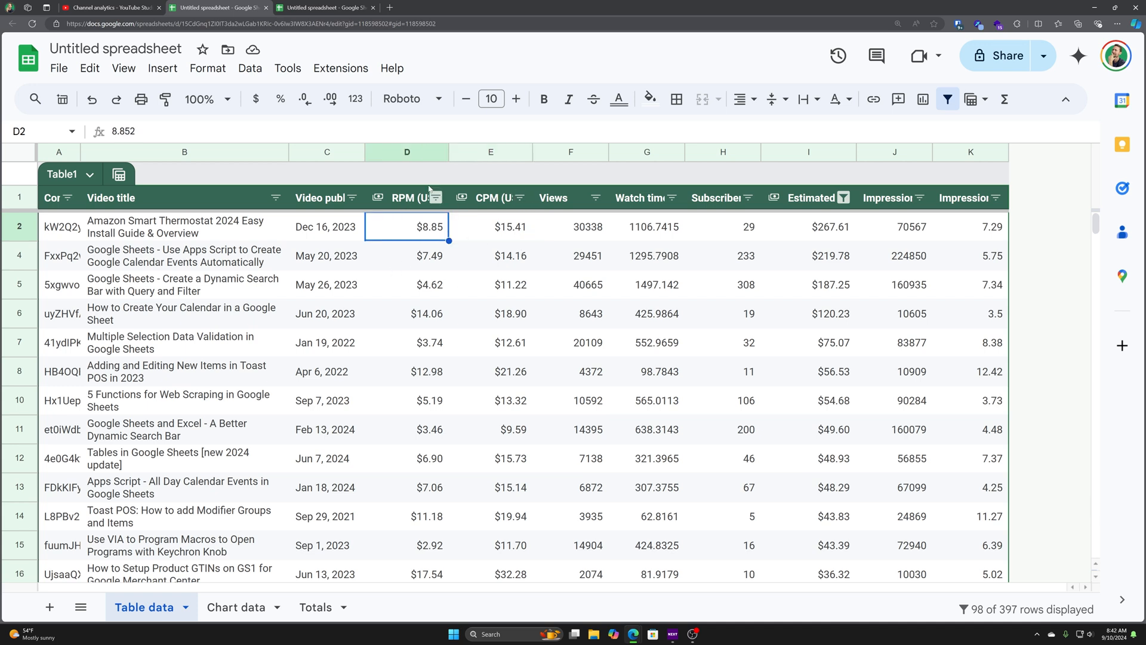
left_click(405, 153)
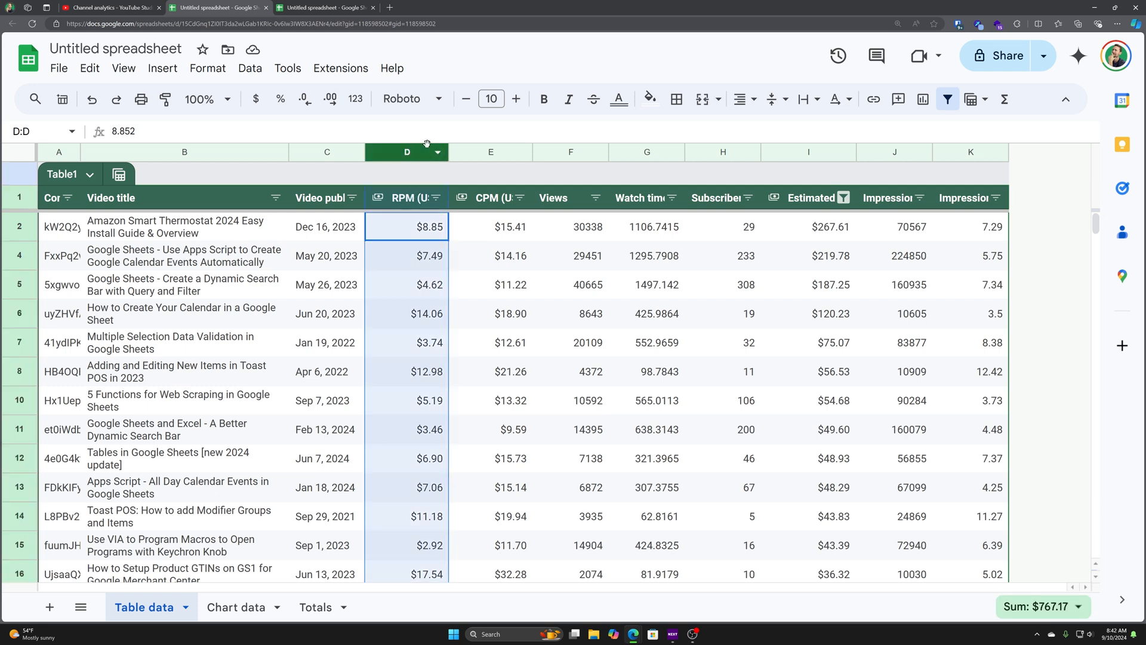
mouse_move(841, 157)
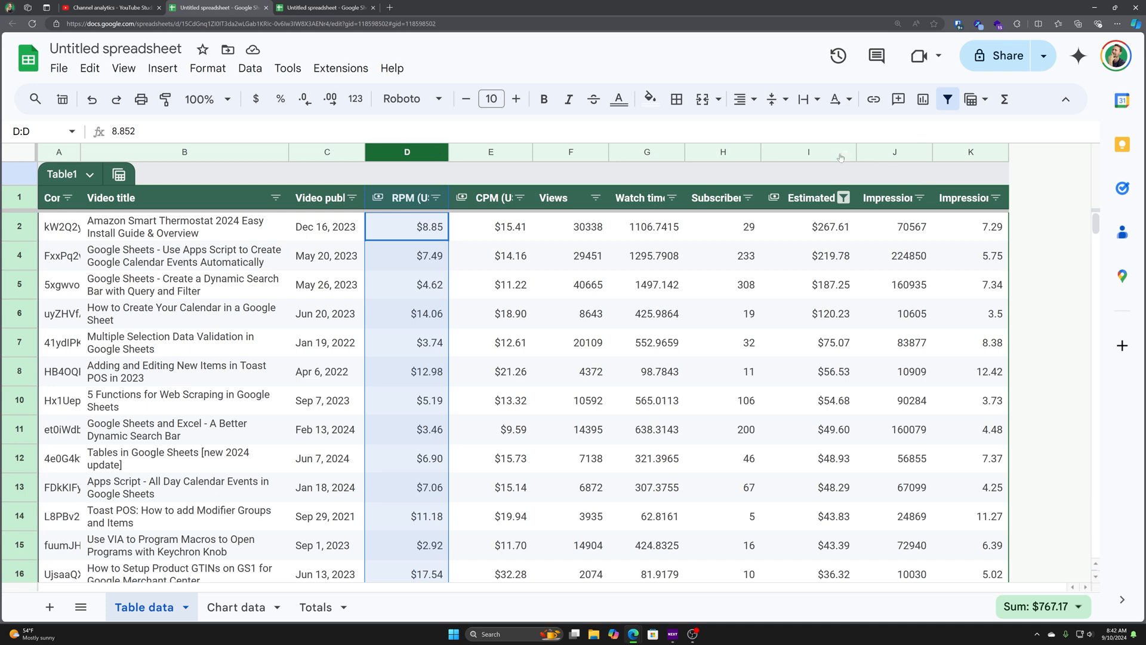
left_click(808, 152)
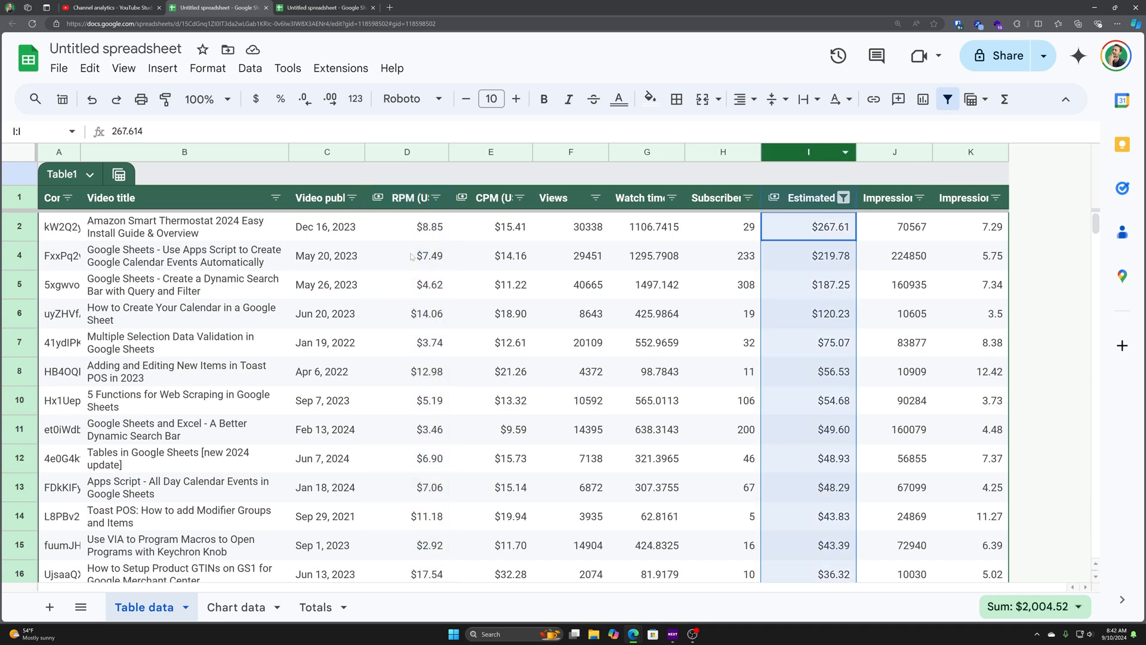
left_click(489, 227)
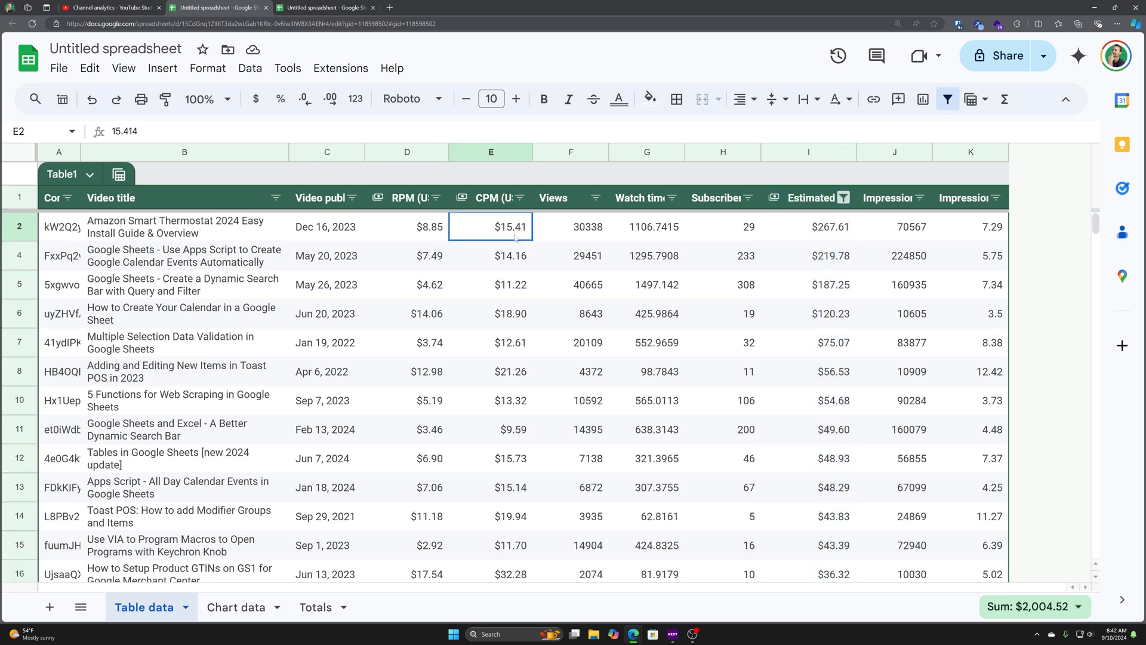
left_click_drag(491, 226, 491, 284)
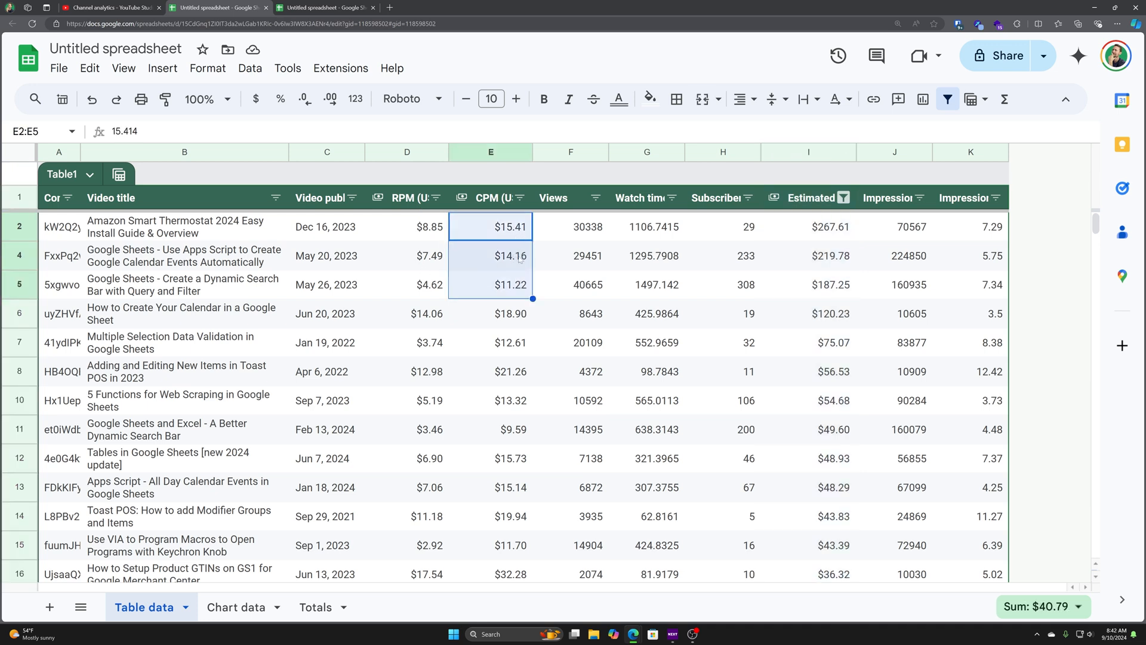
left_click(490, 312)
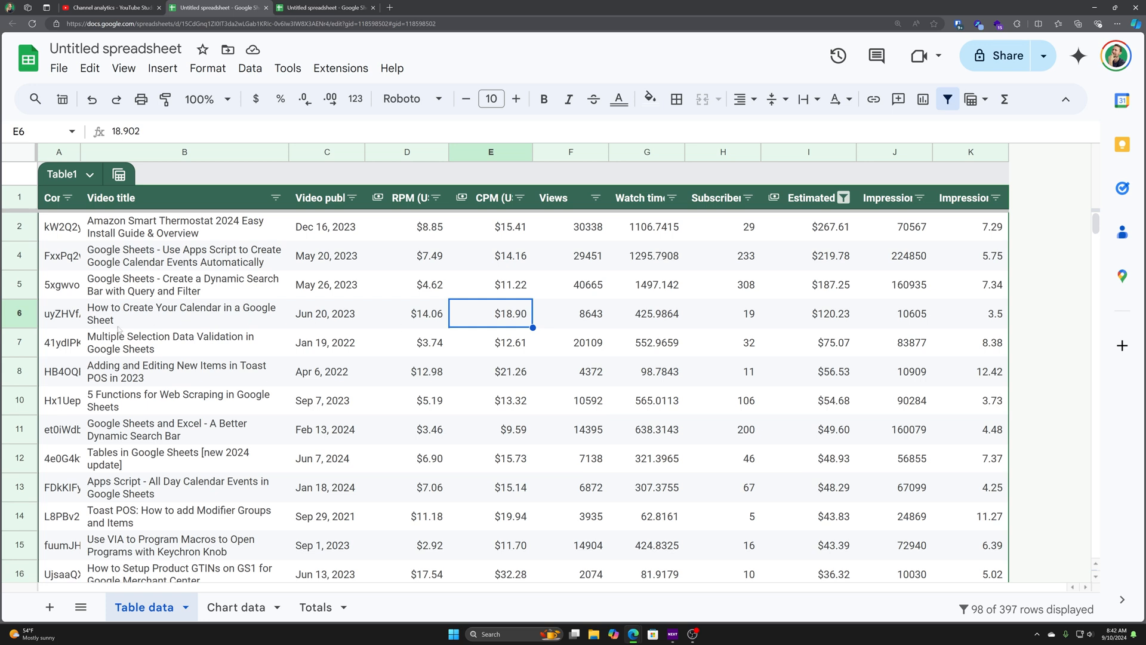
left_click(19, 313)
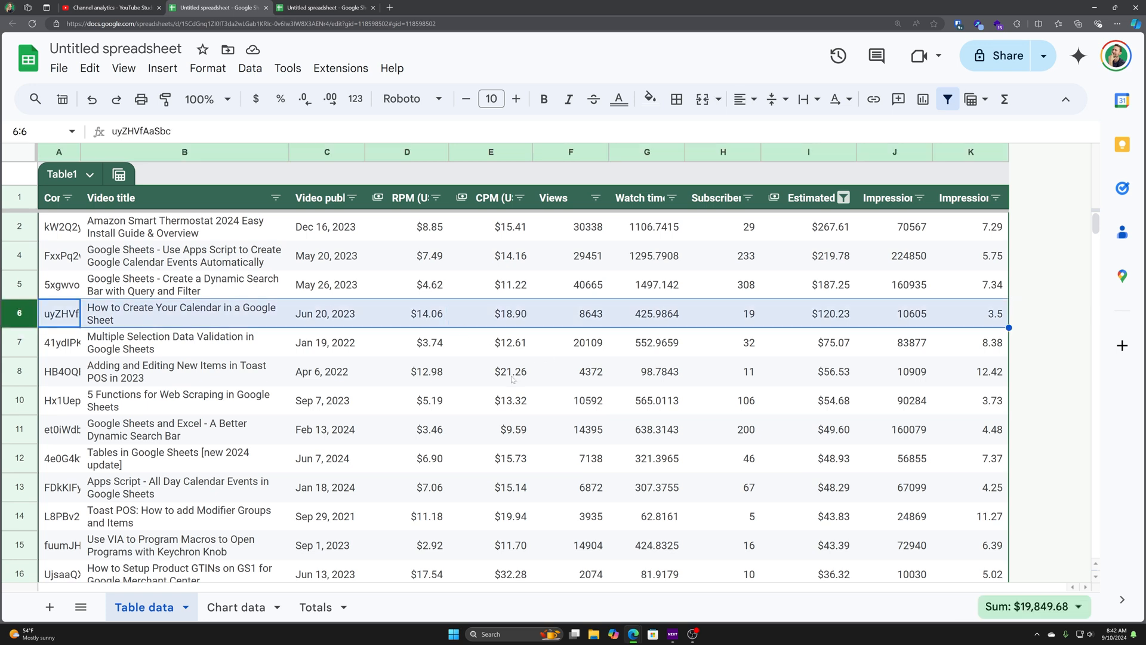
left_click(60, 370)
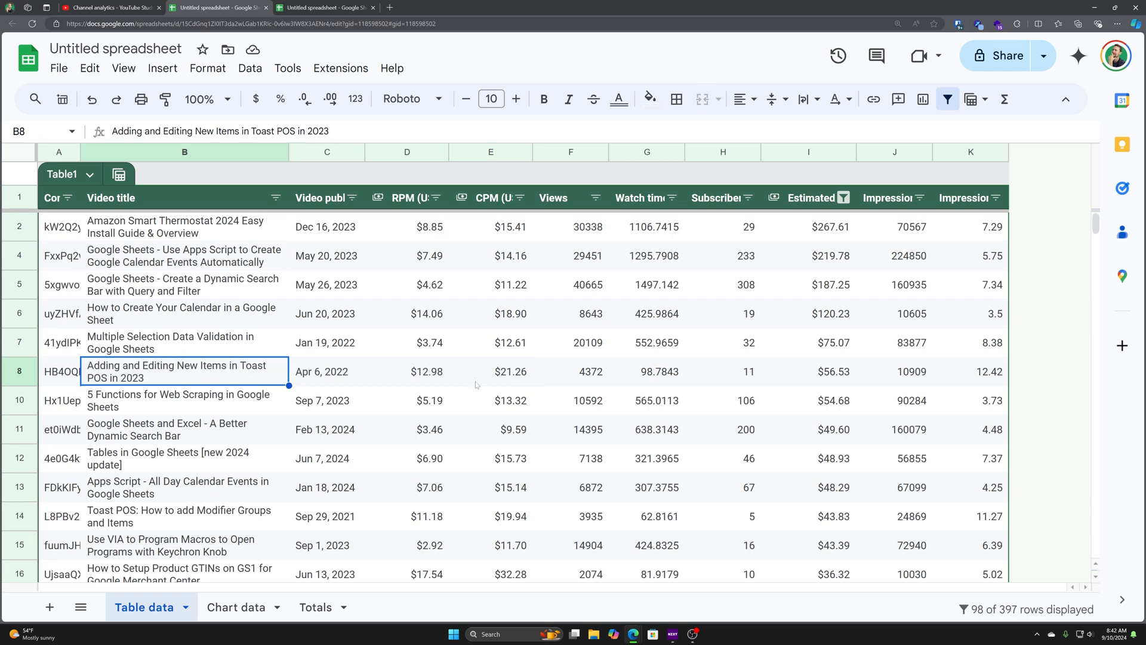
left_click(494, 401)
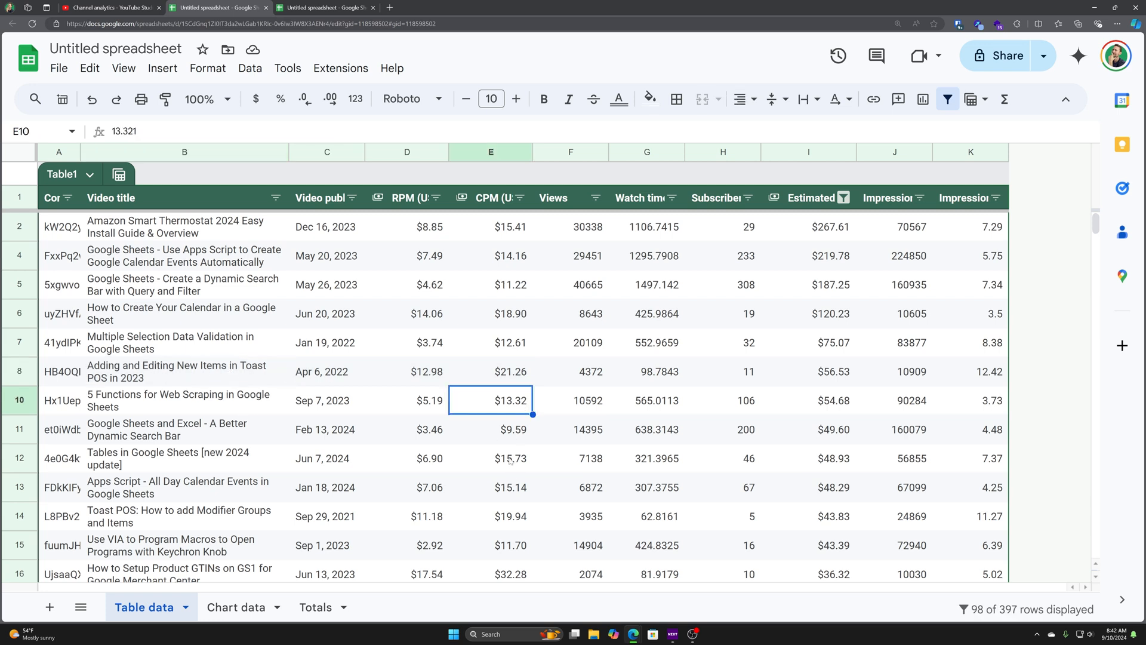
left_click(179, 516)
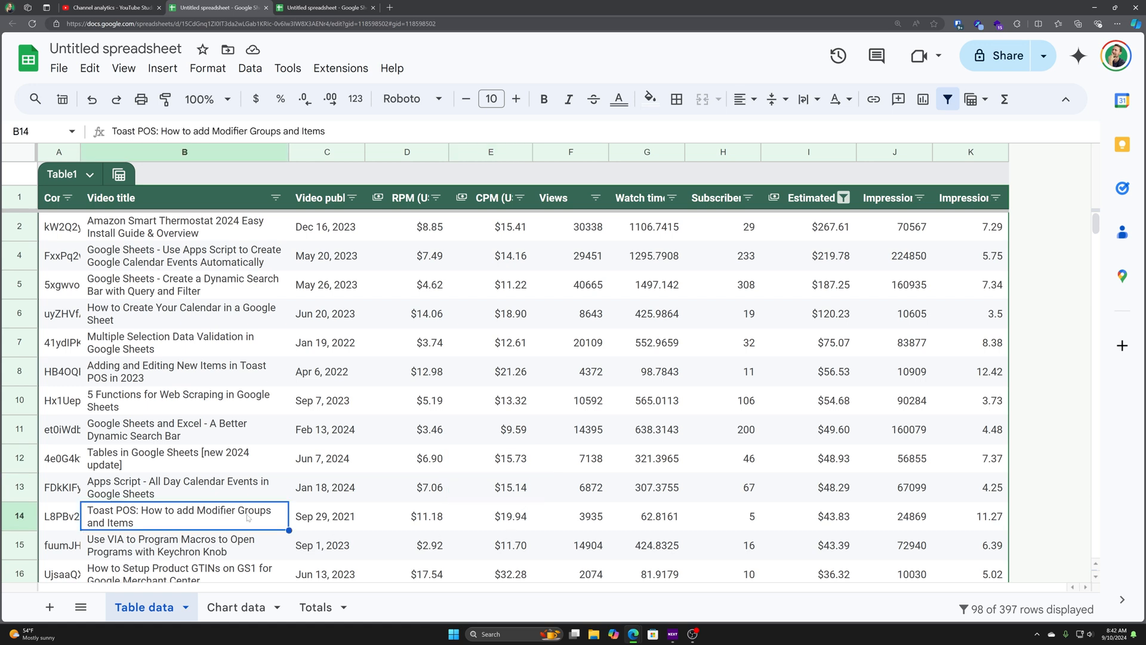
mouse_move(27, 386)
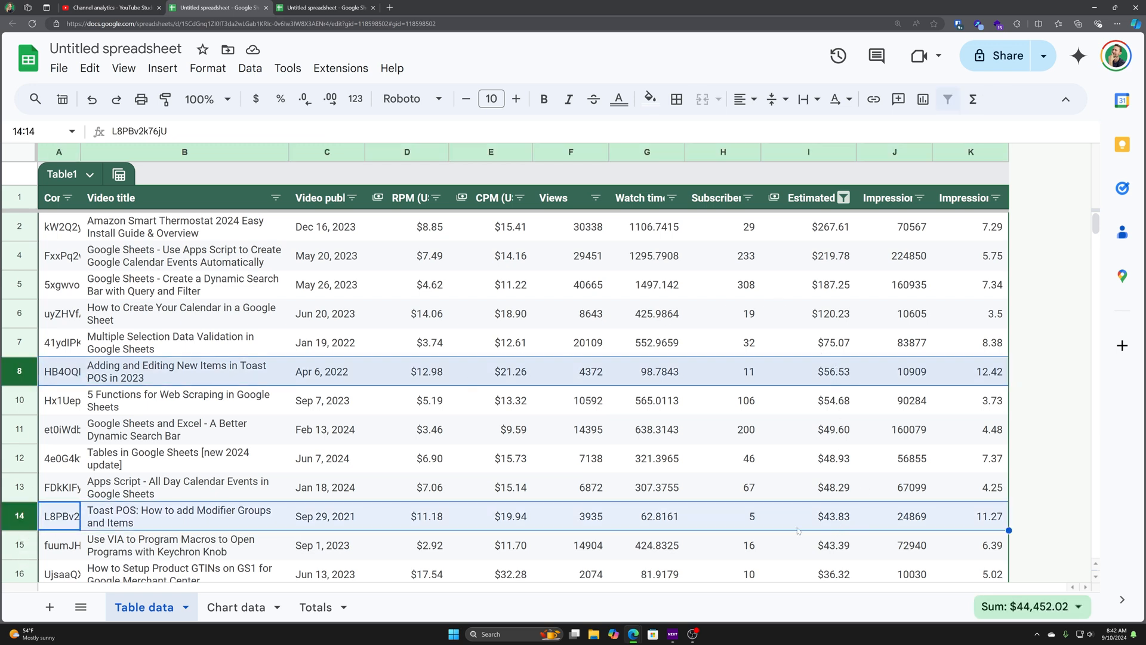
mouse_move(721, 495)
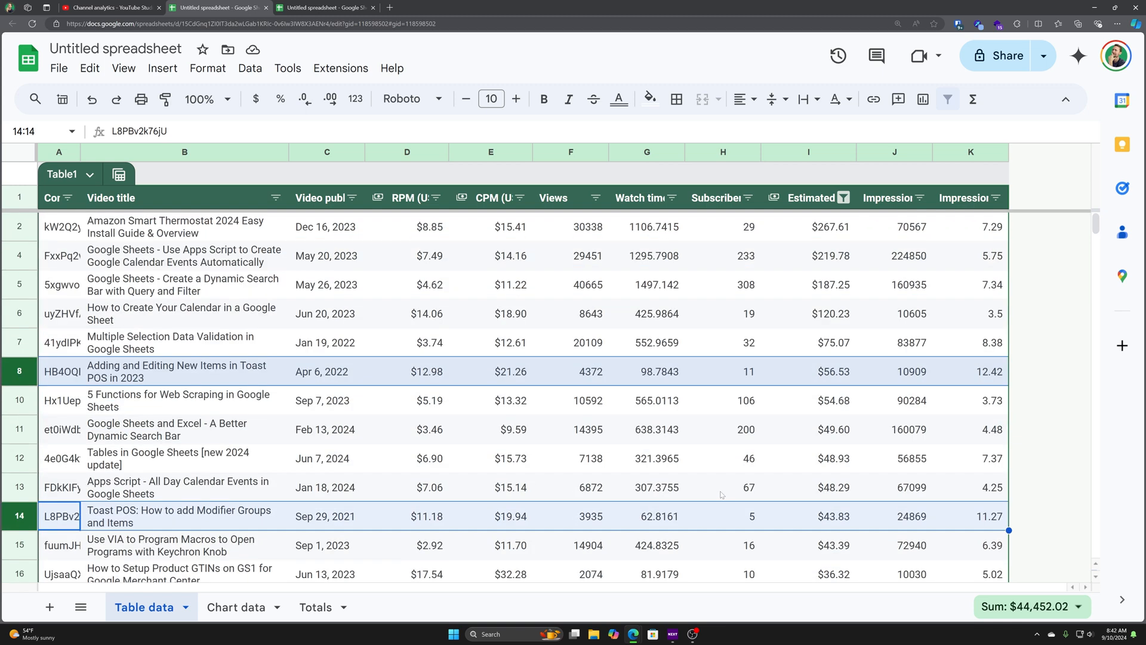
mouse_move(928, 322)
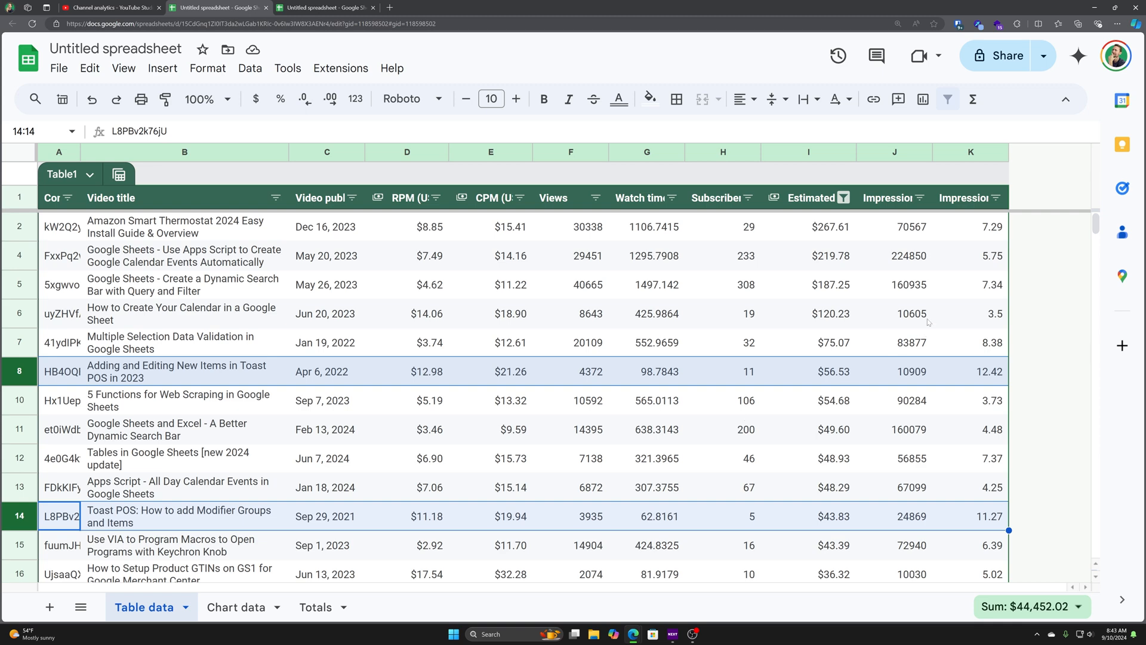
right_click(970, 152)
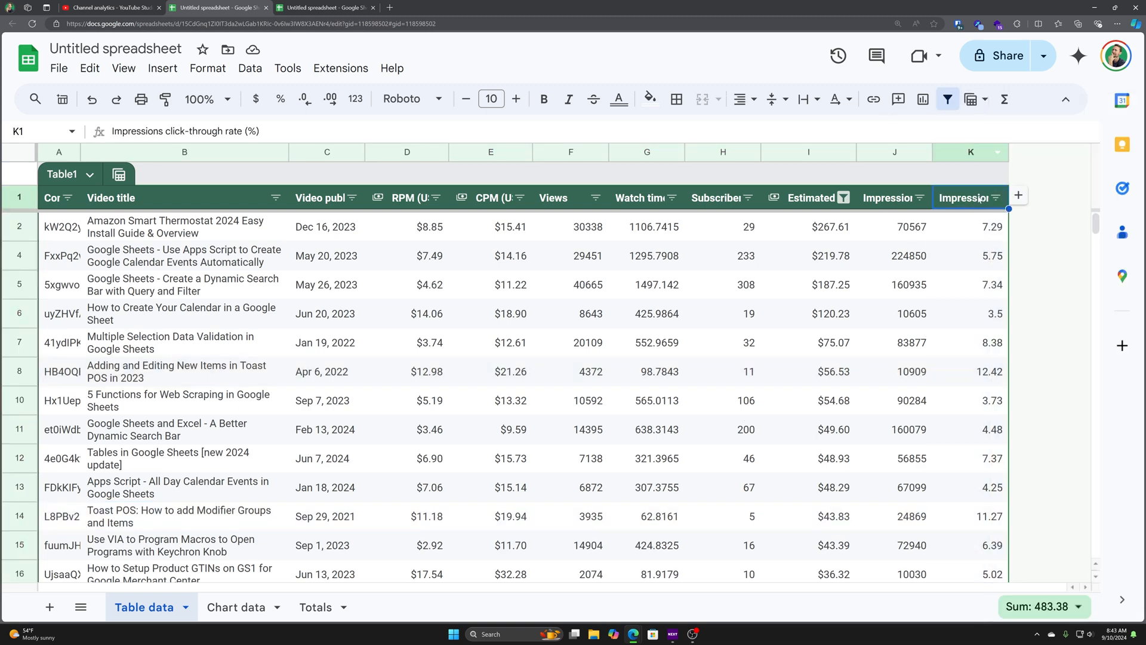
left_click(995, 197)
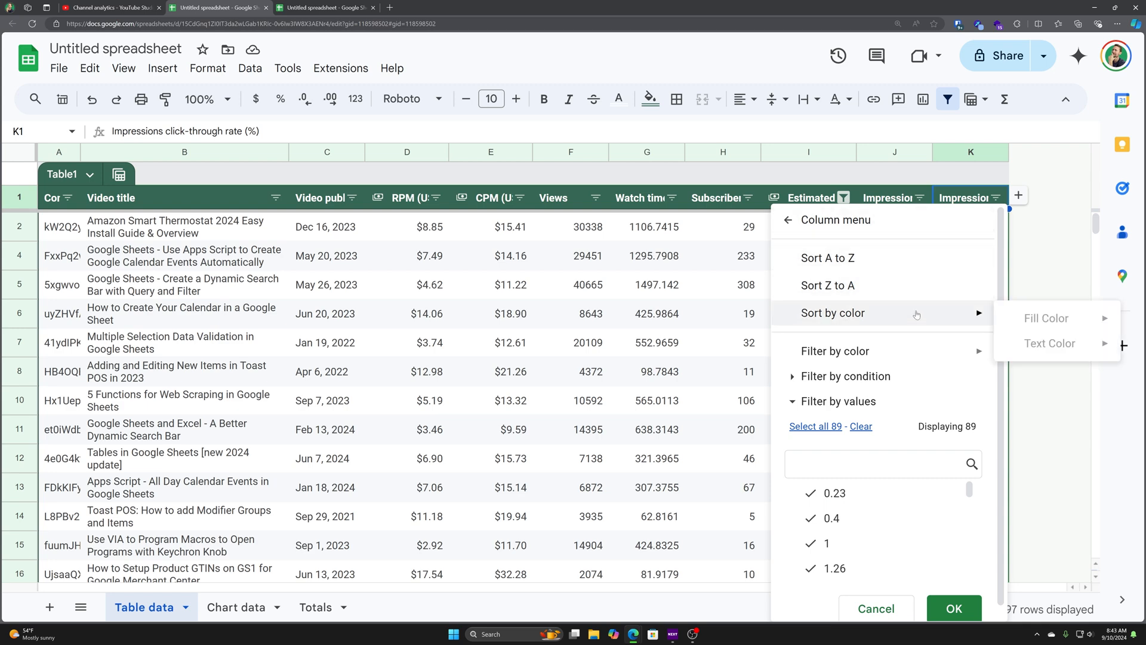
left_click(954, 608)
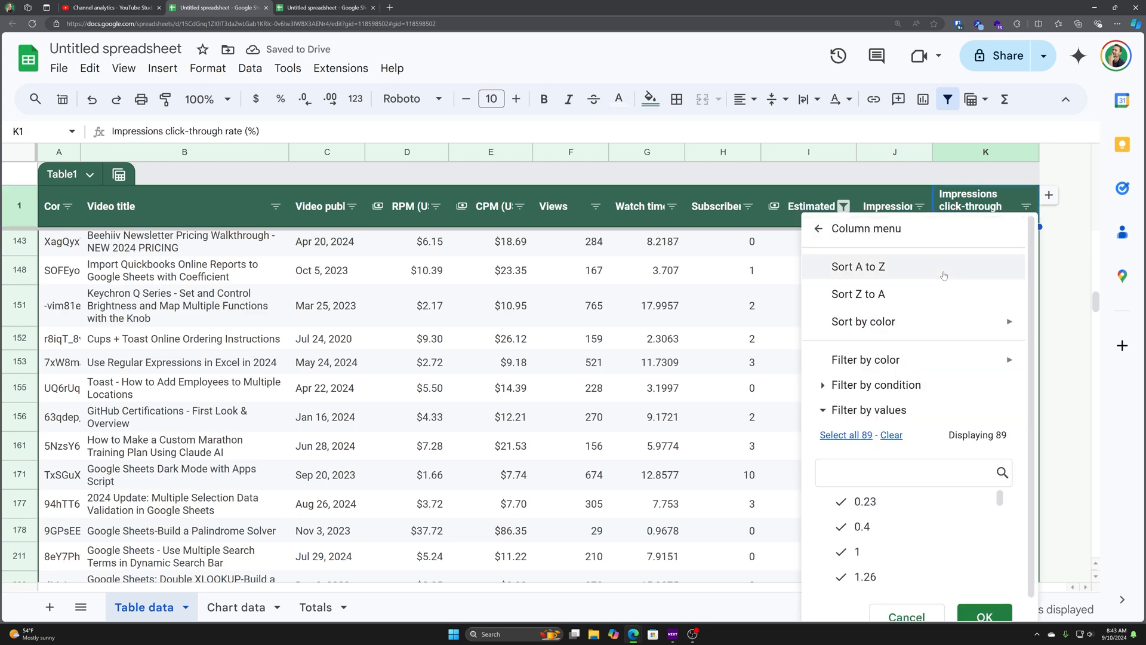
left_click(858, 294)
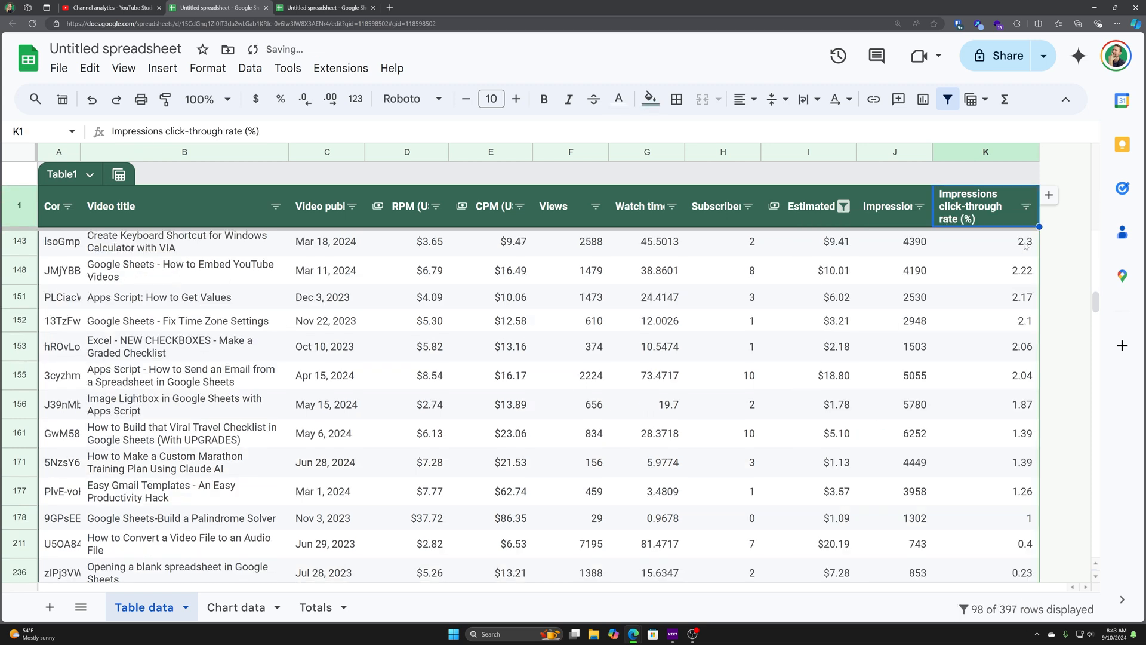
scroll("up", 3)
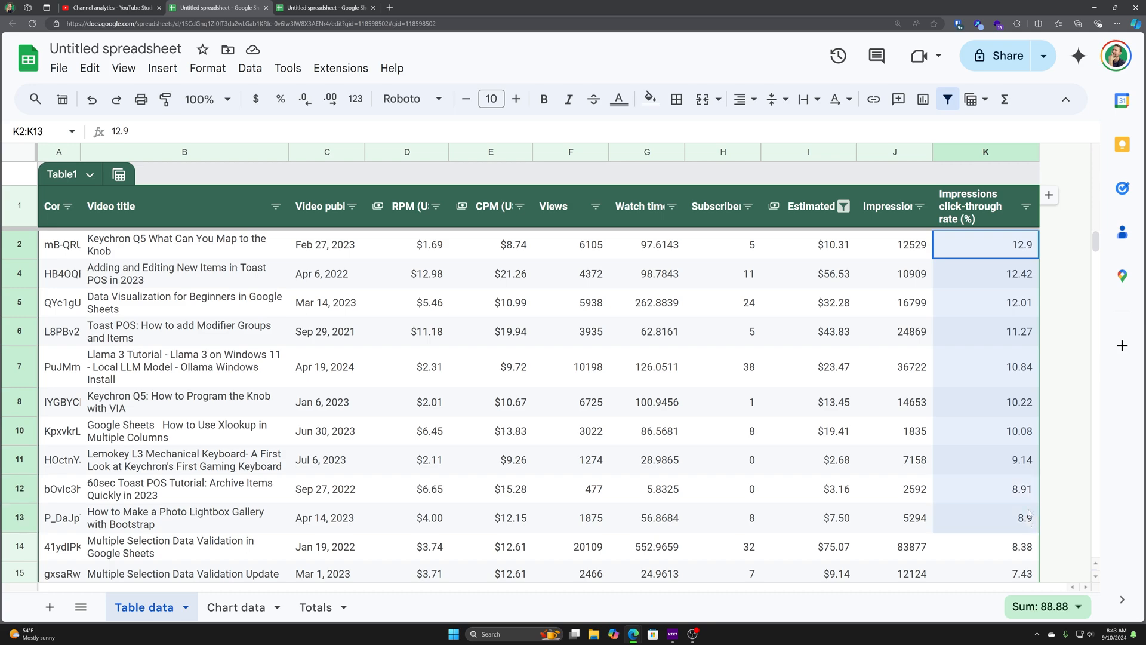
scroll("down", 3)
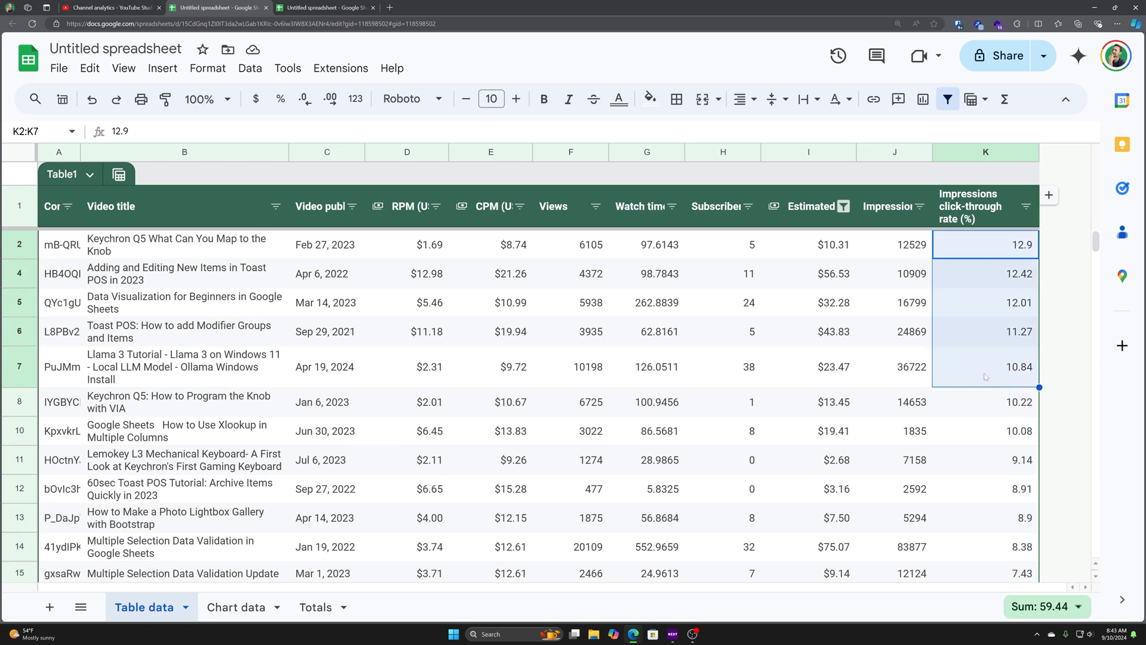
left_click(173, 366)
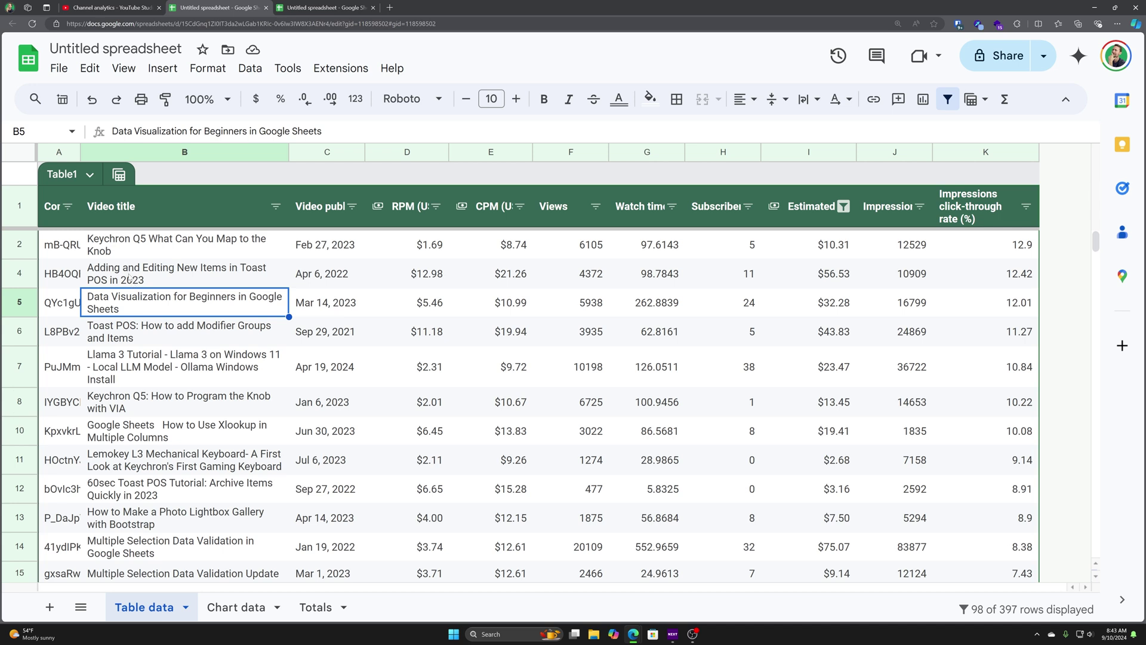
left_click(167, 244)
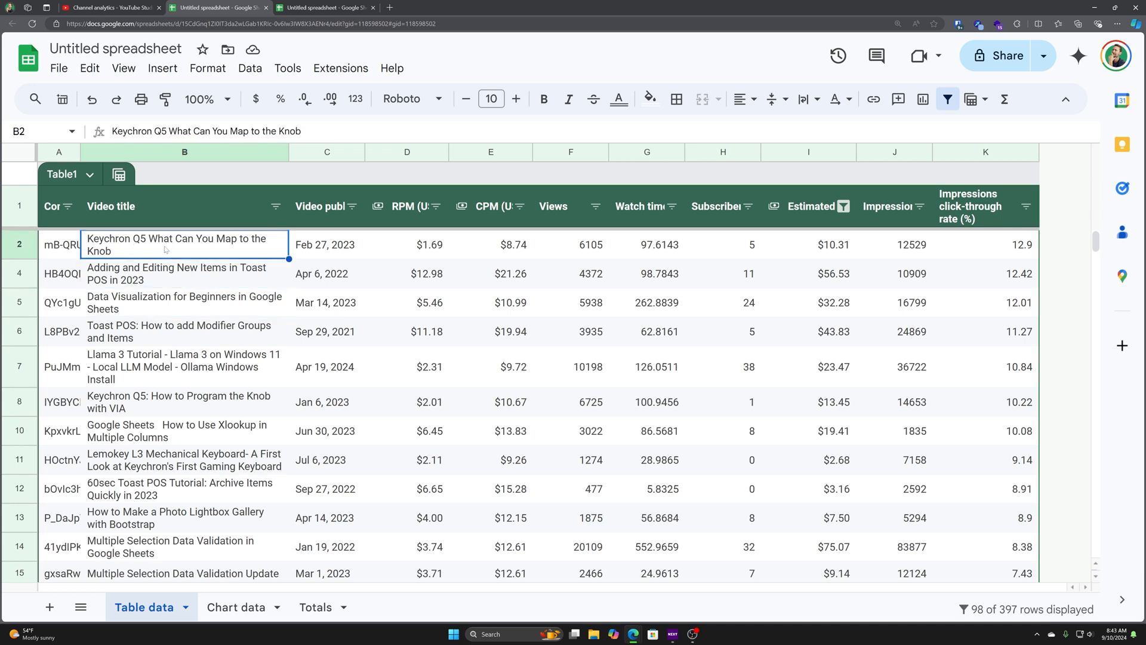
left_click(59, 244)
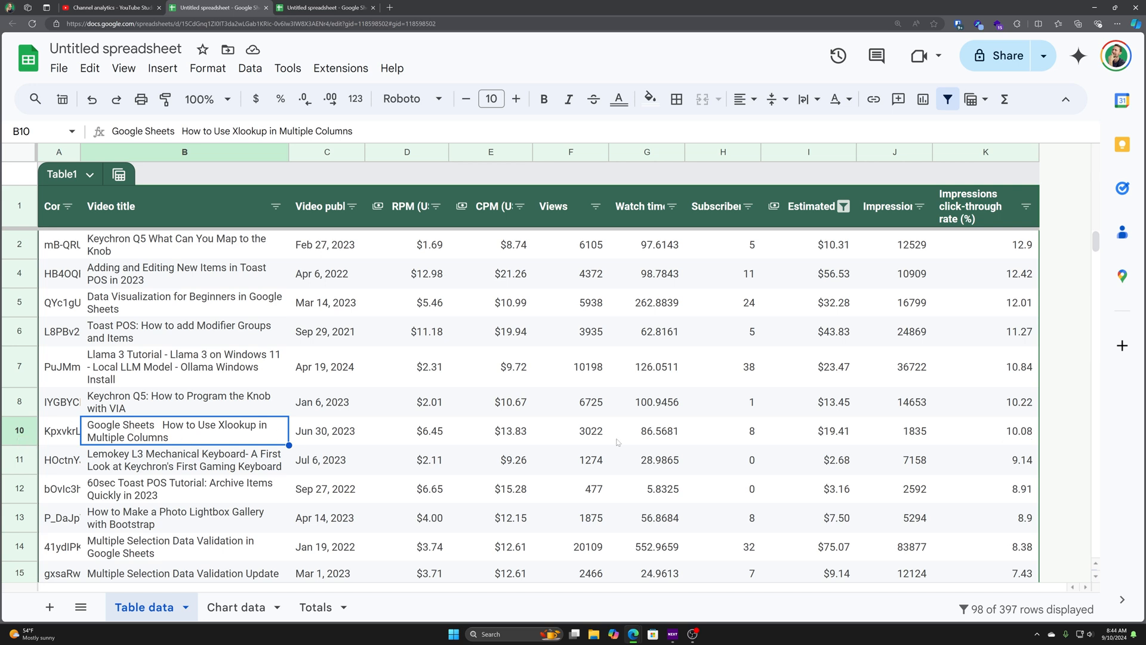
scroll("down", 3)
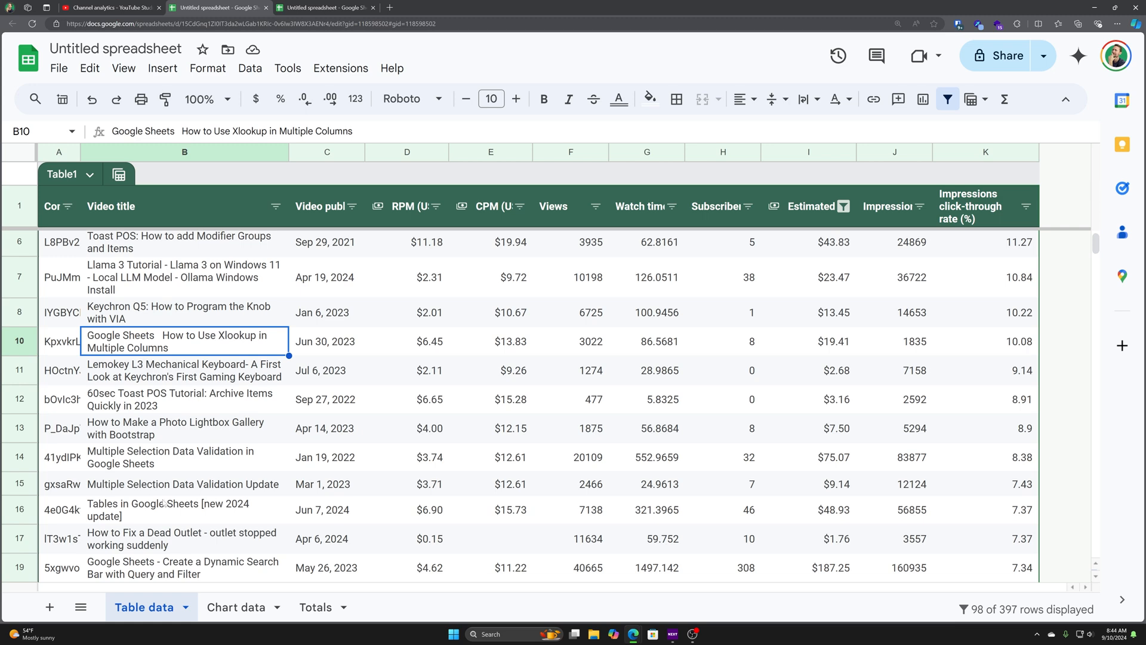
In YouTube Studio, show the catalogue of metrics addable to the content table.
left_click(110, 9)
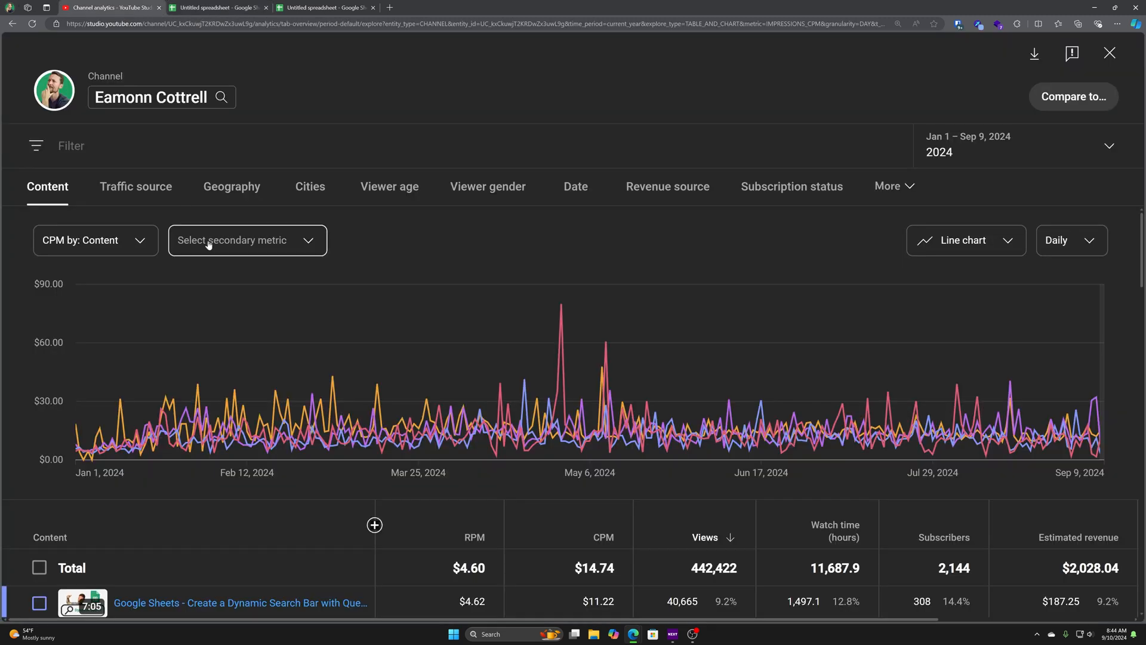
left_click(247, 240)
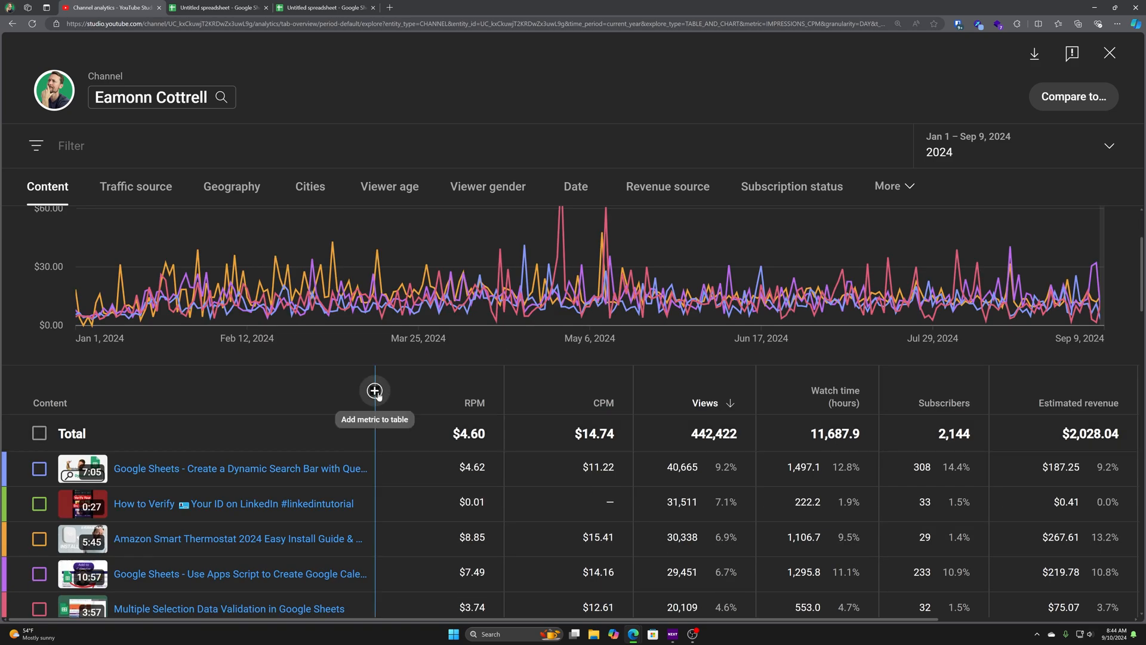
left_click(375, 390)
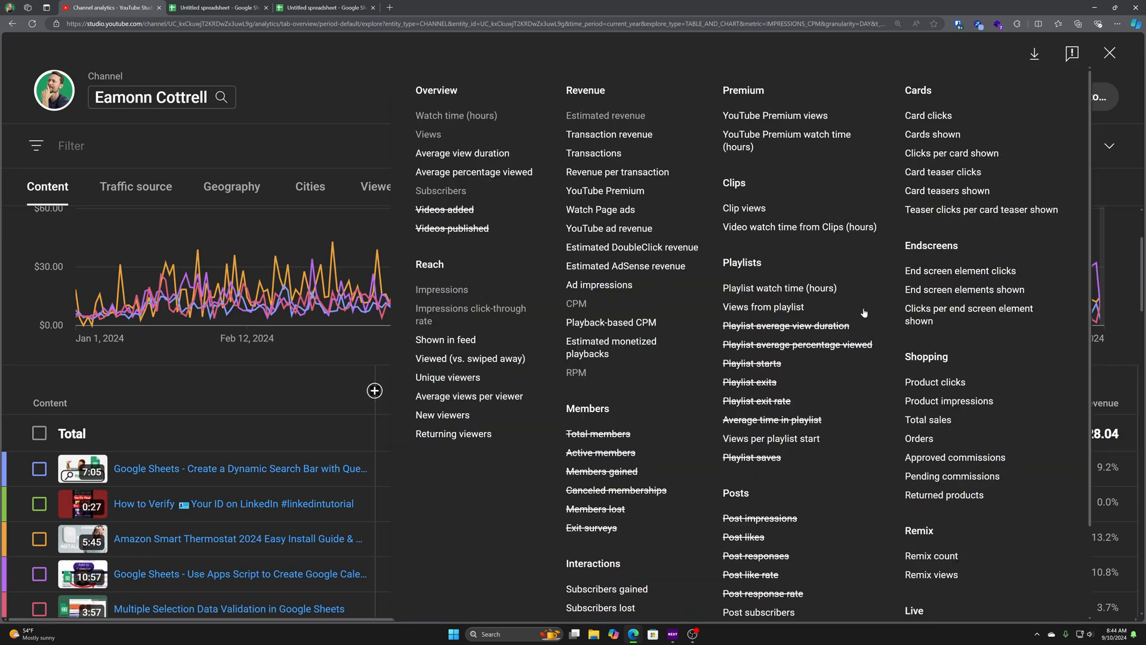
mouse_move(519, 5)
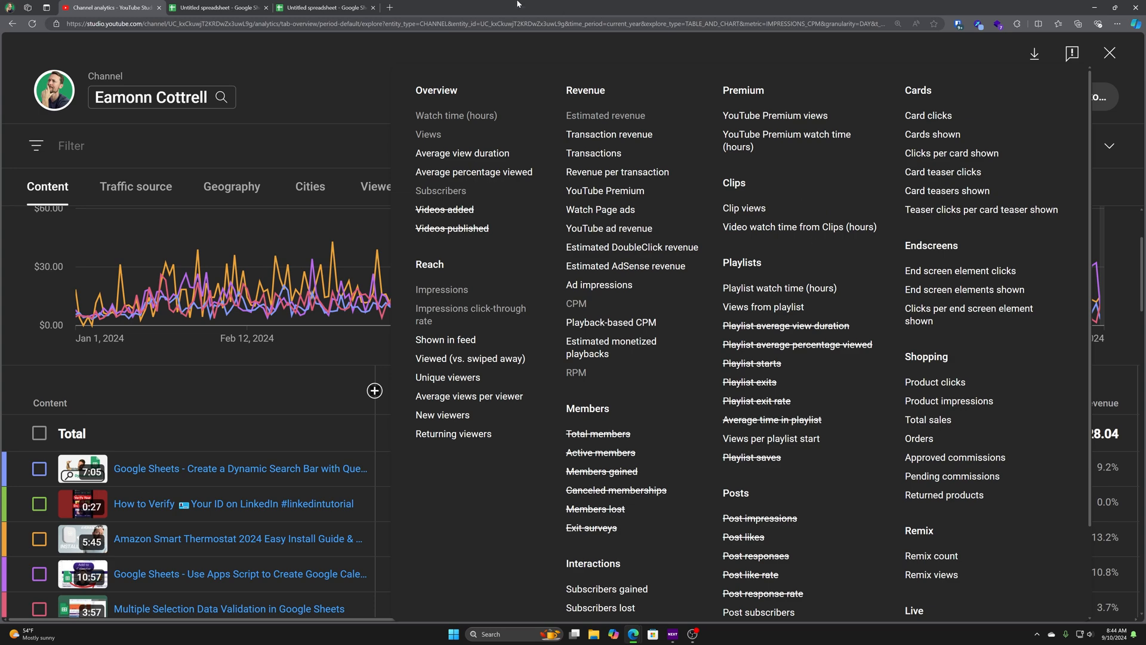
Return to the 2024 export sheet and remove the Estimated revenue filter so every video shows.
left_click(224, 7)
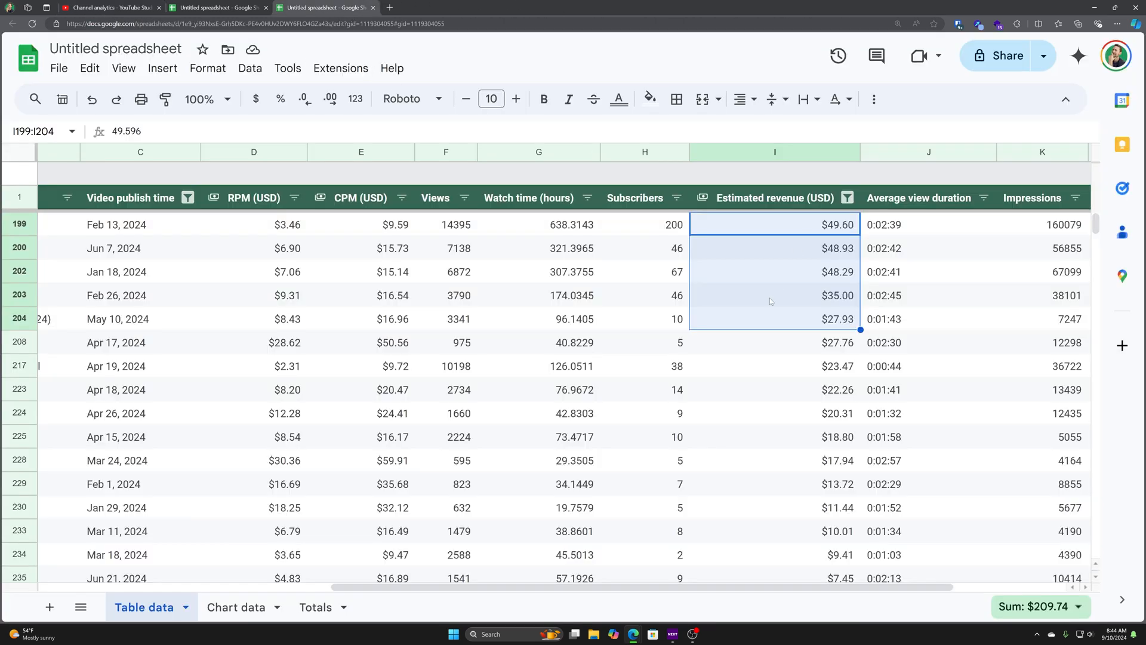
mouse_move(745, 286)
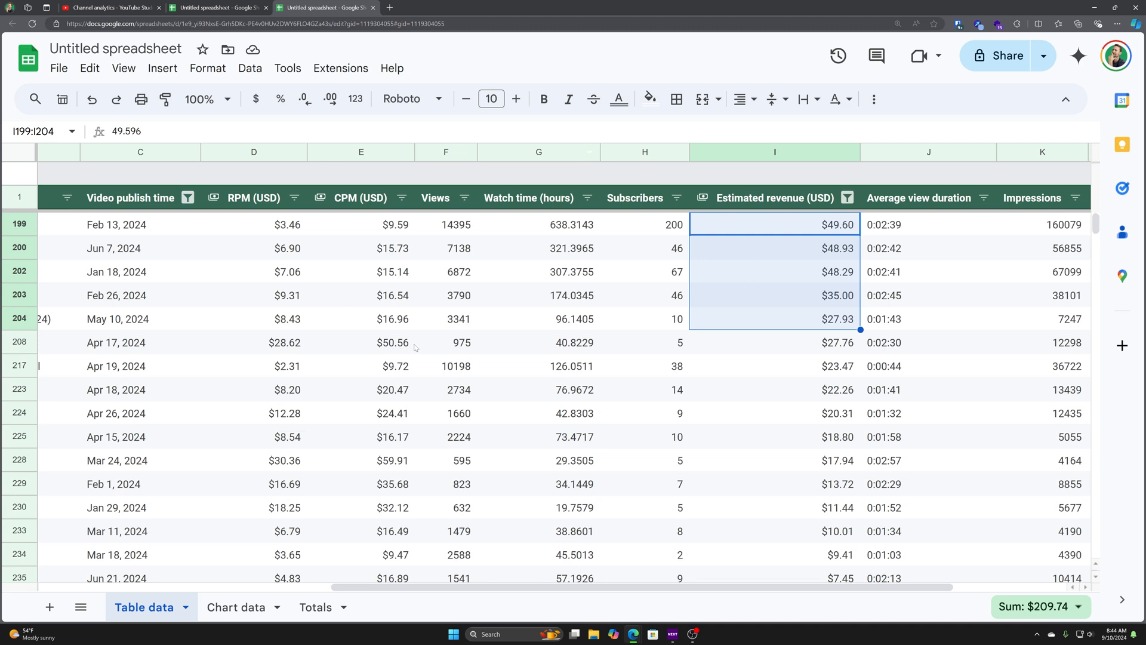
mouse_move(155, 289)
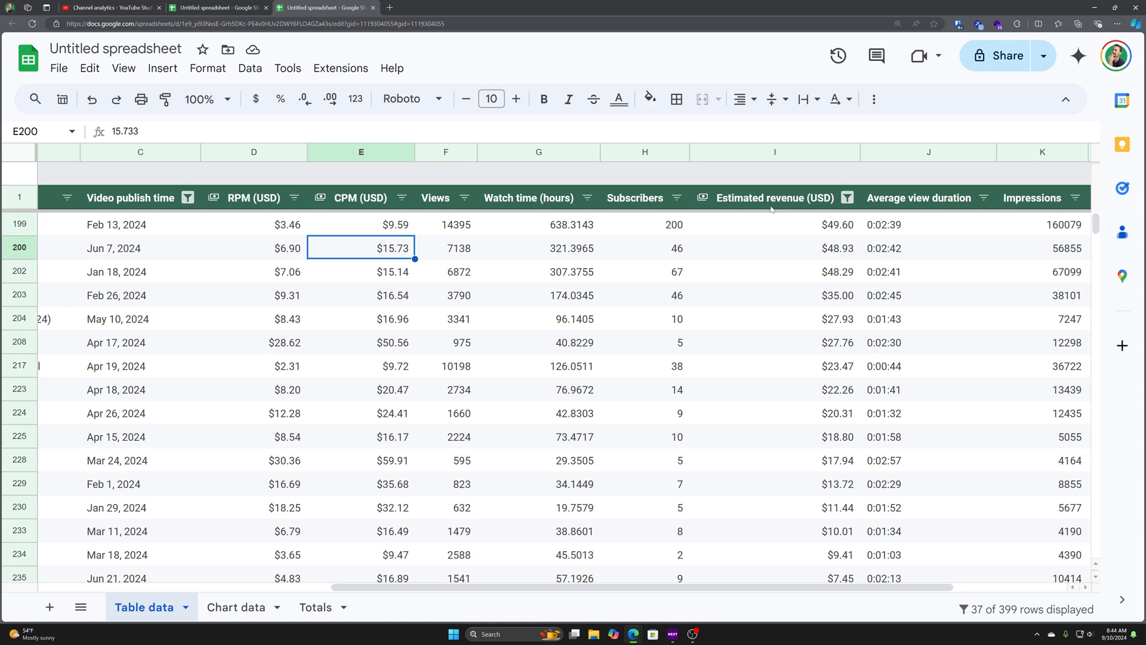
left_click(675, 198)
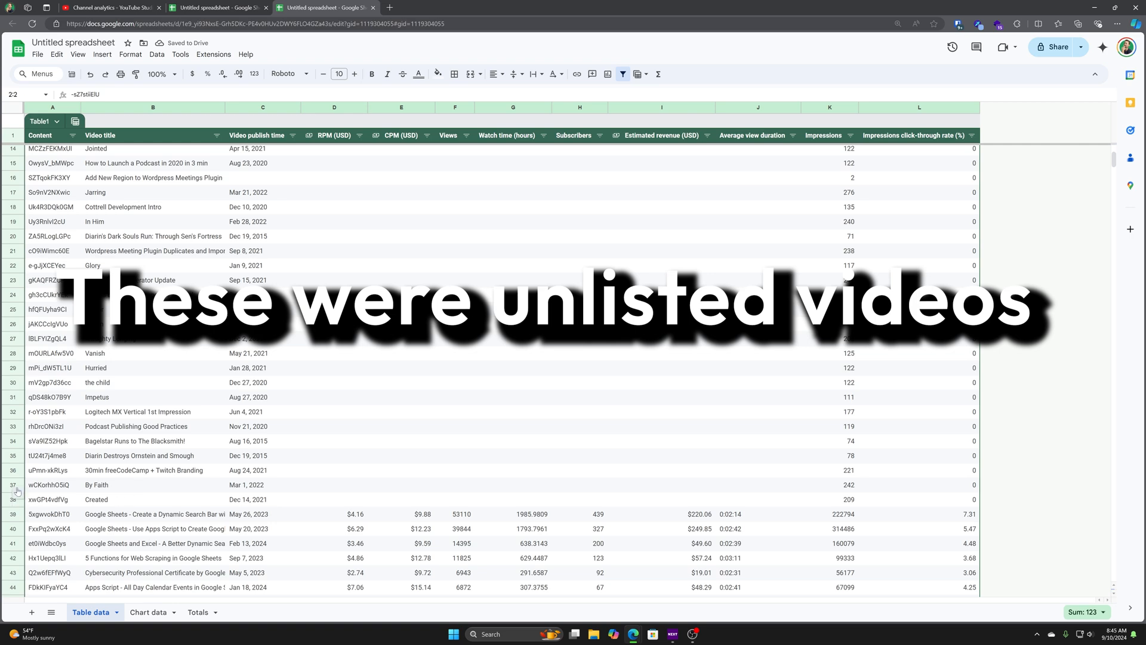
right_click(12, 235)
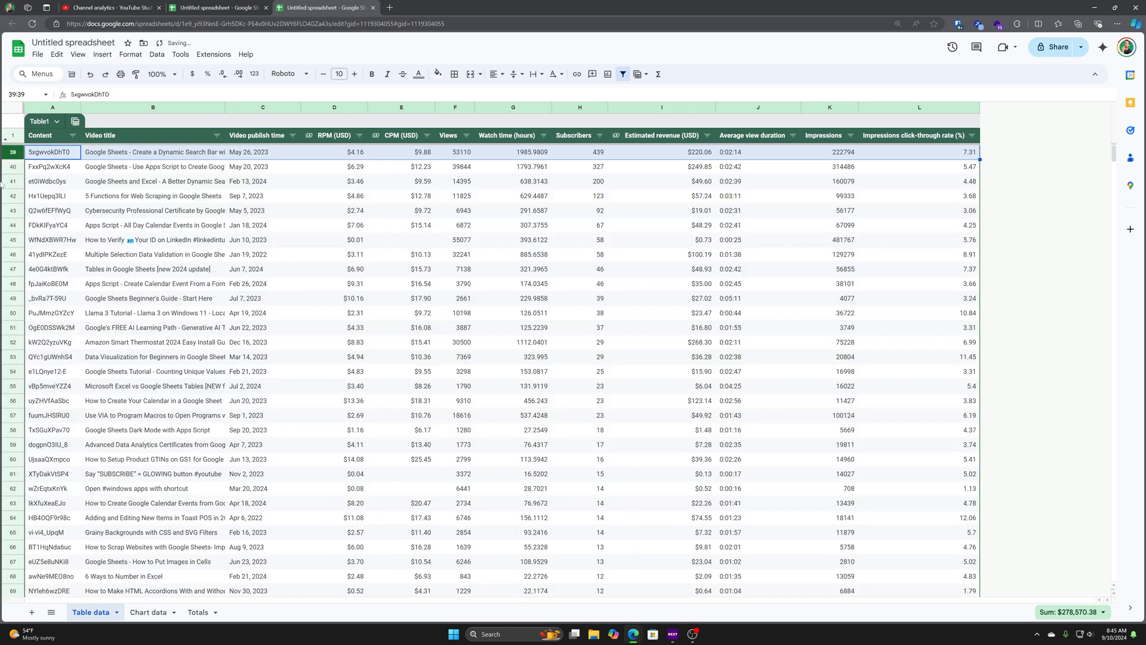
Select the top videos' subscriber, RPM, CTR and view cells to check their sums.
left_click(580, 151)
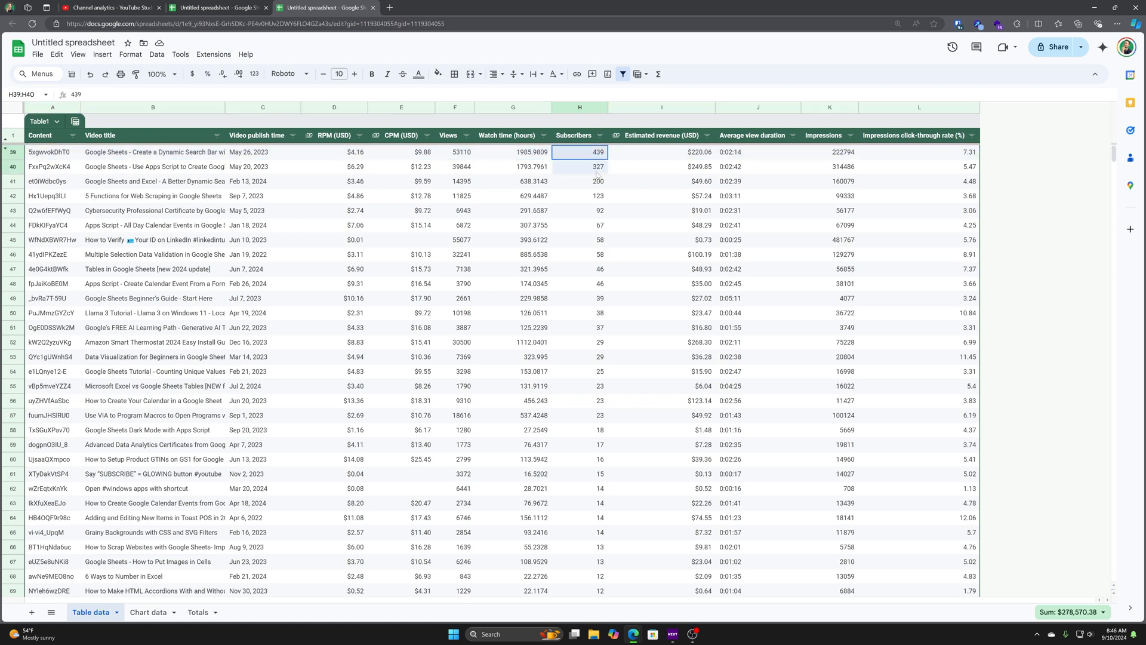
left_click_drag(579, 152, 579, 195)
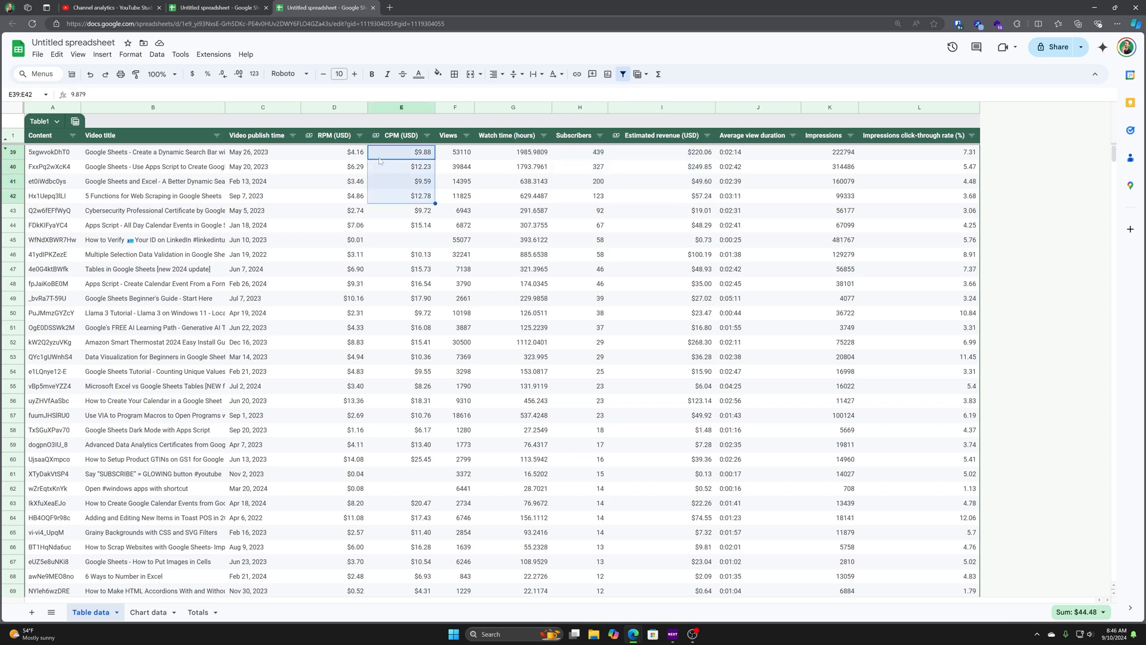
left_click(334, 152)
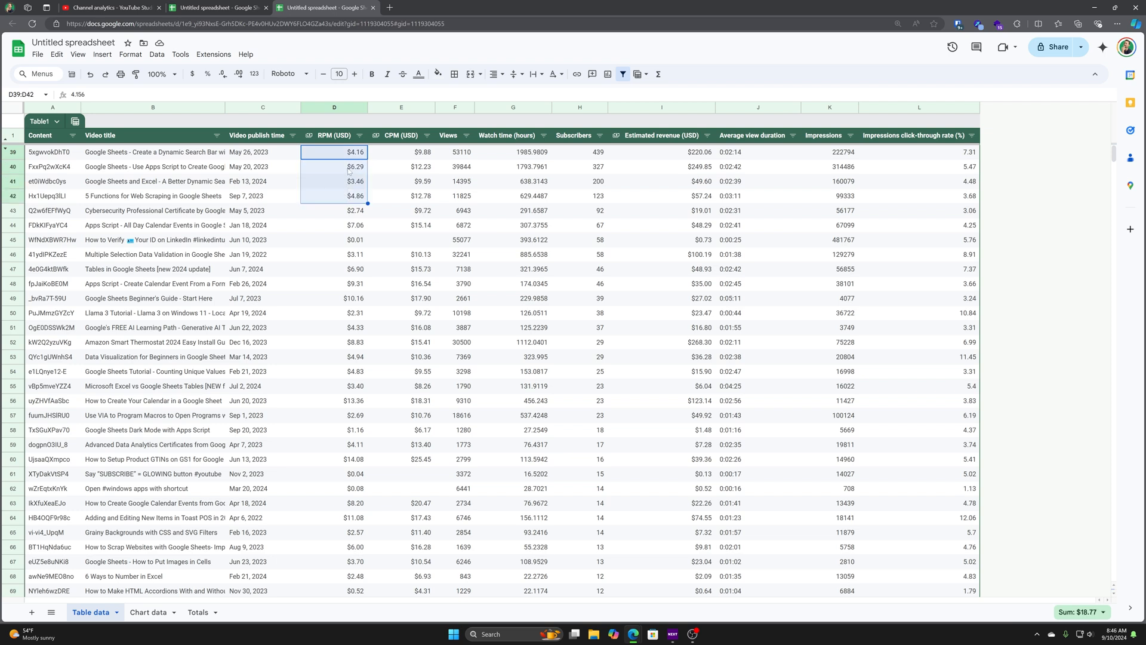
mouse_move(618, 154)
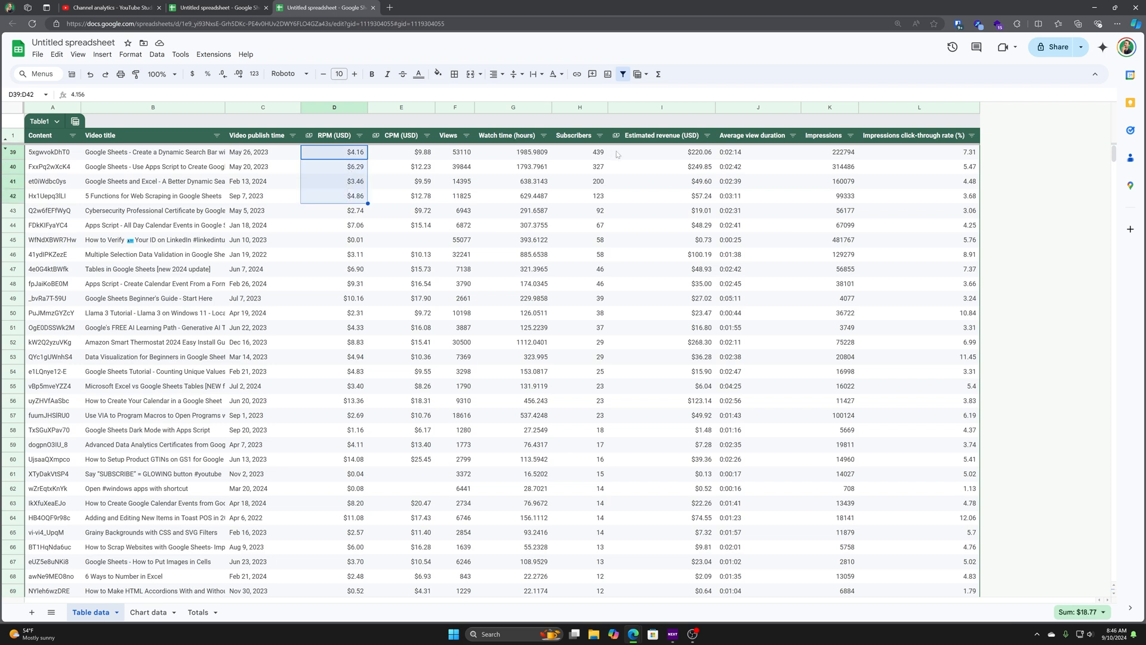
left_click(918, 153)
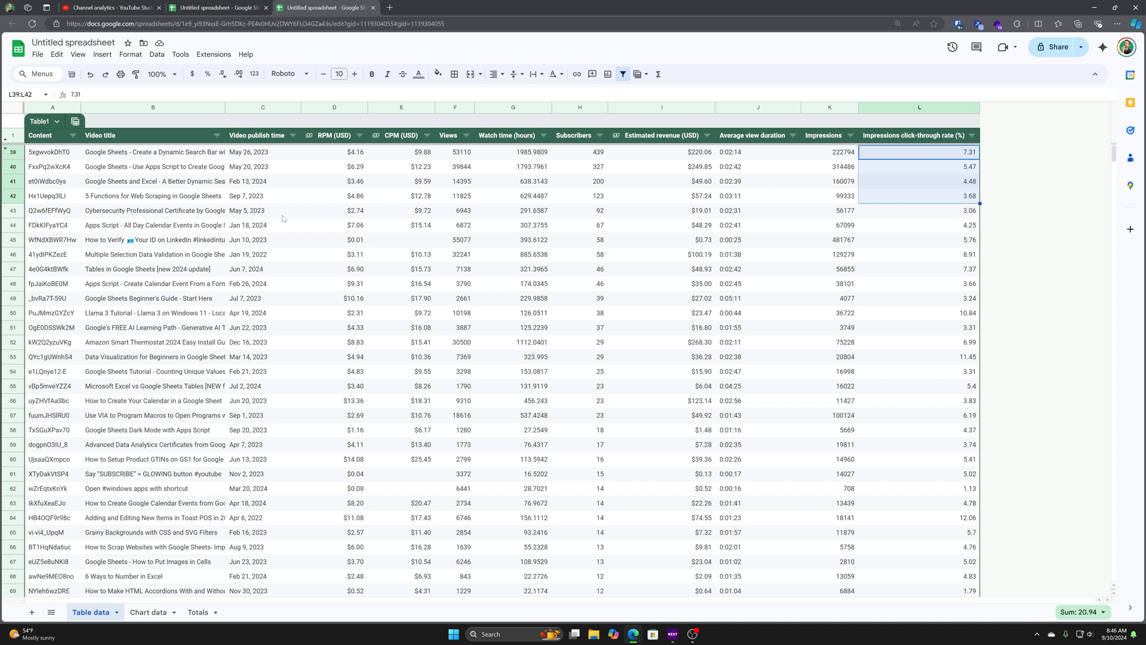
left_click(461, 151)
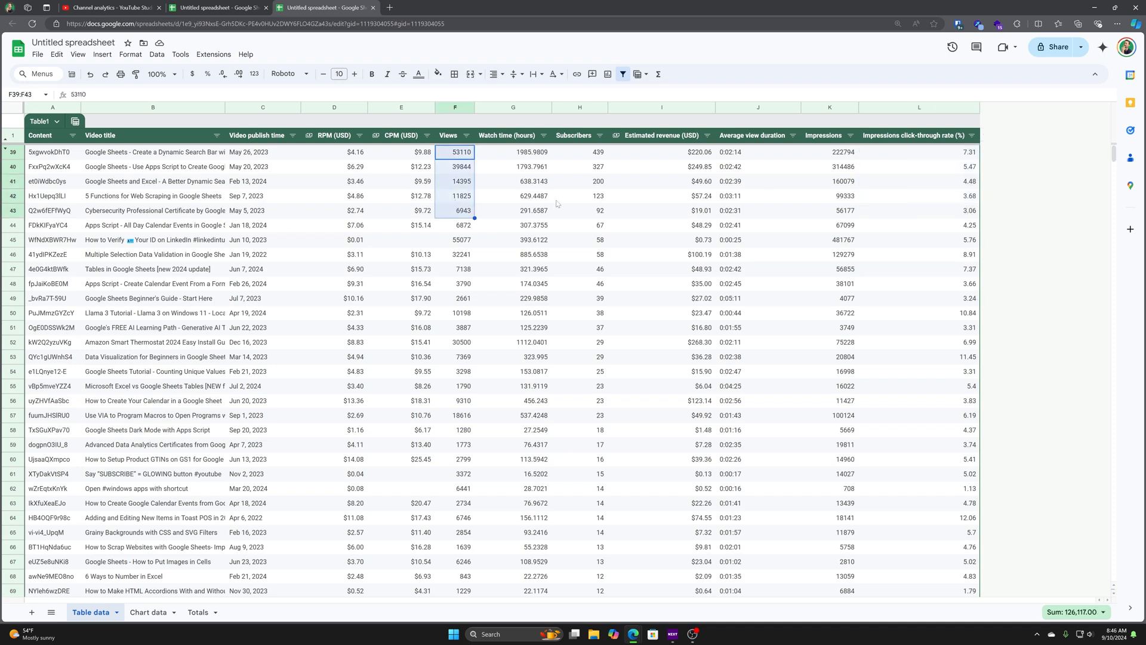
mouse_move(463, 243)
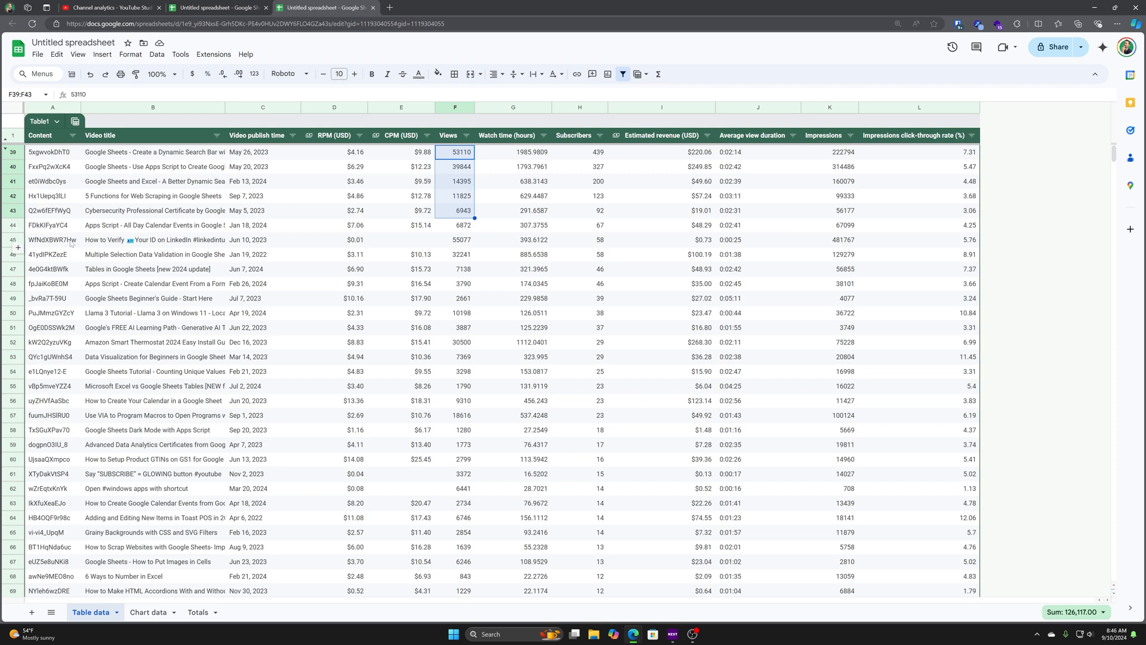
left_click(456, 239)
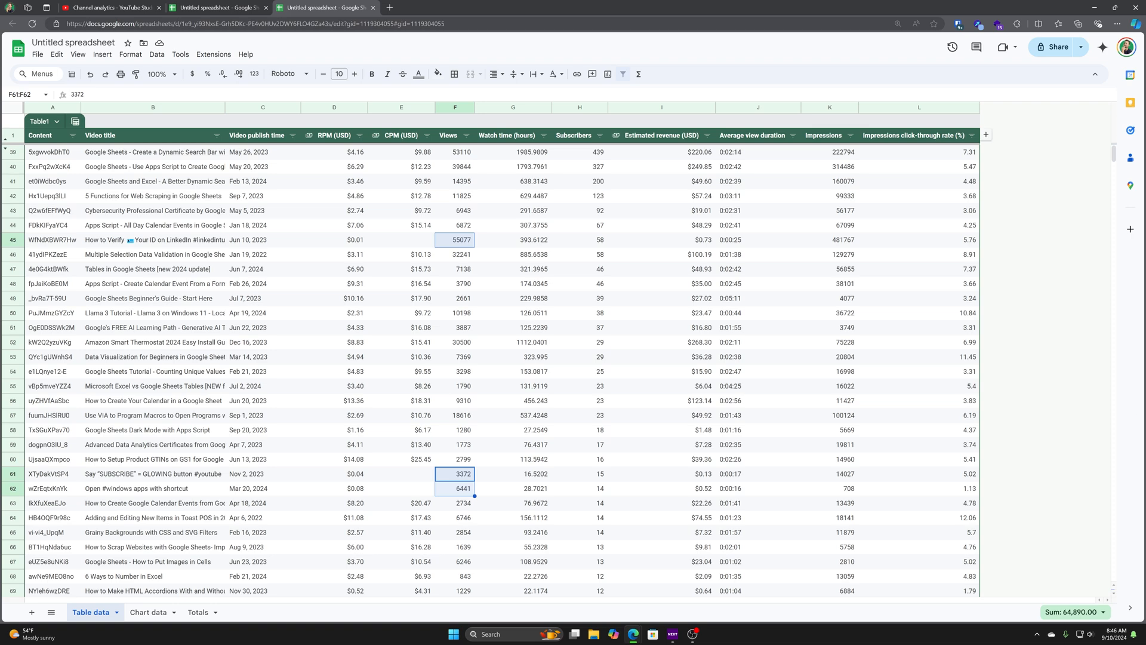
Export the YouTube Studio content table to a new Google Sheets spreadsheet.
left_click(95, 6)
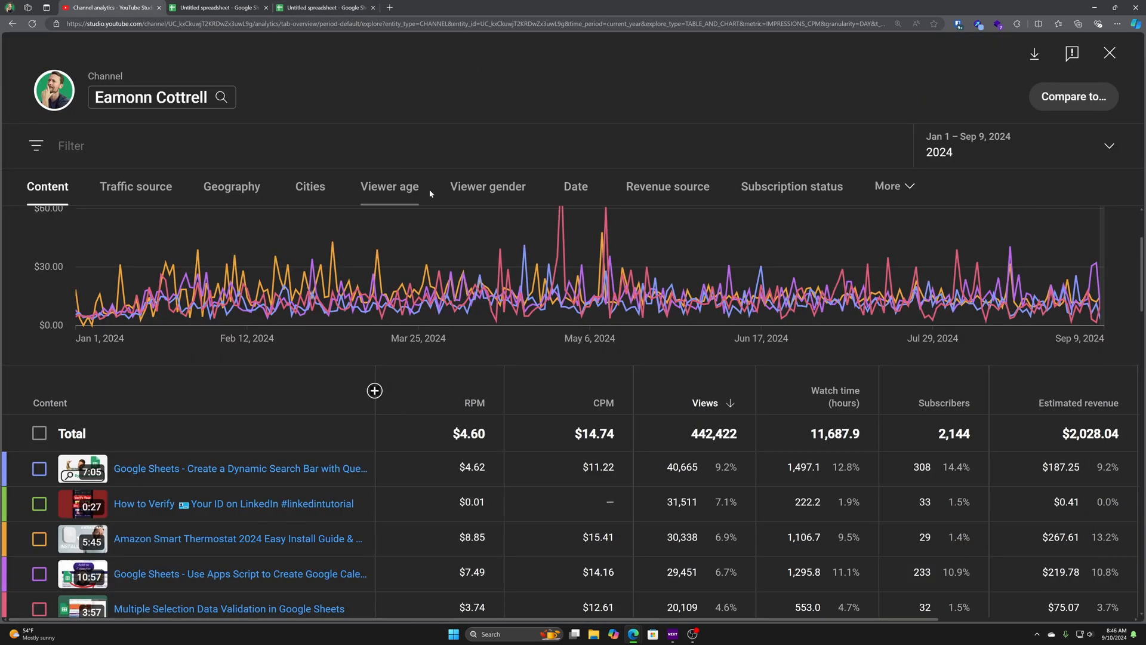
scroll("down", 3)
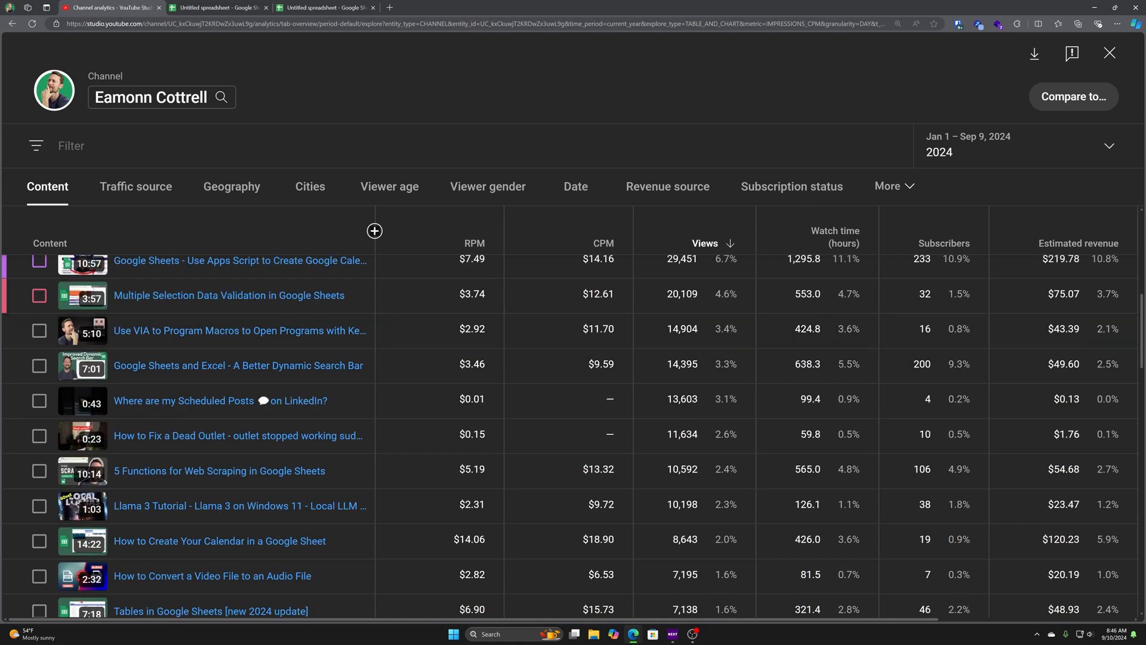
left_click(1033, 53)
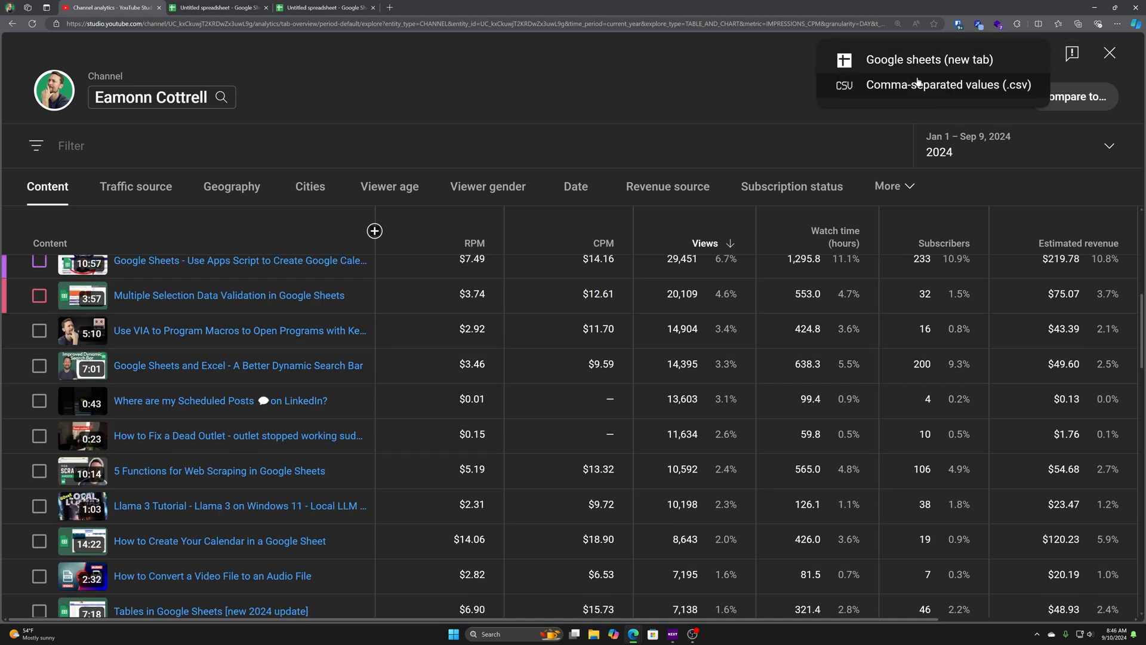
mouse_move(906, 67)
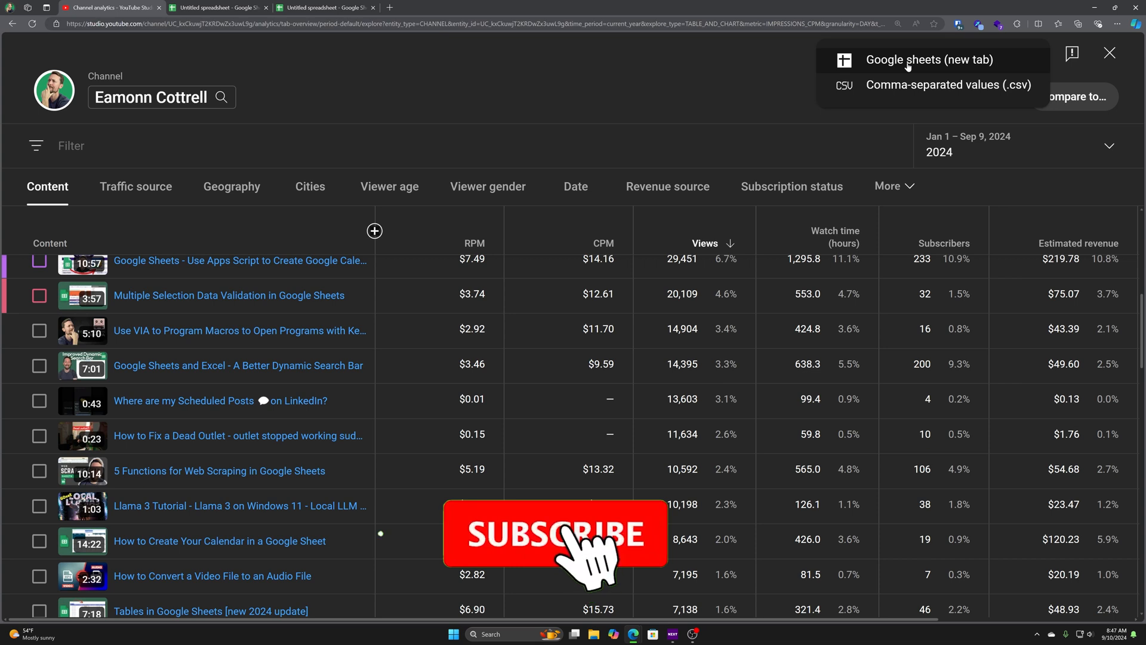
left_click(582, 545)
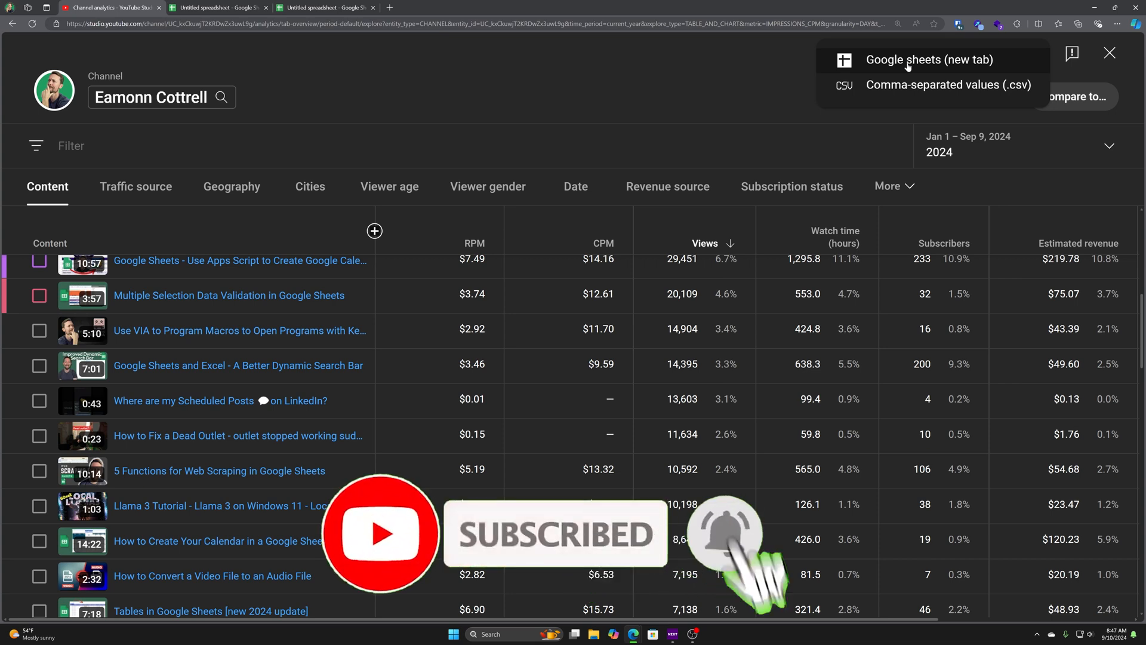